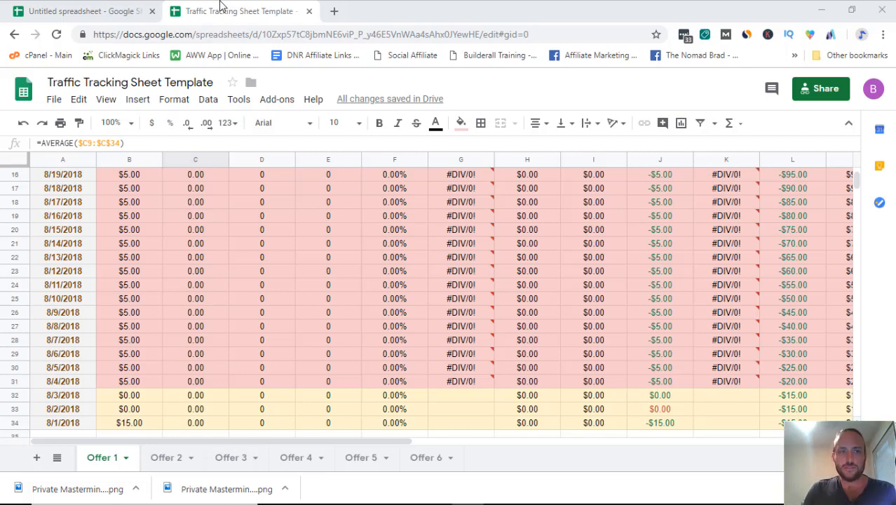
# Step: Record $35.00 spend for 8/2/2018 and review the recalculated totals
pyautogui.click(129, 422)
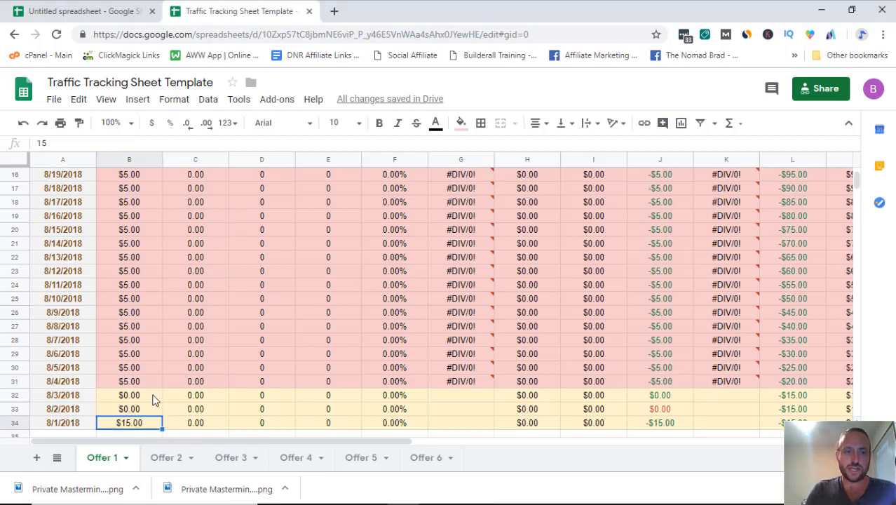
pyautogui.moveTo(148, 414)
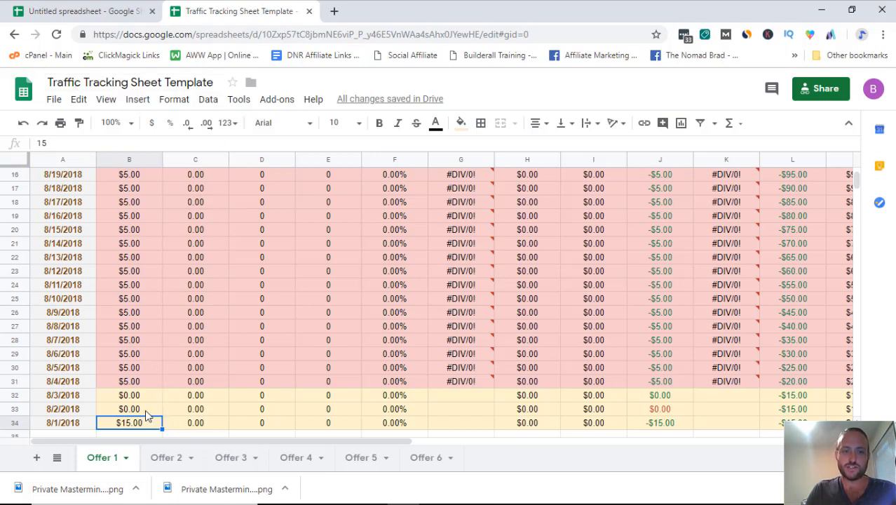
pyautogui.click(129, 410)
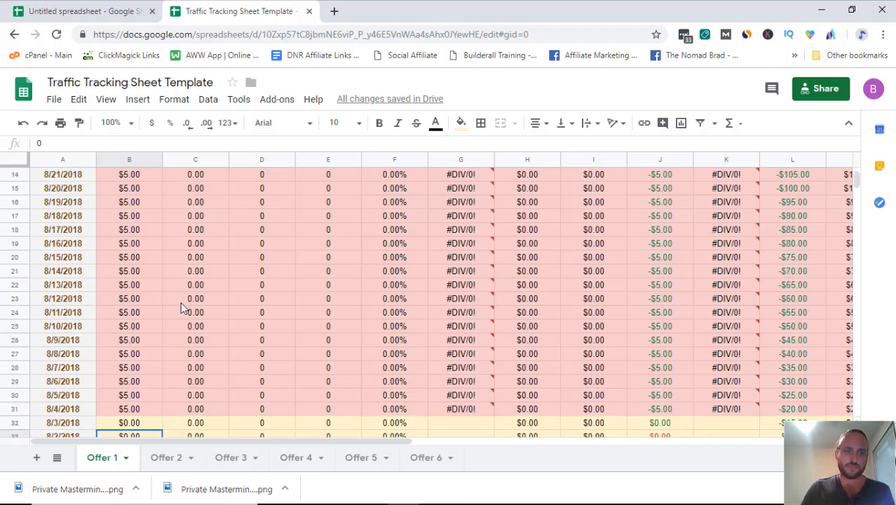
pyautogui.scroll(3)
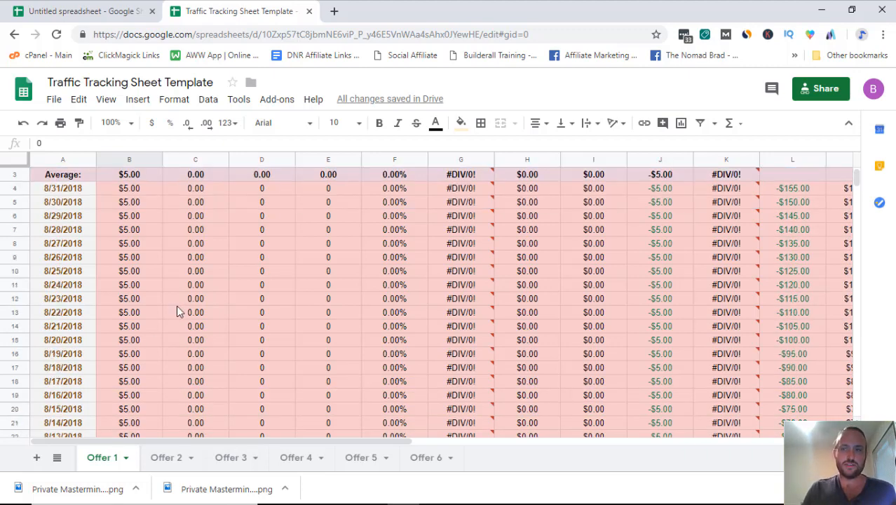
pyautogui.scroll(-3)
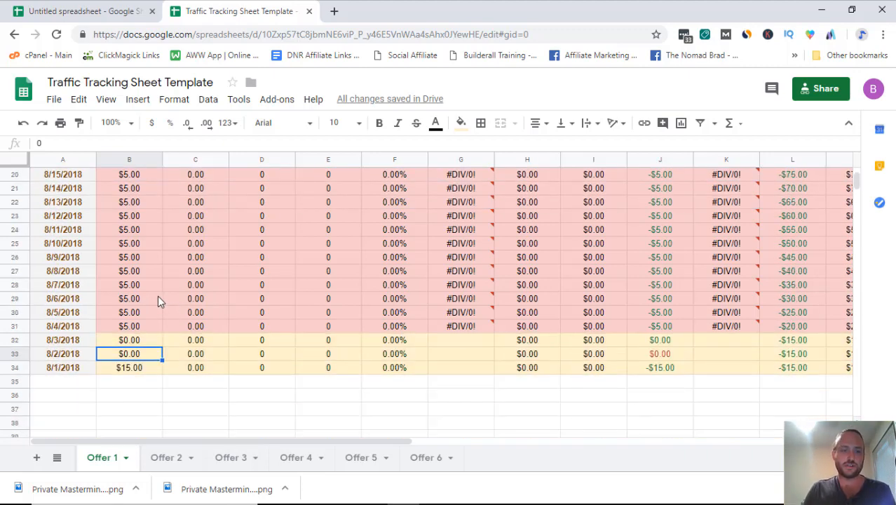
pyautogui.scroll(3)
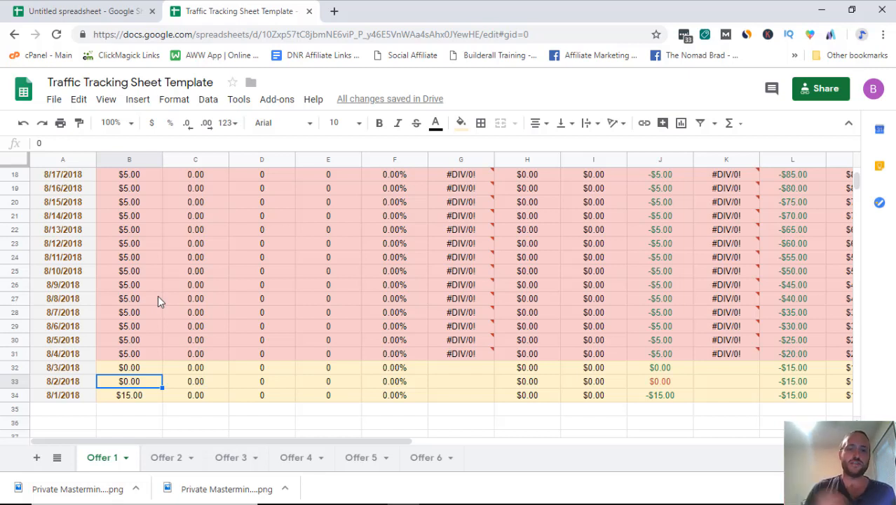
pyautogui.scroll(3)
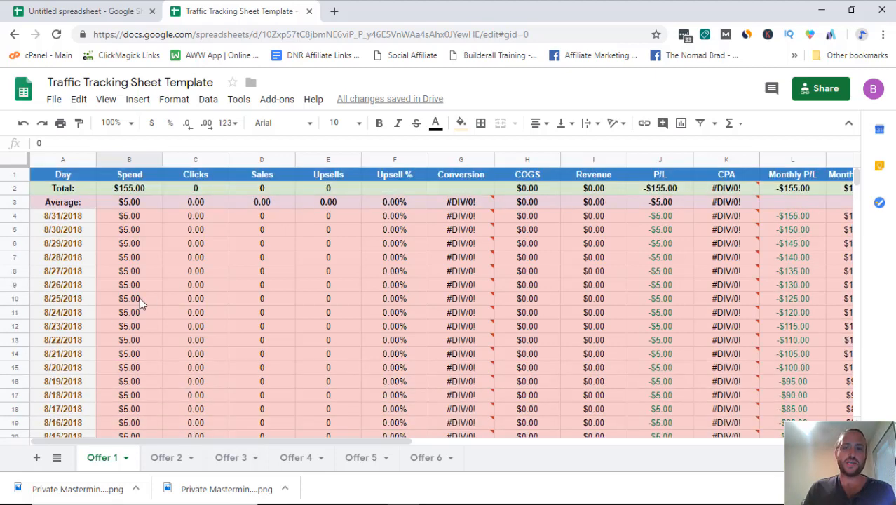
pyautogui.scroll(-3)
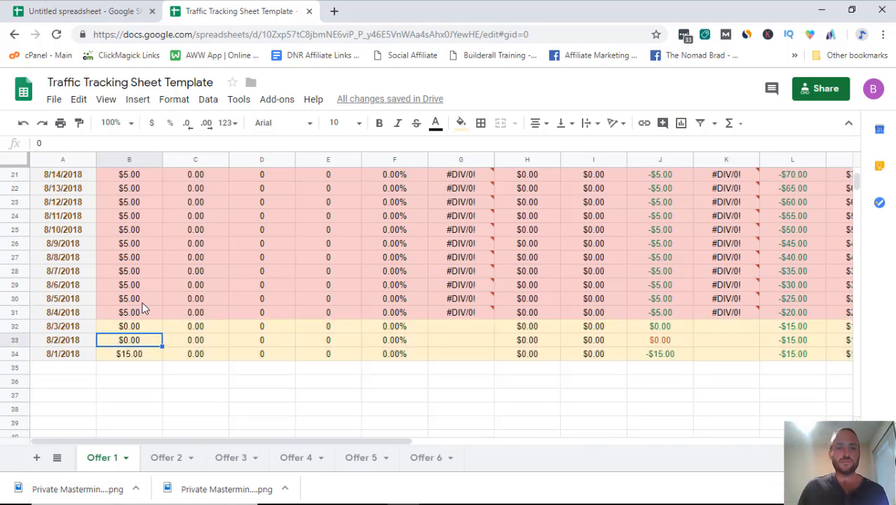
pyautogui.scroll(3)
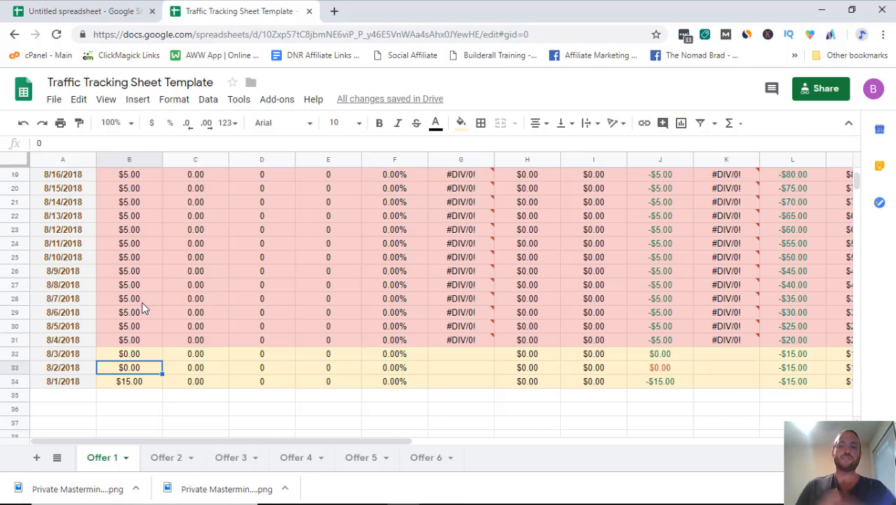
pyautogui.moveTo(172, 311)
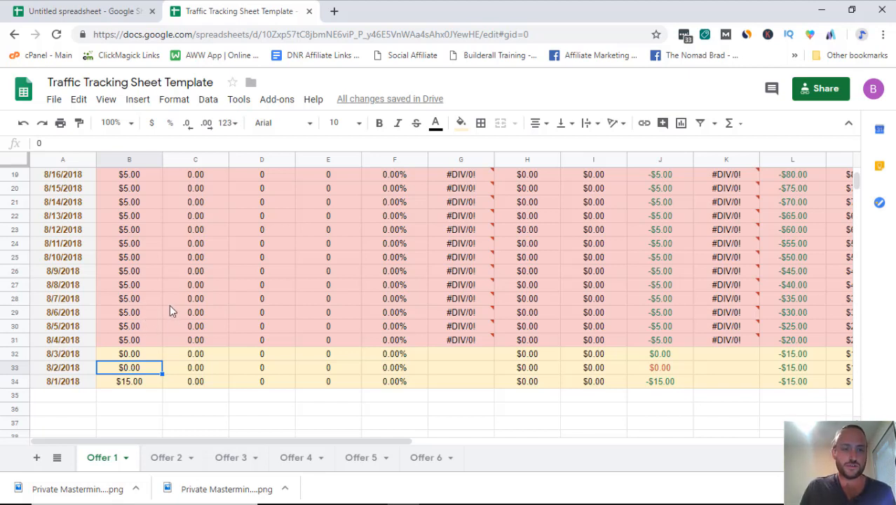
pyautogui.scroll(3)
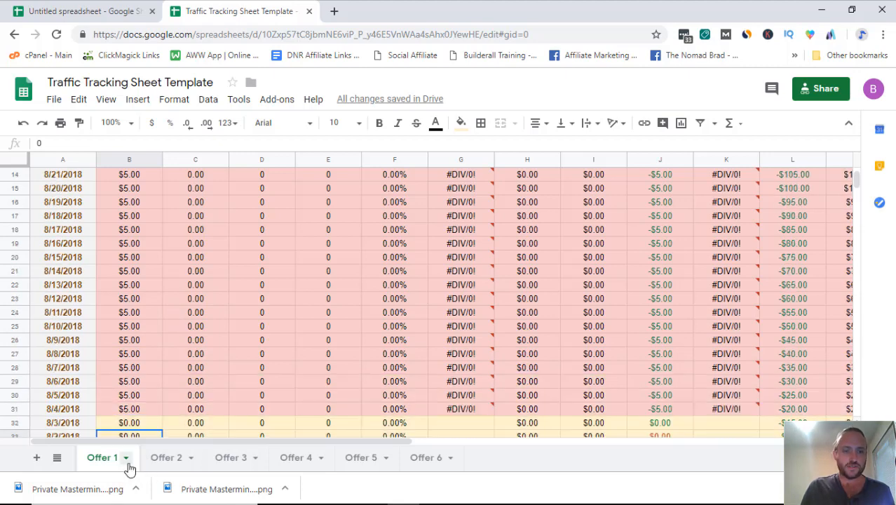
pyautogui.moveTo(173, 463)
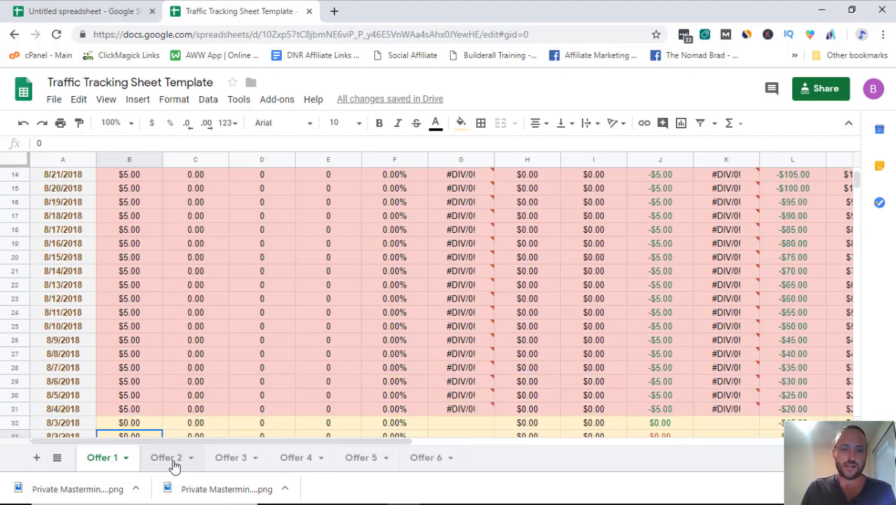
pyautogui.click(167, 458)
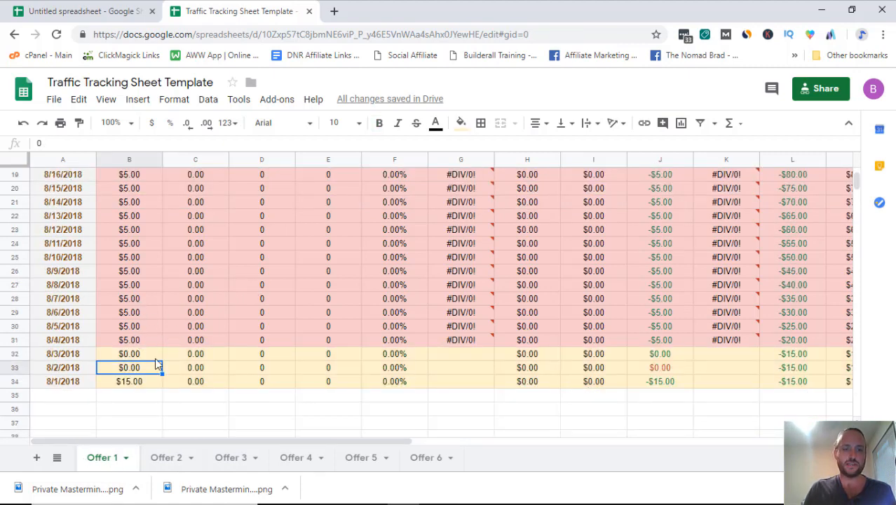
pyautogui.scroll(3)
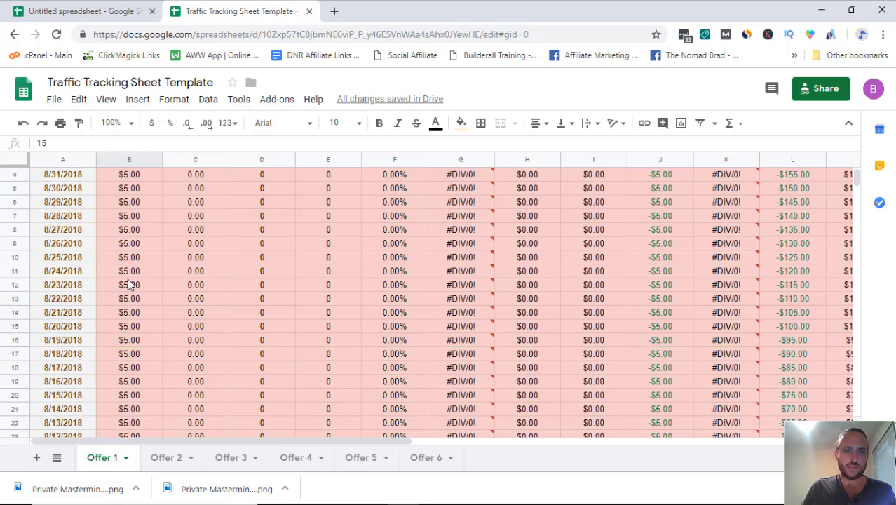
pyautogui.scroll(-3)
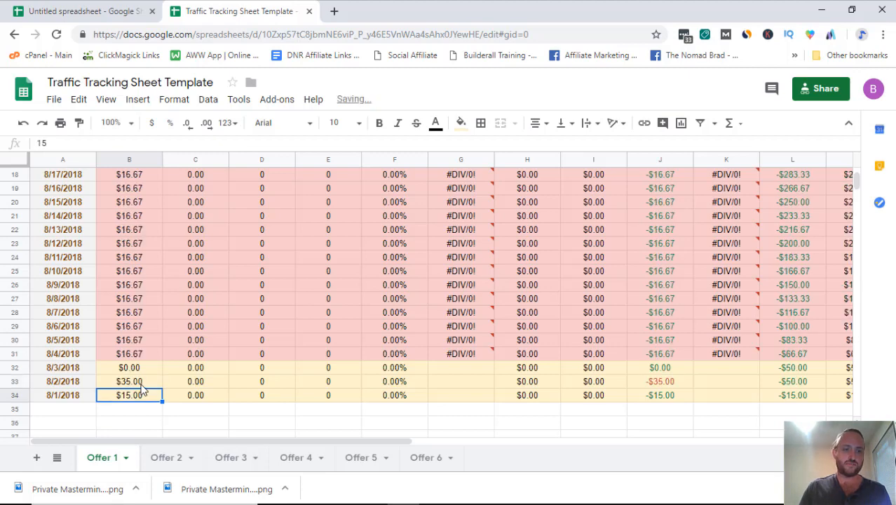
# Step: Record $17.00 spend for 8/3/2018, lifting projected daily spend to $22.33 and total to $692.33
pyautogui.click(129, 368)
pyautogui.write('17')
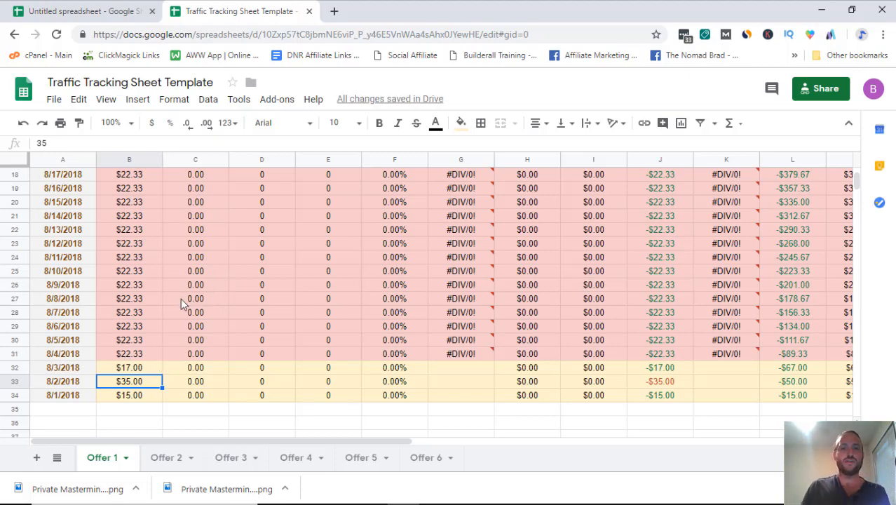
pyautogui.scroll(3)
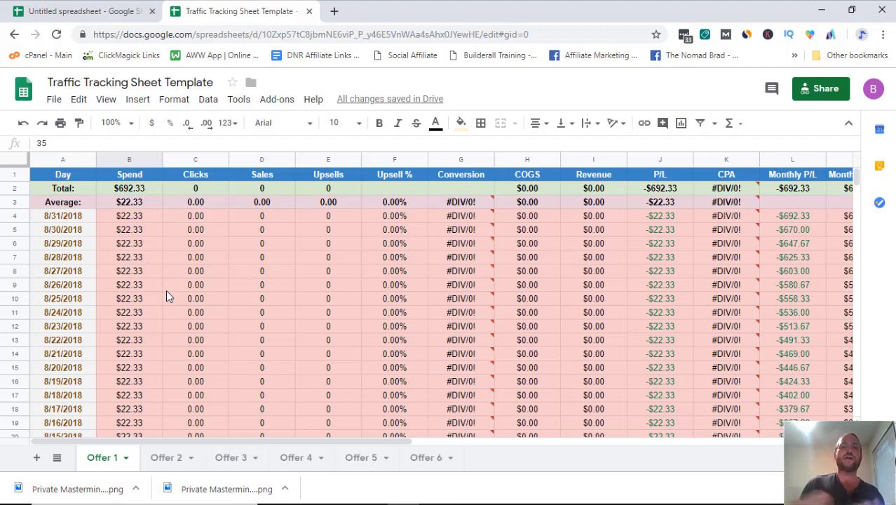
pyautogui.scroll(-3)
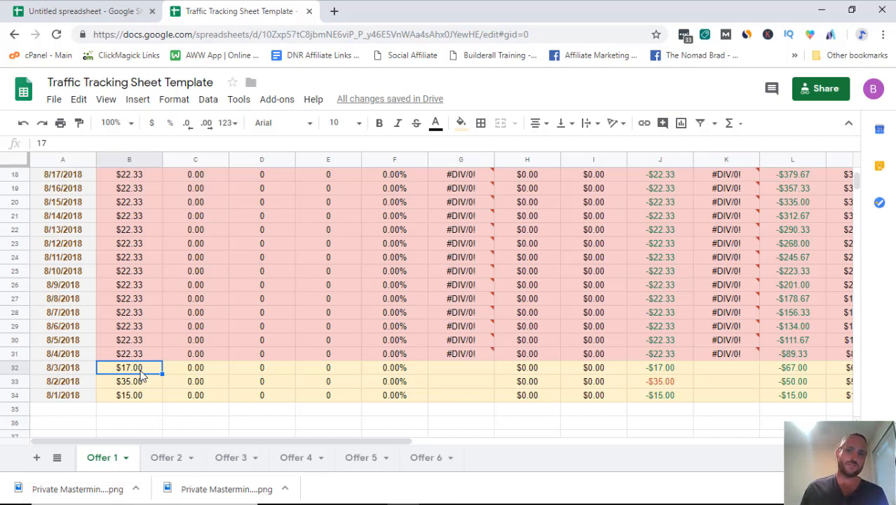
pyautogui.scroll(3)
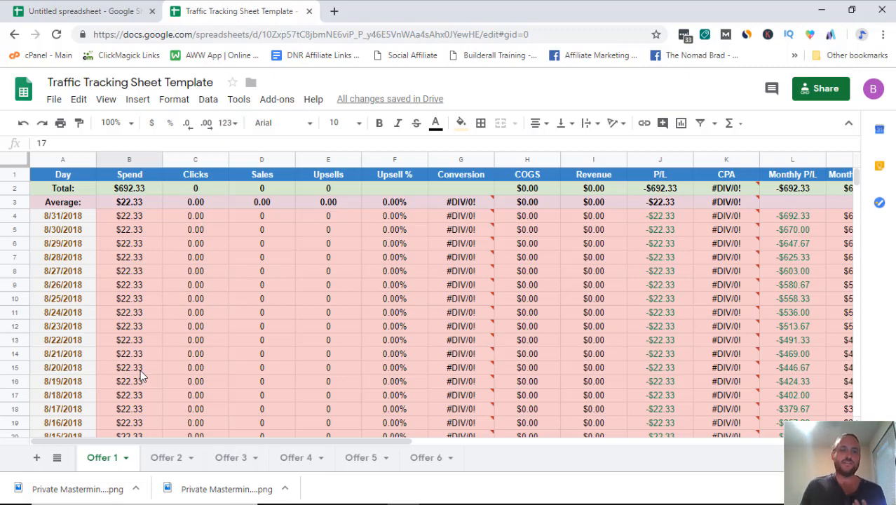
pyautogui.scroll(-3)
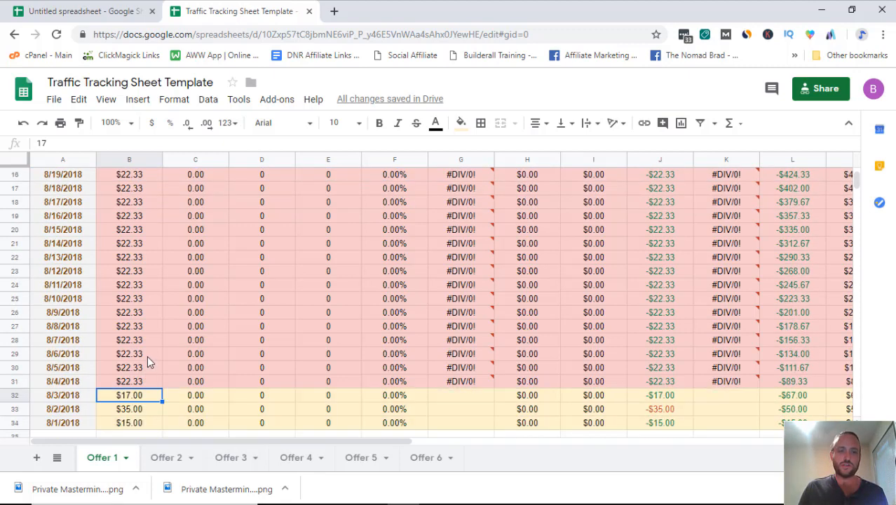
pyautogui.scroll(3)
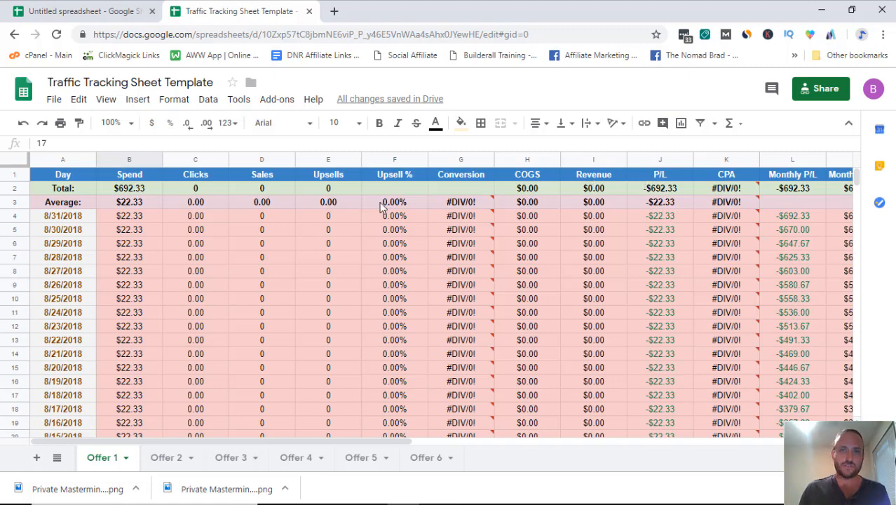
pyautogui.scroll(-3)
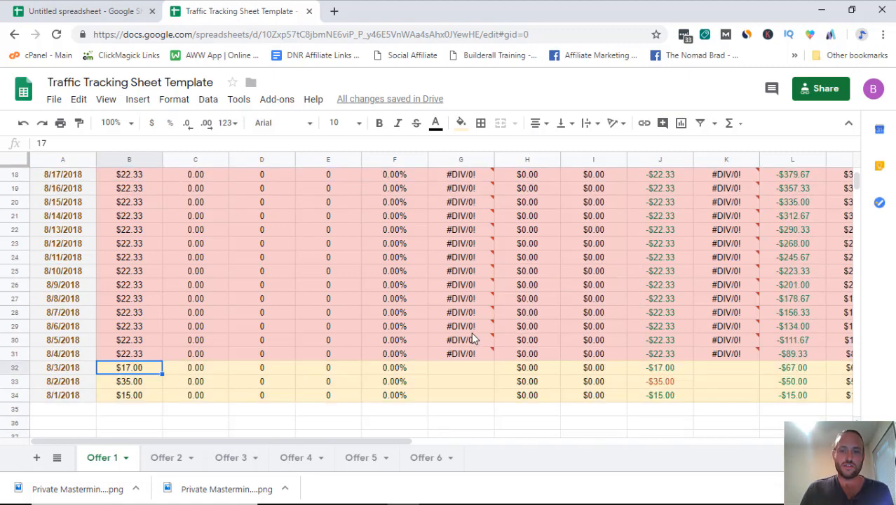
pyautogui.moveTo(554, 370)
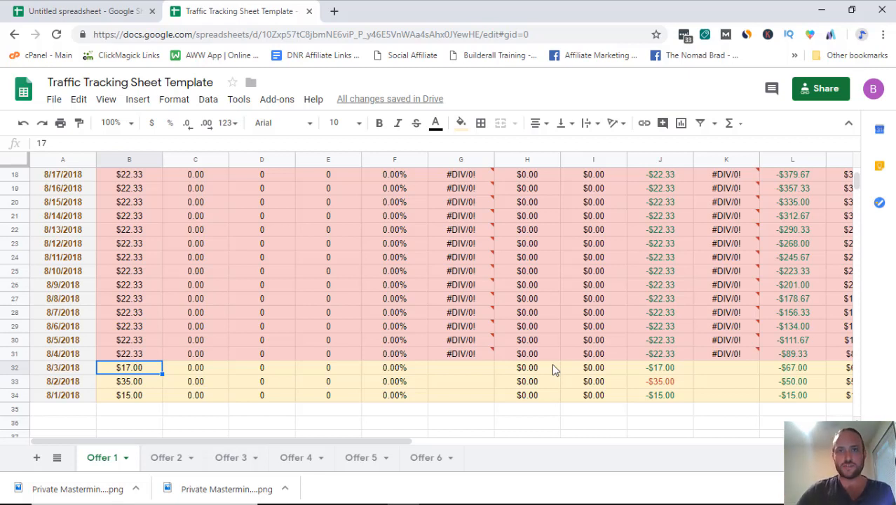
pyautogui.moveTo(278, 272)
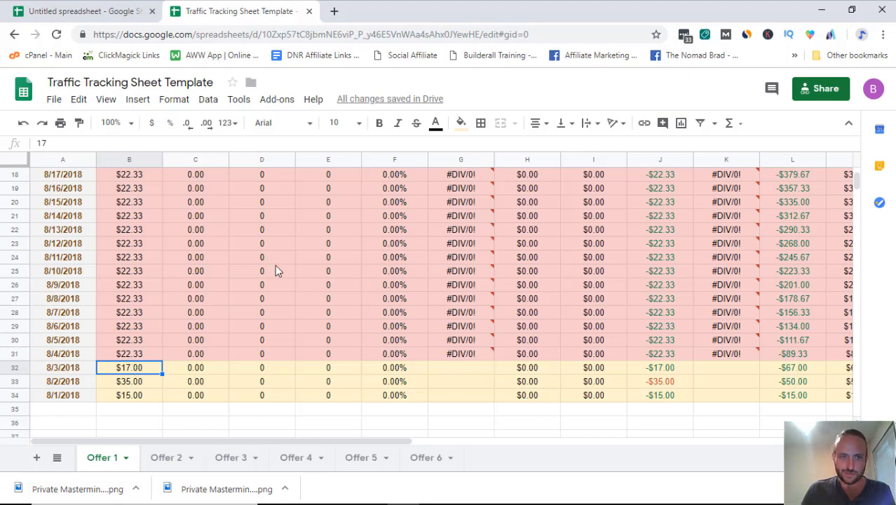
pyautogui.scroll(3)
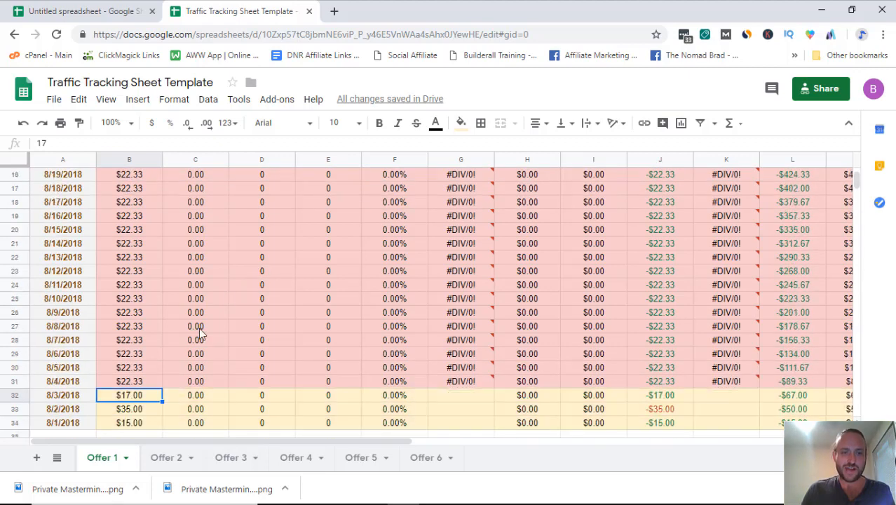
pyautogui.scroll(-3)
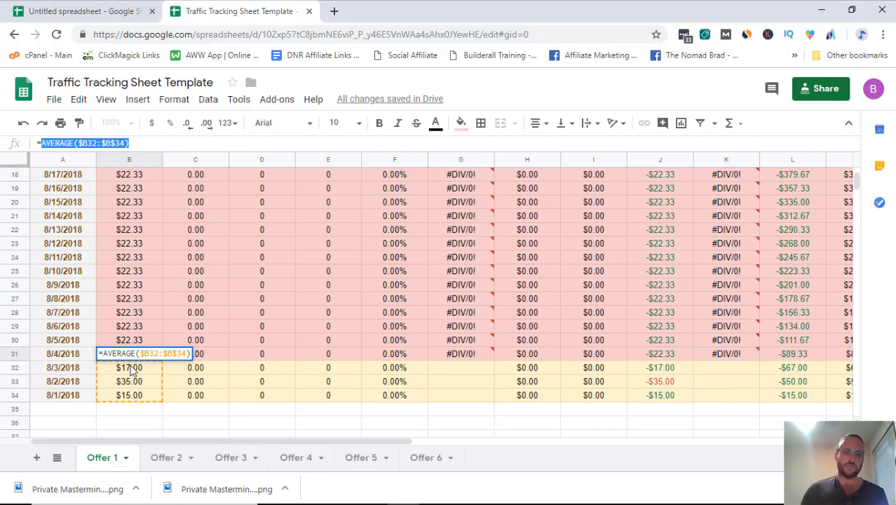
pyautogui.click(195, 326)
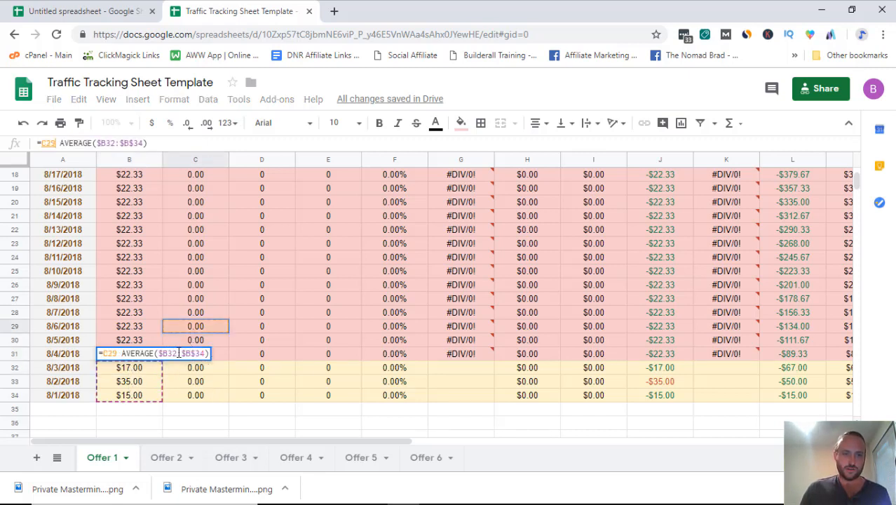
pyautogui.click(63, 339)
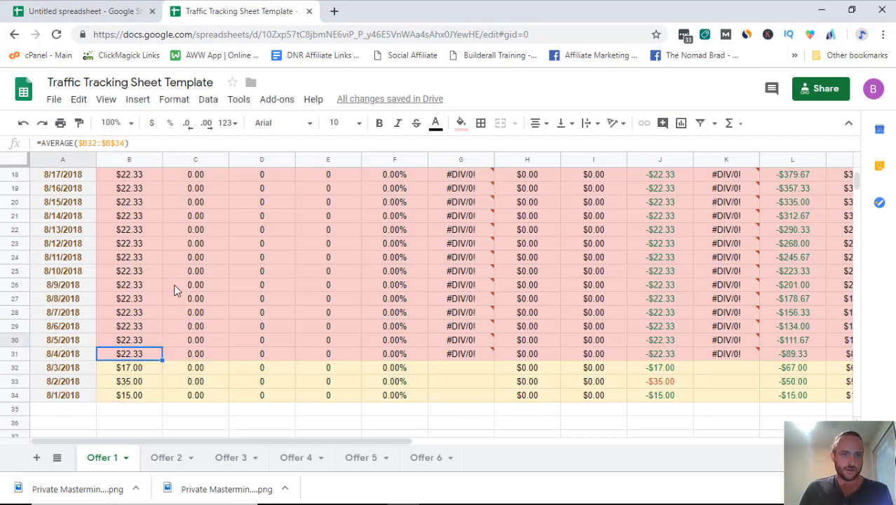
pyautogui.scroll(3)
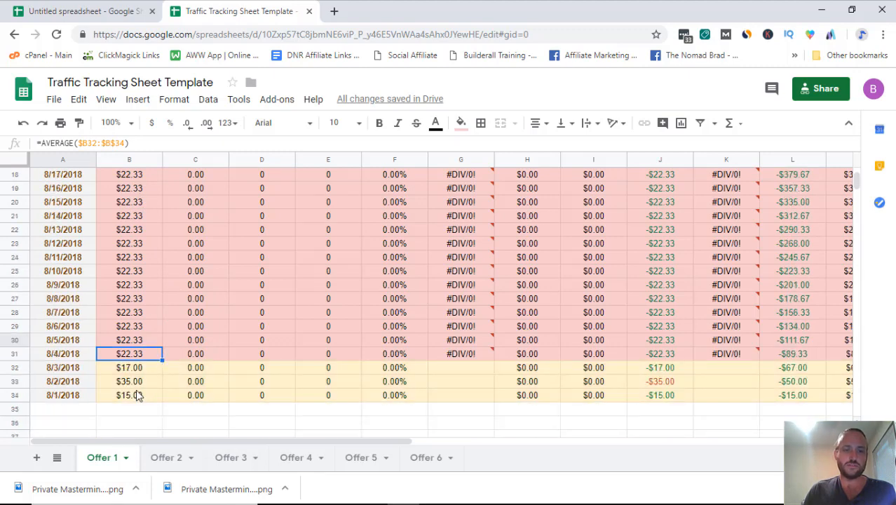
pyautogui.scroll(3)
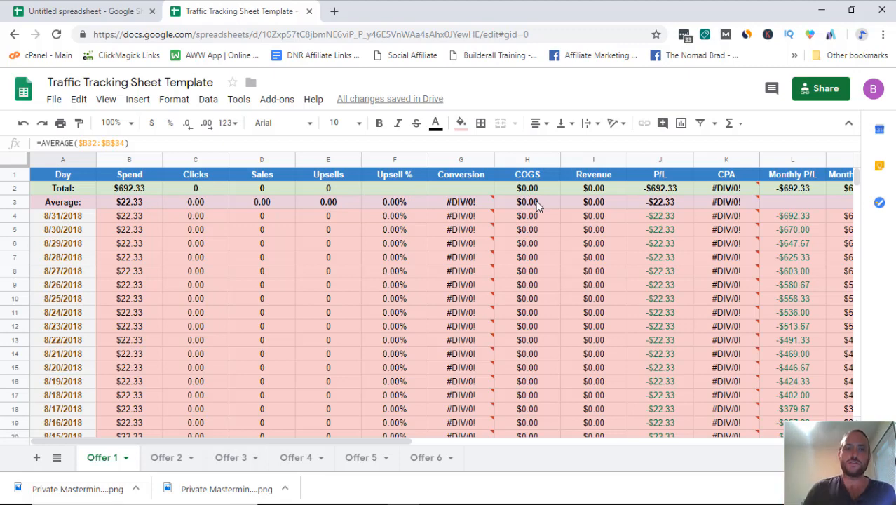
pyautogui.moveTo(129, 197)
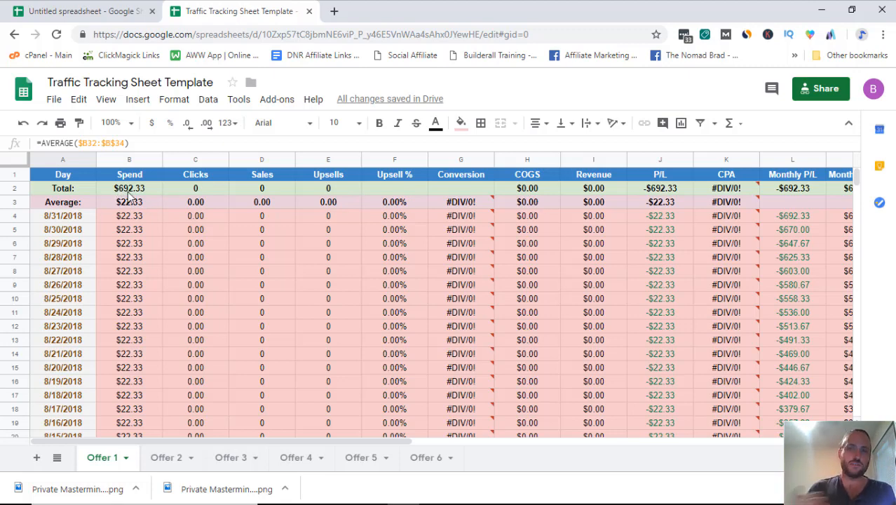
pyautogui.moveTo(109, 188)
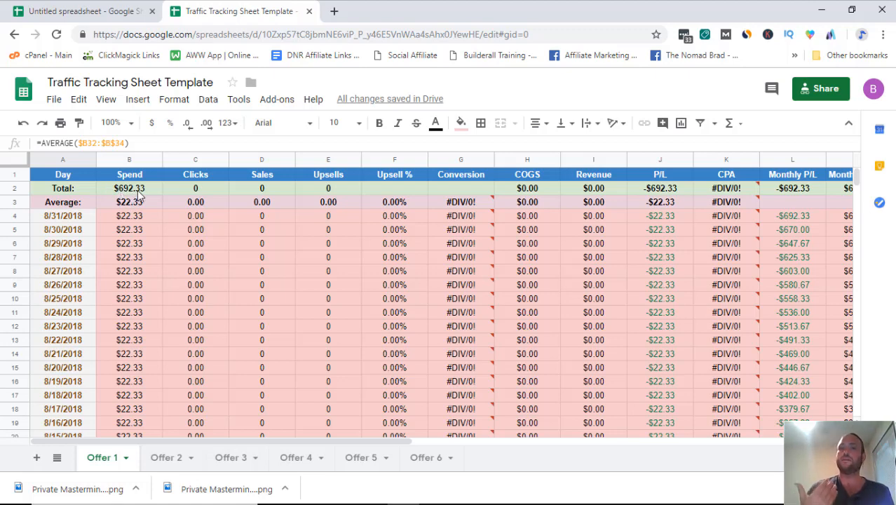
pyautogui.moveTo(242, 196)
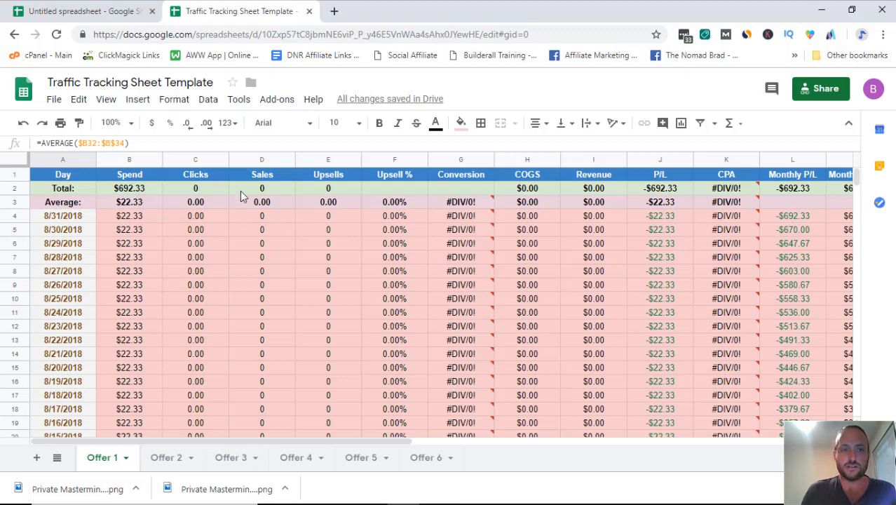
pyautogui.scroll(-3)
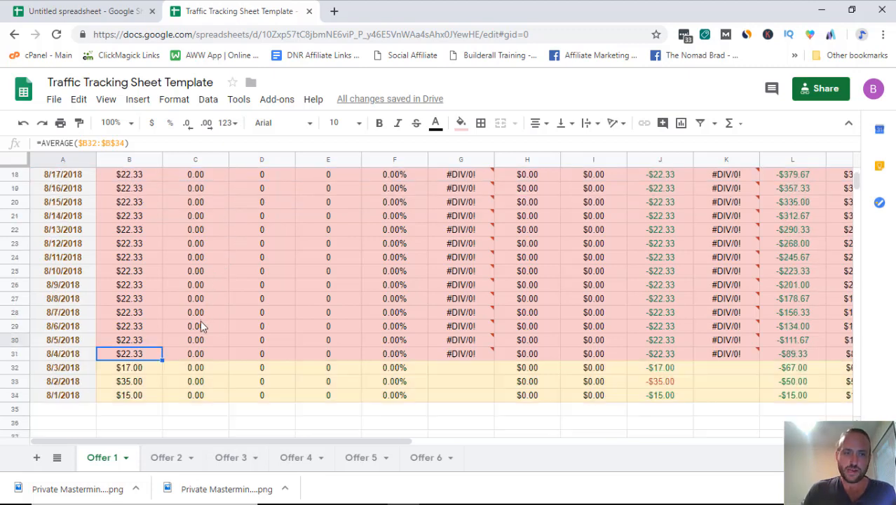
pyautogui.scroll(3)
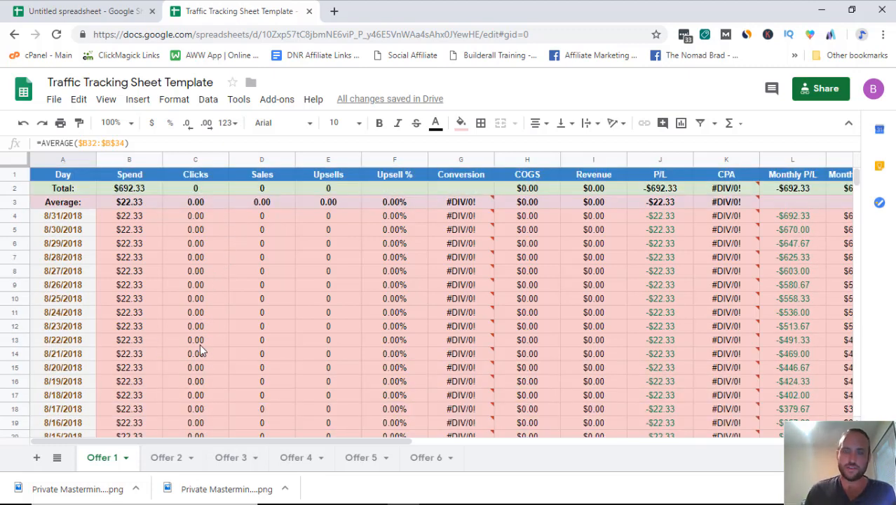
pyautogui.moveTo(517, 357)
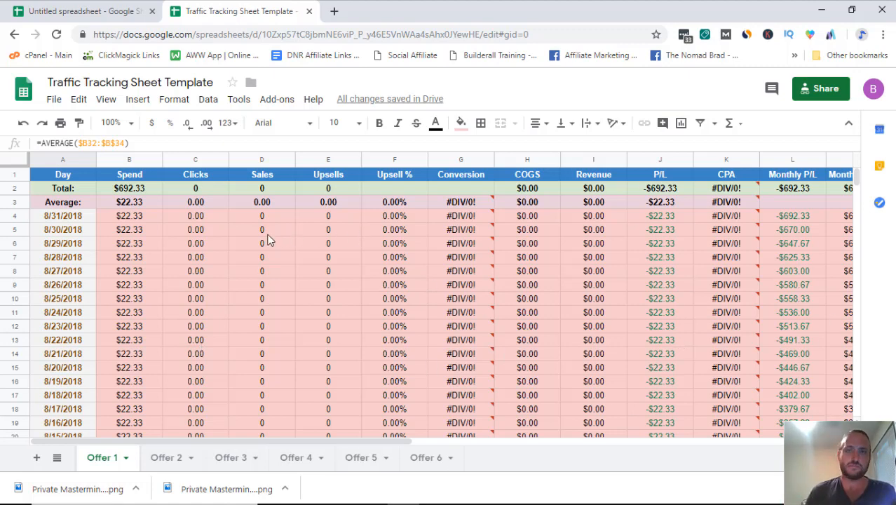
pyautogui.moveTo(477, 244)
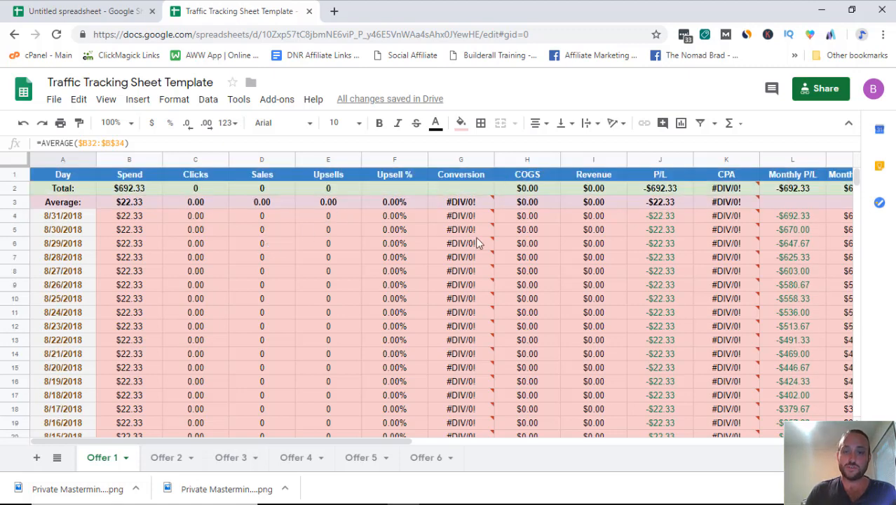
pyautogui.moveTo(460, 297)
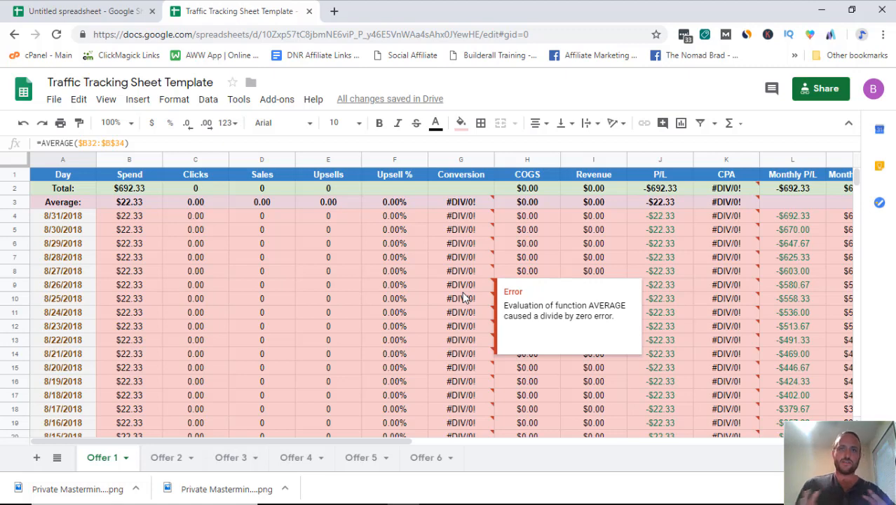
pyautogui.moveTo(477, 184)
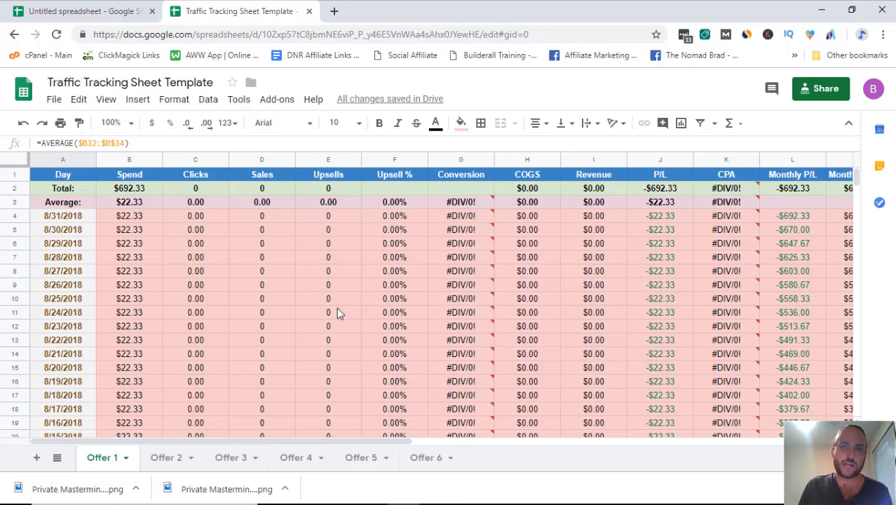
pyautogui.moveTo(295, 306)
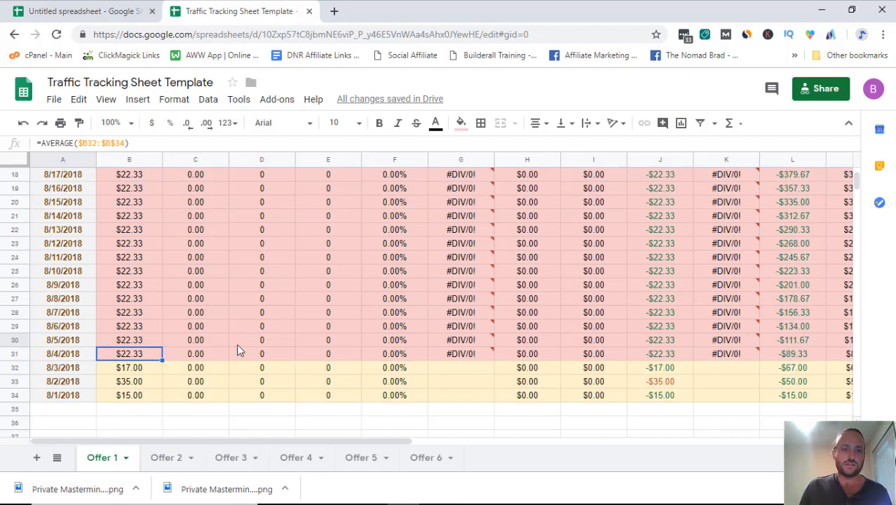
pyautogui.scroll(3)
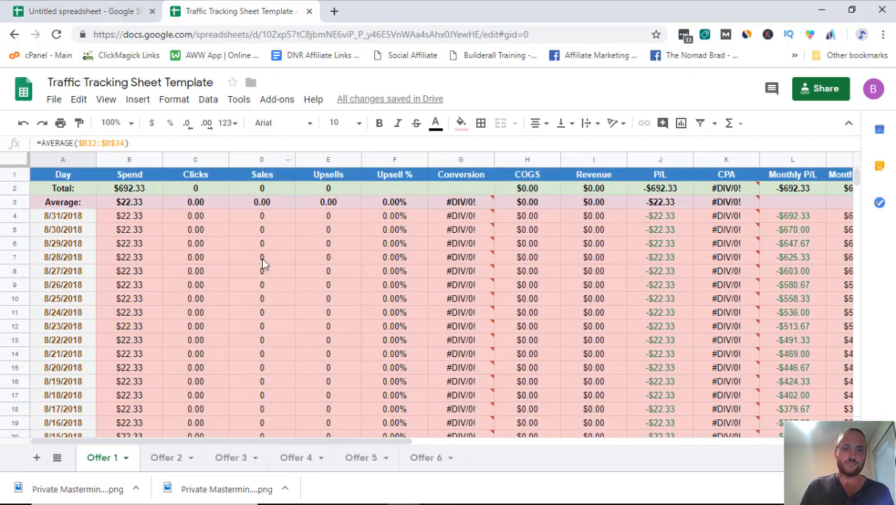
pyautogui.moveTo(261, 240)
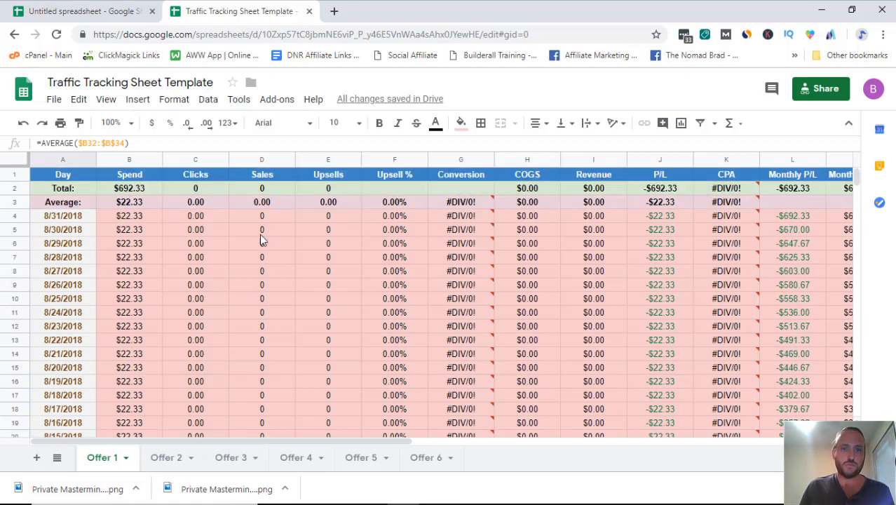
pyautogui.moveTo(263, 174)
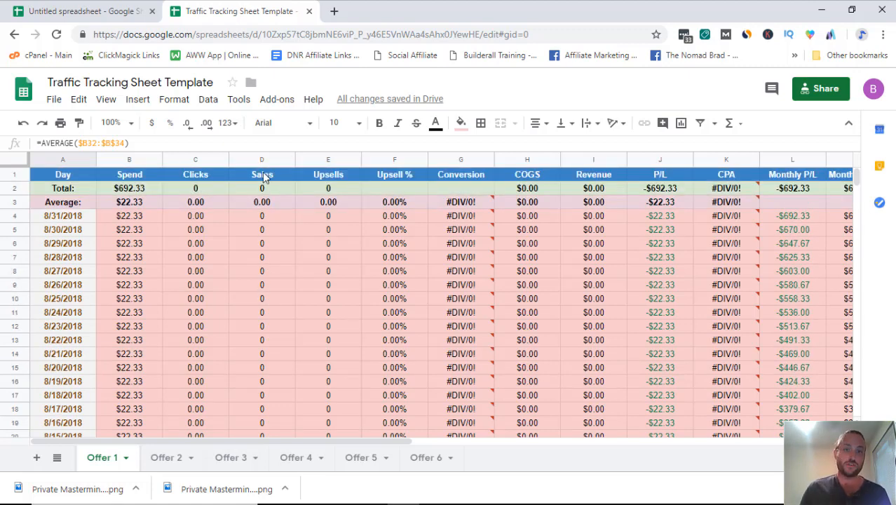
pyautogui.click(261, 244)
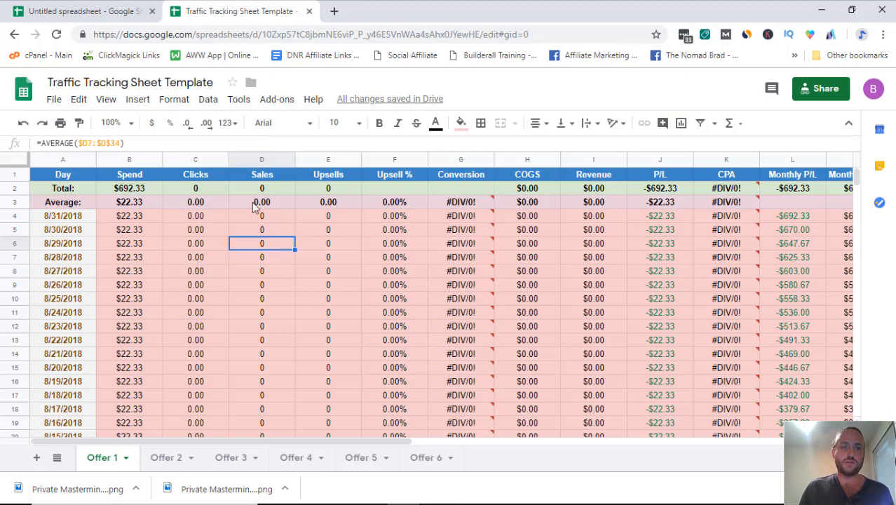
pyautogui.moveTo(522, 226)
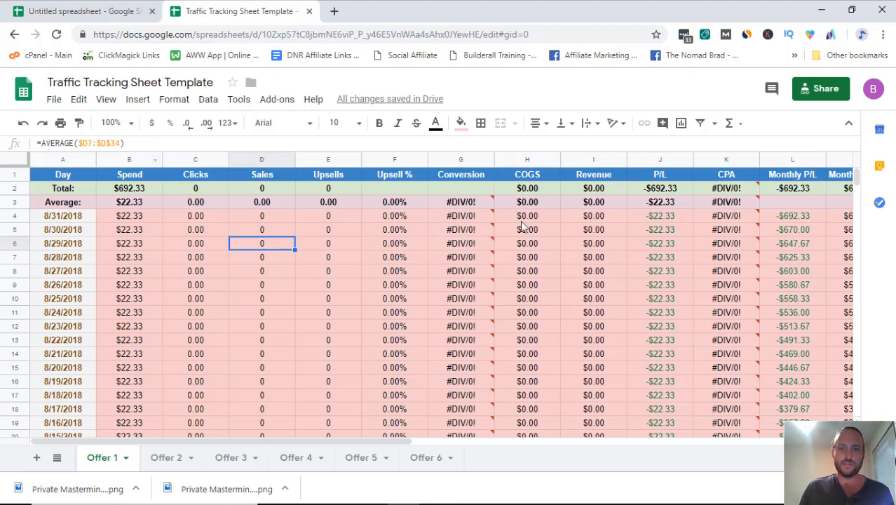
pyautogui.click(594, 270)
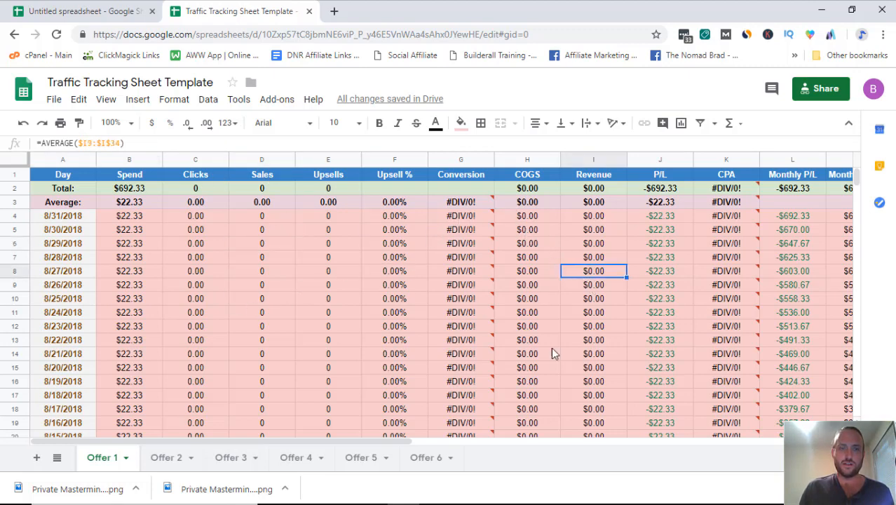
pyautogui.scroll(-3)
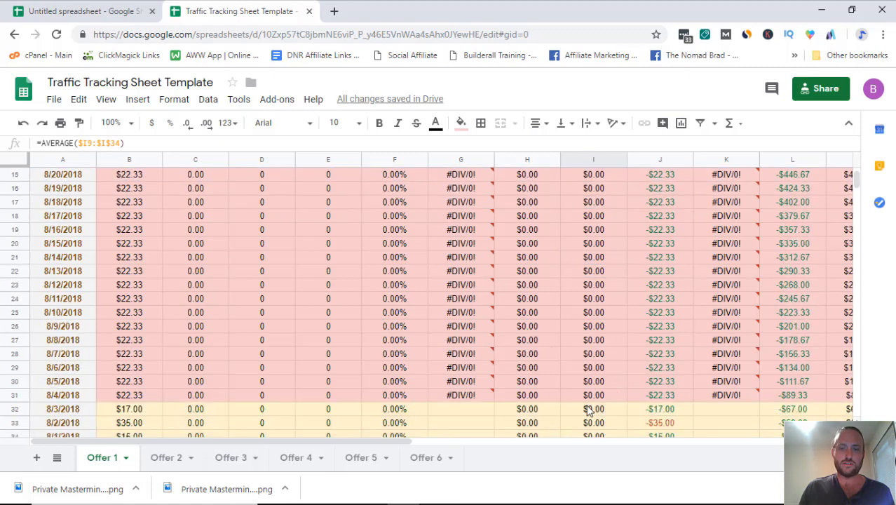
pyautogui.click(528, 409)
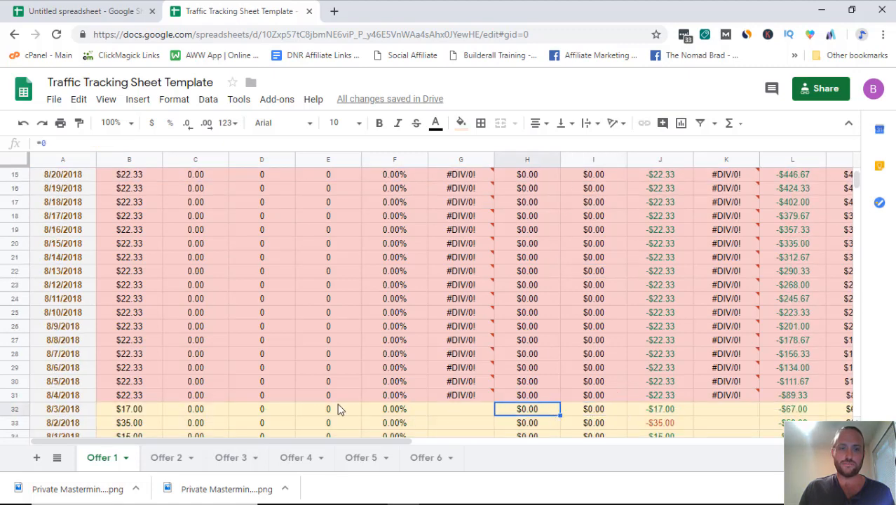
pyautogui.scroll(3)
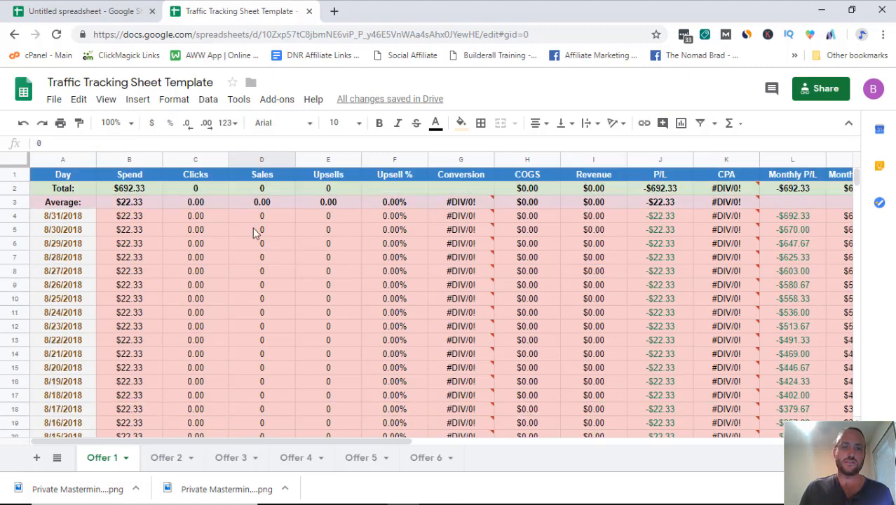
pyautogui.moveTo(272, 326)
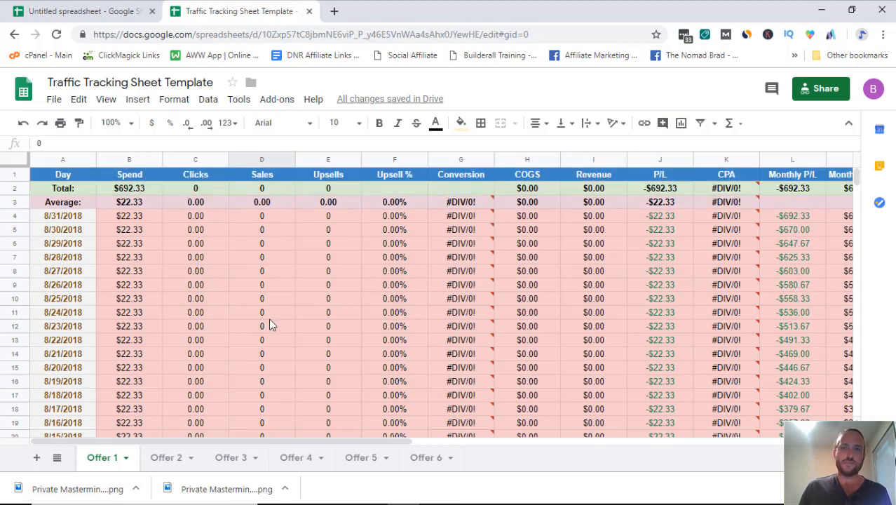
pyautogui.scroll(-3)
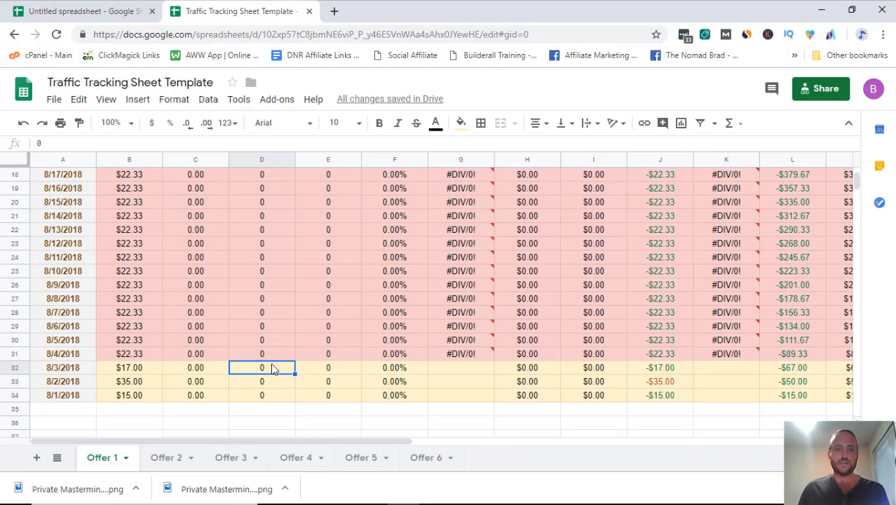
# Step: Enter the 8/3 revenue as a formula on column D times 50, giving $0.00 revenue and −$17.00 profit
pyautogui.write('3')
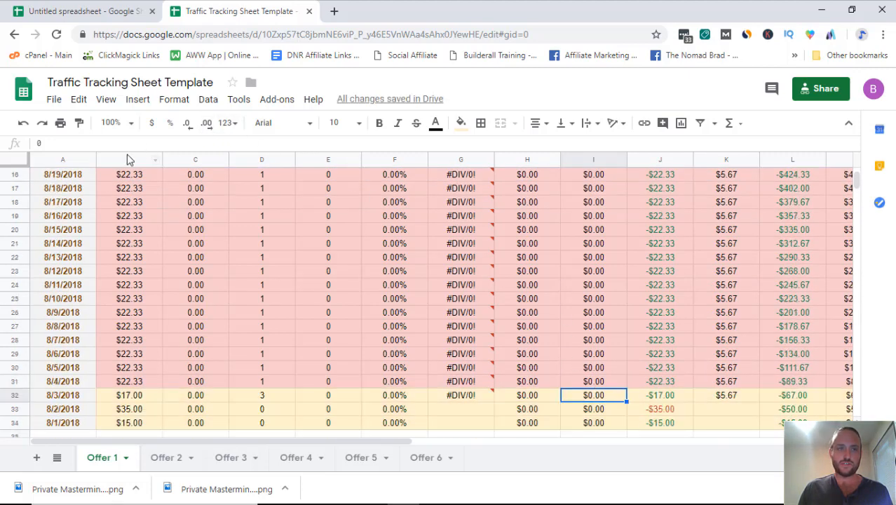
pyautogui.doubleClick(594, 395)
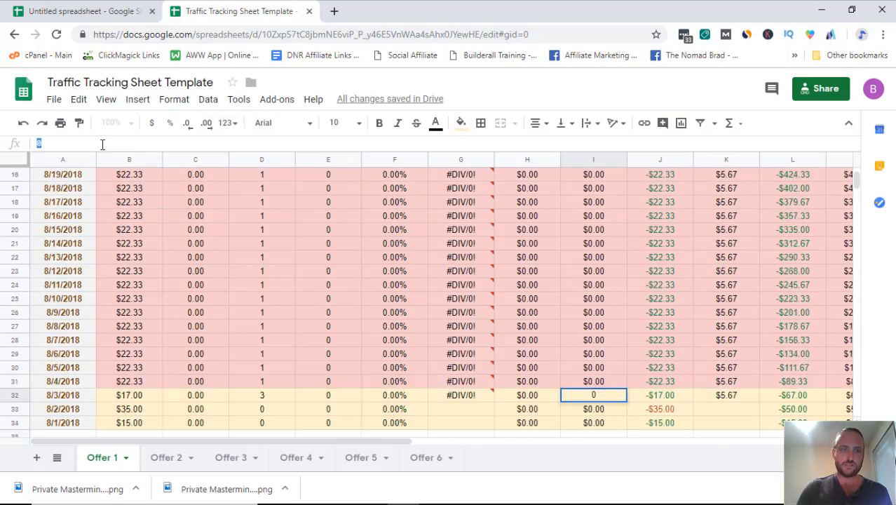
pyautogui.write('=')
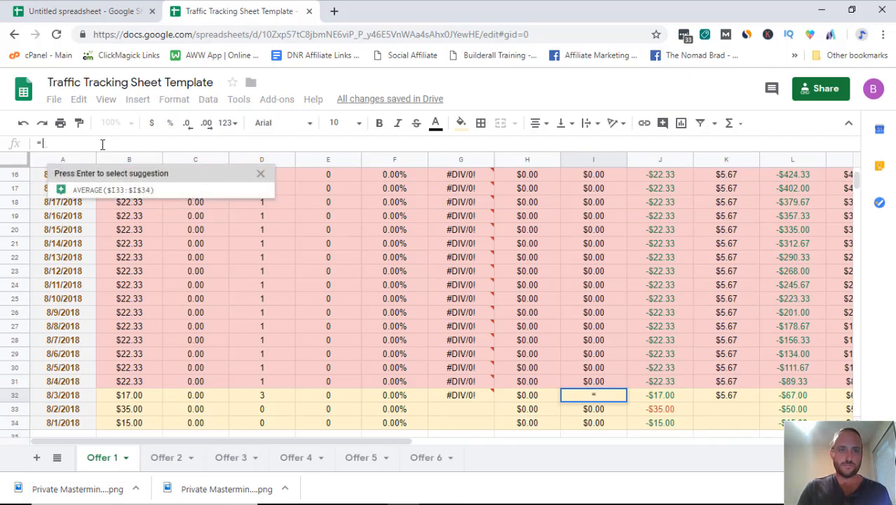
pyautogui.write('=D')
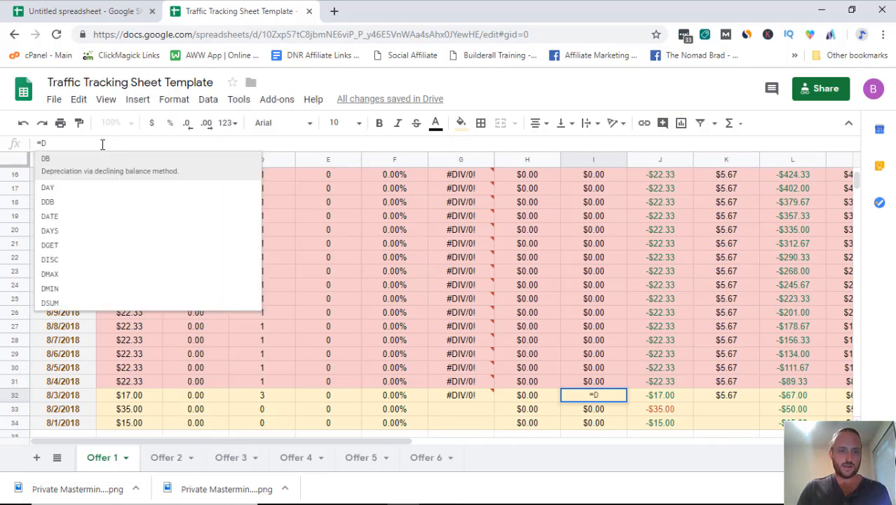
pyautogui.write('D')
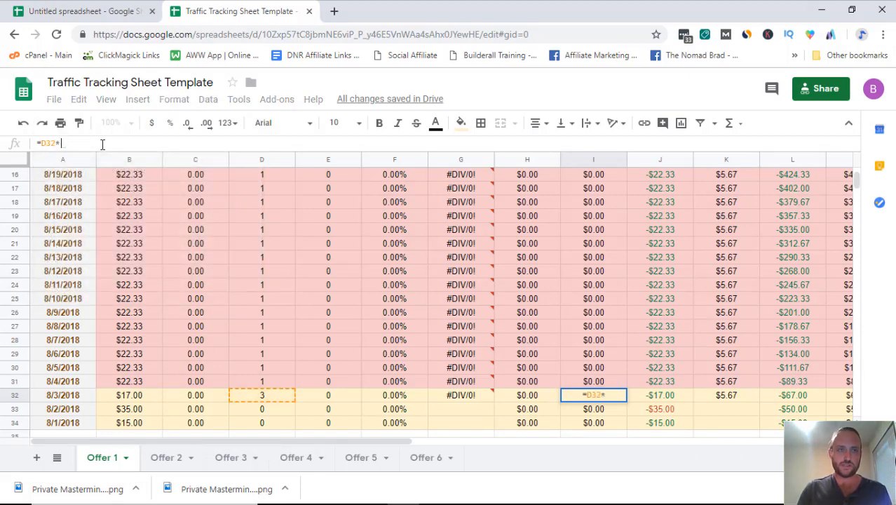
pyautogui.write('50')
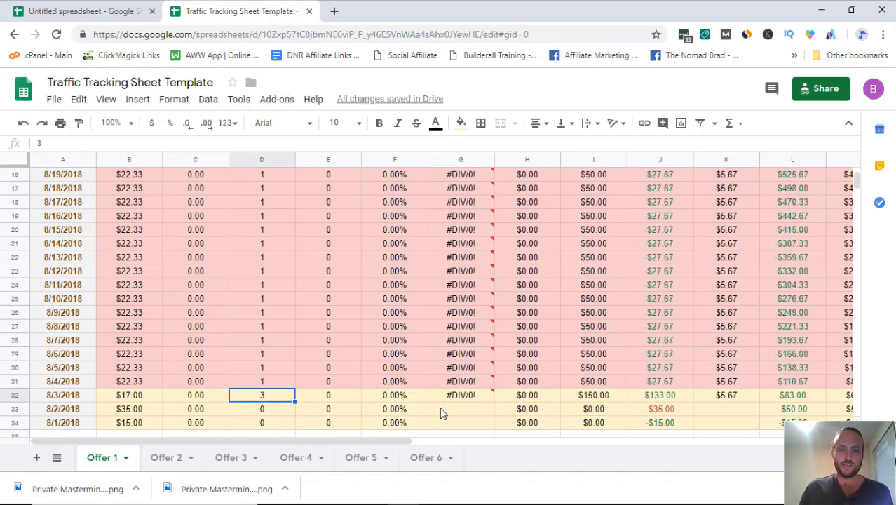
pyautogui.click(593, 396)
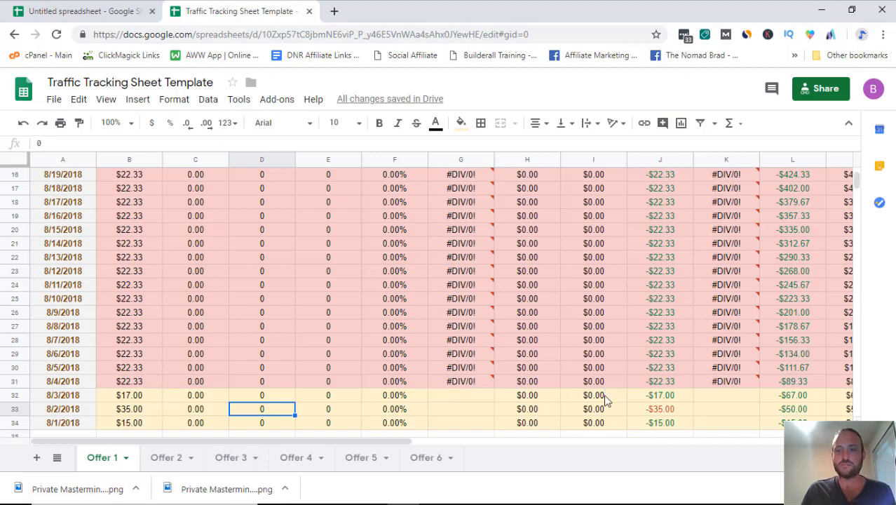
pyautogui.scroll(3)
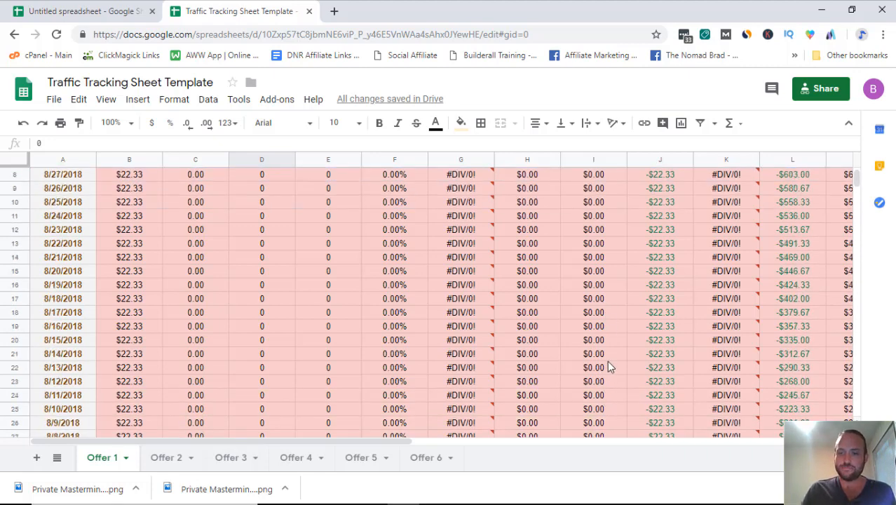
pyautogui.scroll(-3)
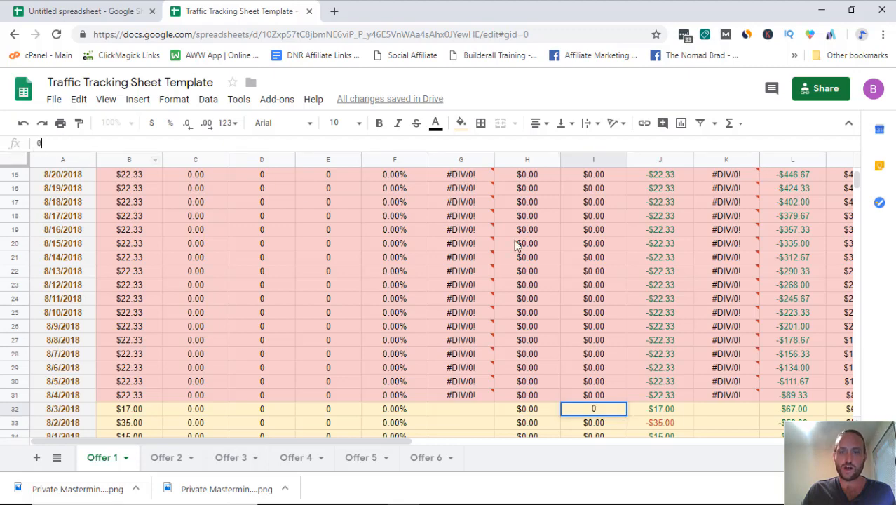
pyautogui.scroll(-3)
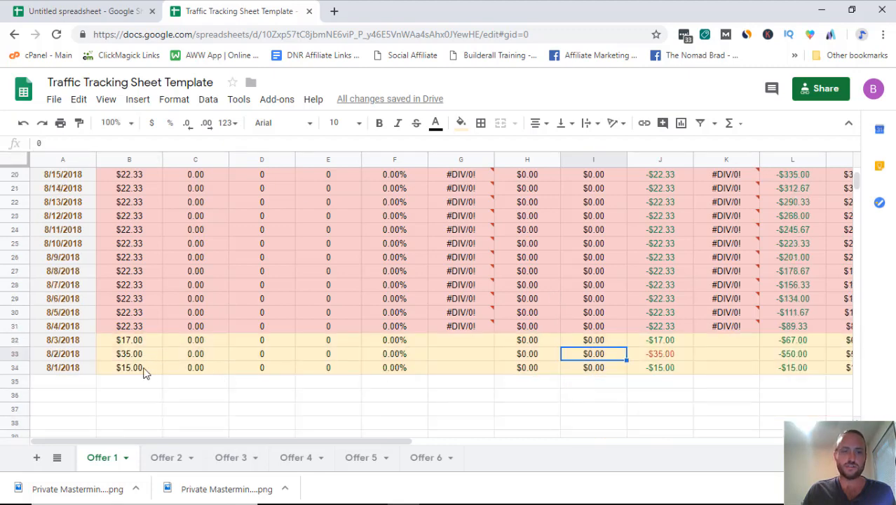
pyautogui.click(129, 368)
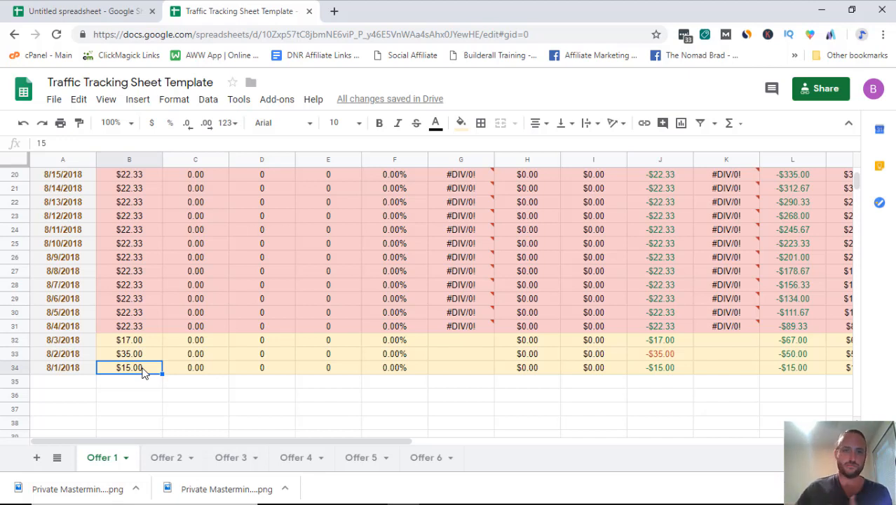
pyautogui.click(129, 354)
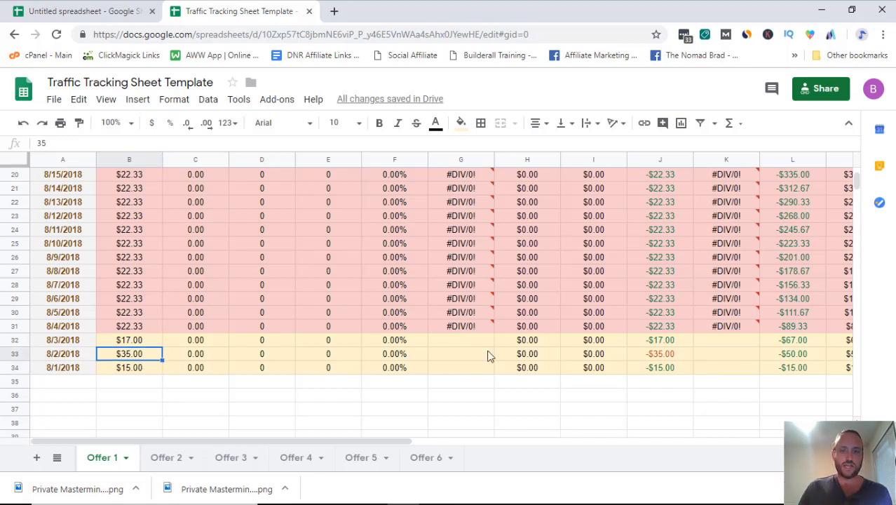
pyautogui.click(594, 368)
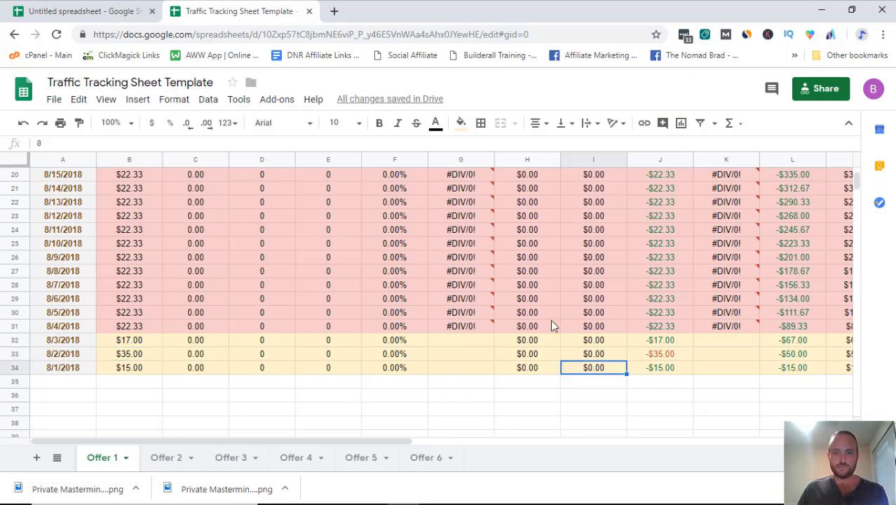
pyautogui.moveTo(101, 343)
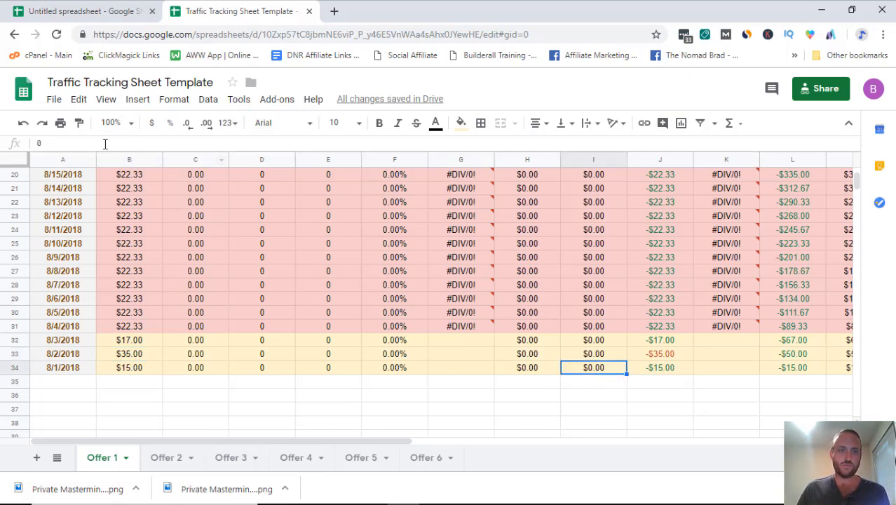
# Step: Record $23 revenue for 8/1/2018 and check its profit formula
pyautogui.doubleClick(594, 367)
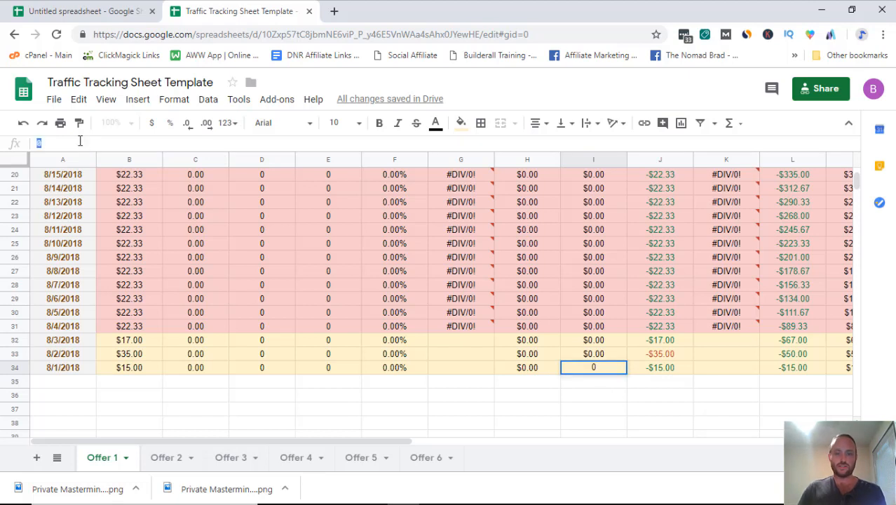
pyautogui.write('23.00')
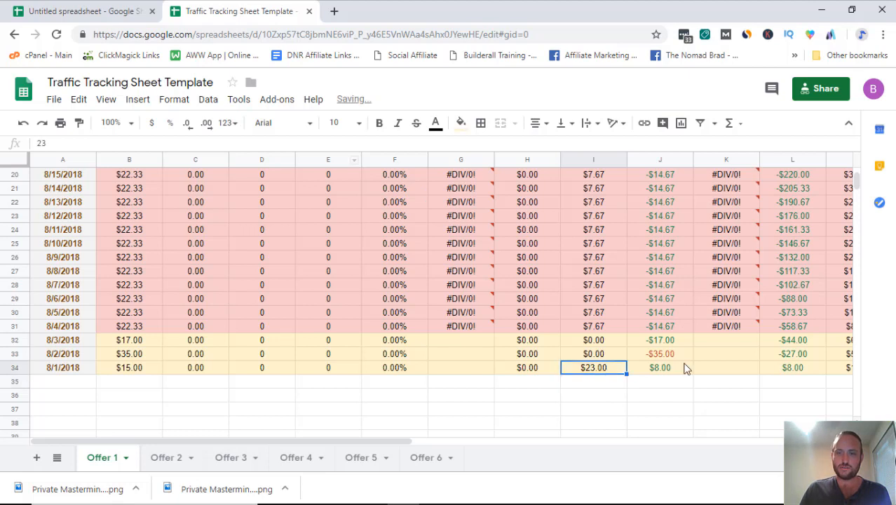
pyautogui.click(659, 367)
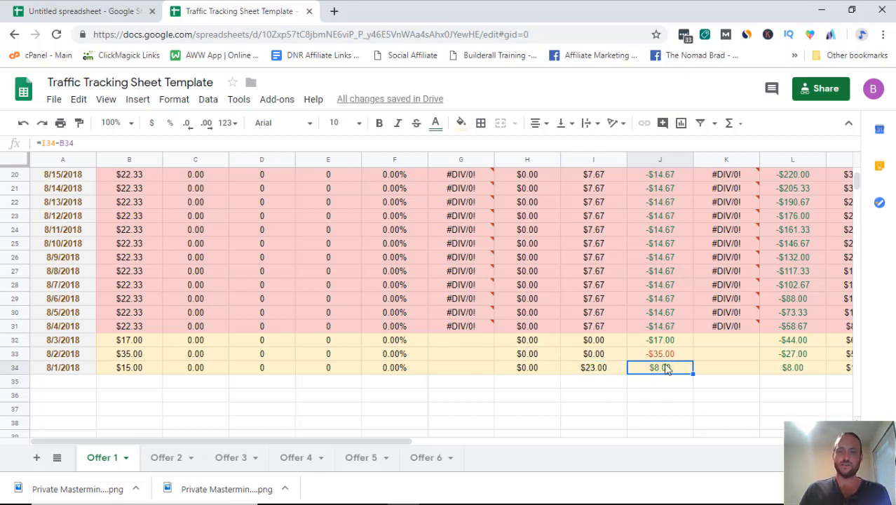
pyautogui.moveTo(615, 362)
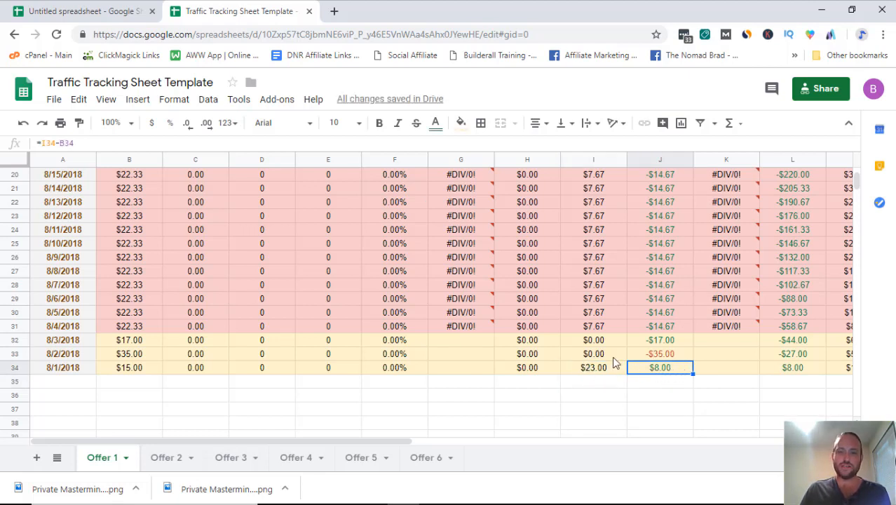
pyautogui.click(129, 353)
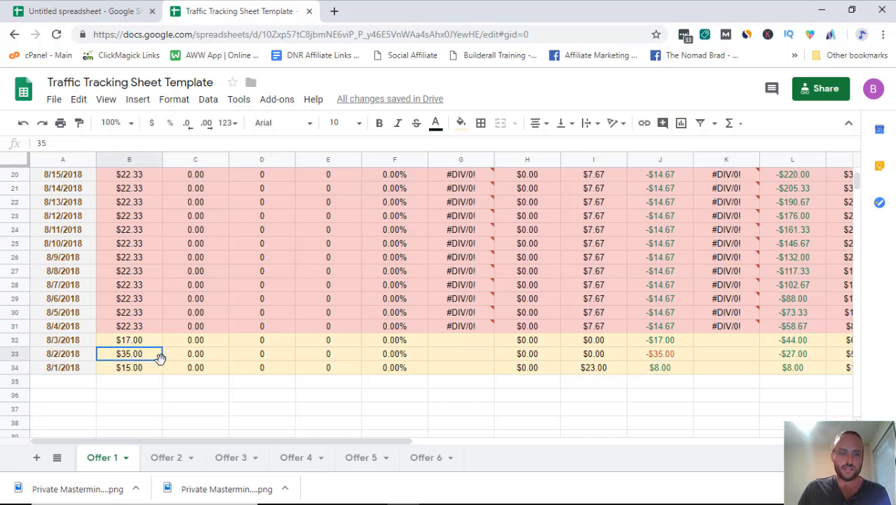
pyautogui.click(594, 353)
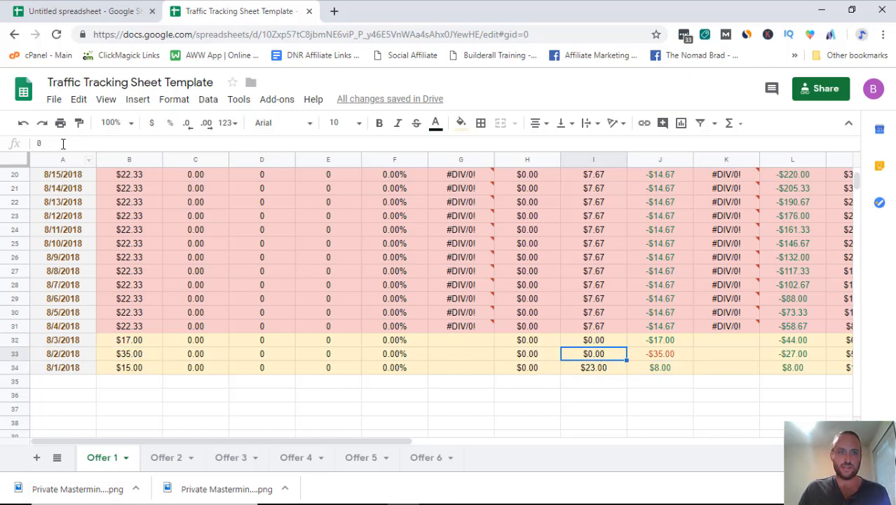
# Step: Record $48 revenue for 8/2/2018 and verify the 8/3 spend, revenue and profit formula
pyautogui.doubleClick(593, 354)
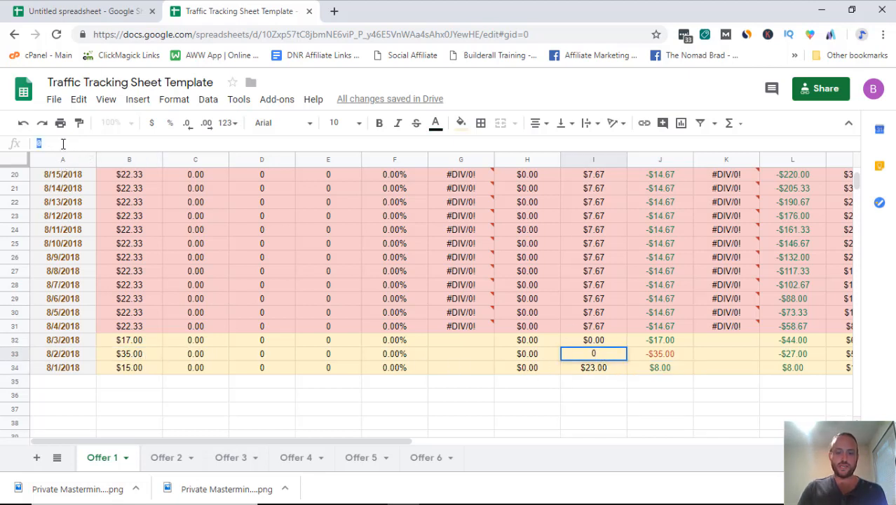
pyautogui.write('48.00')
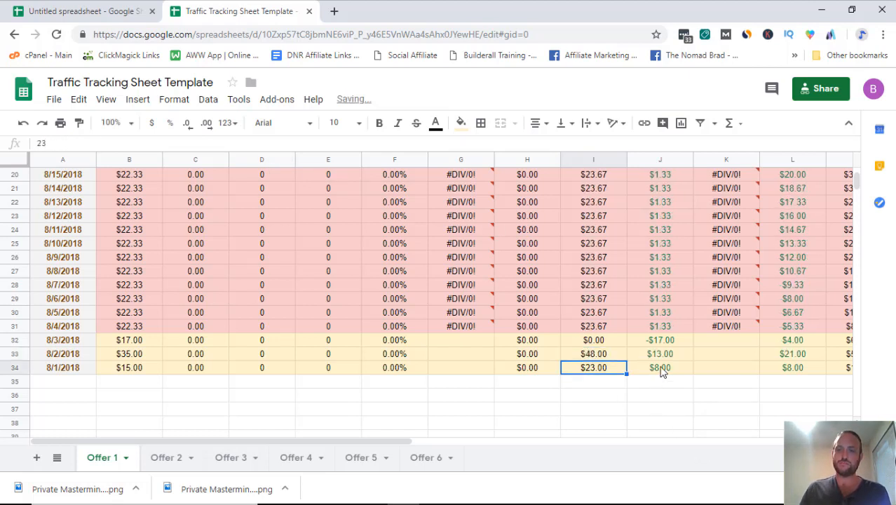
pyautogui.click(593, 341)
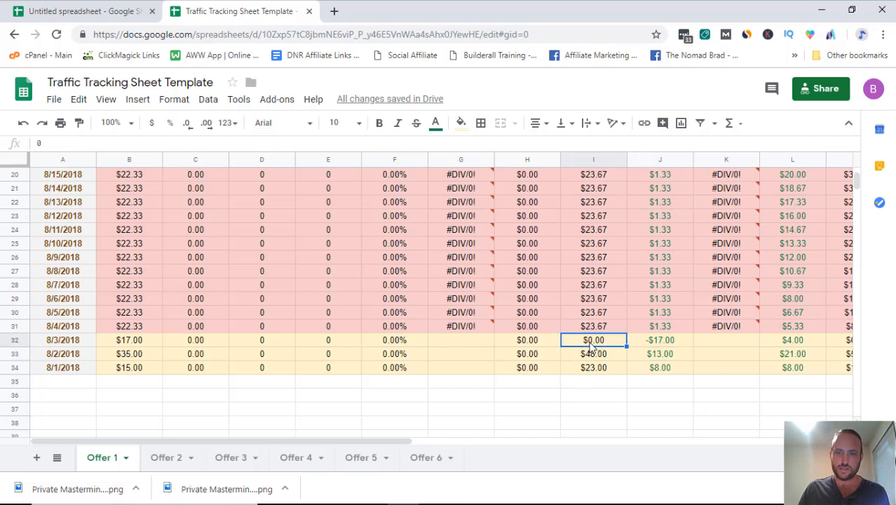
pyautogui.click(129, 341)
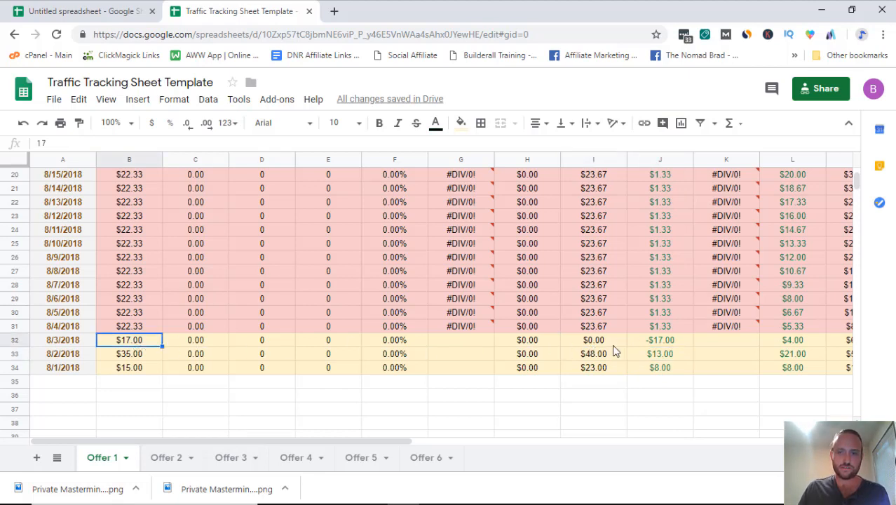
pyautogui.click(593, 341)
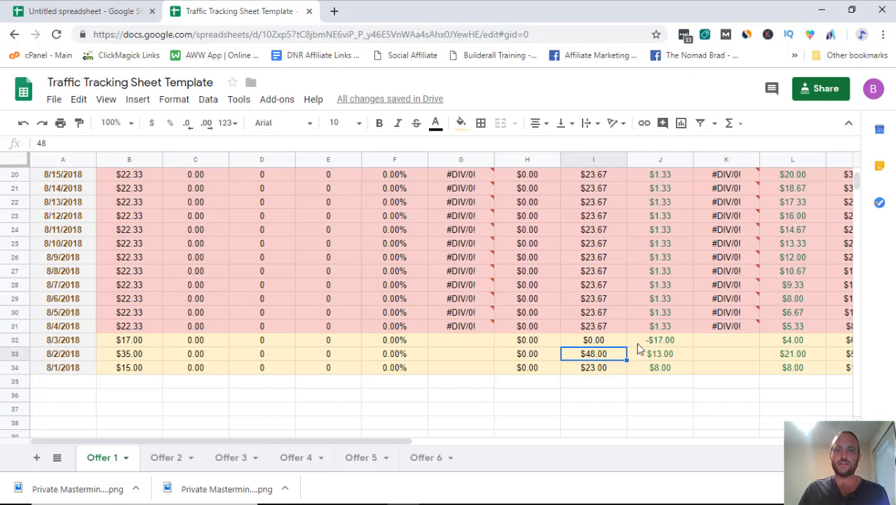
pyautogui.moveTo(658, 342)
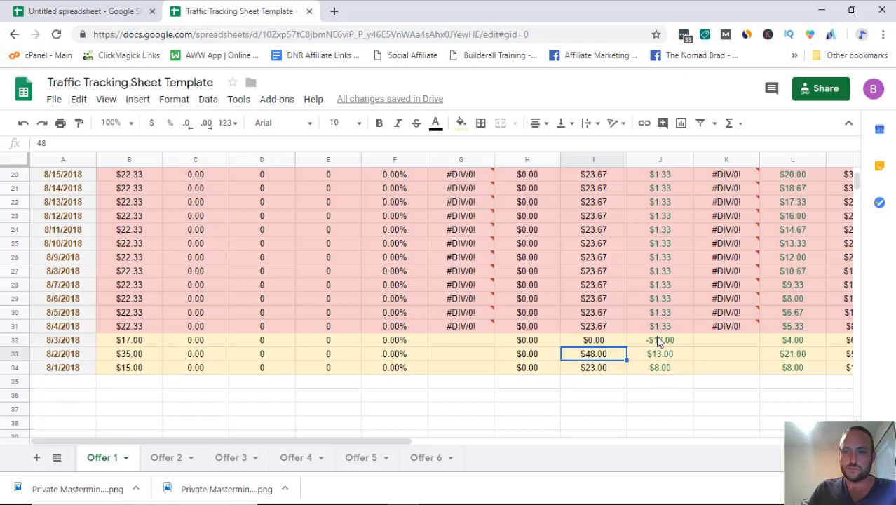
pyautogui.click(659, 339)
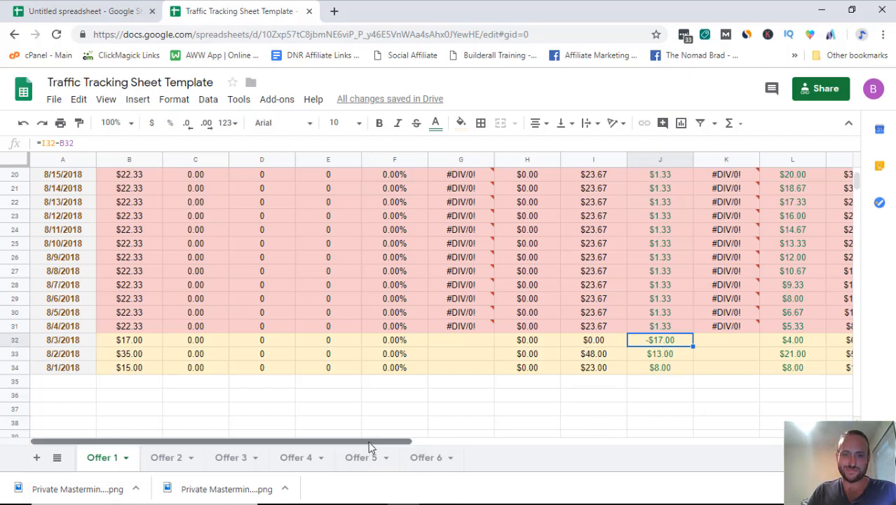
pyautogui.scroll(3)
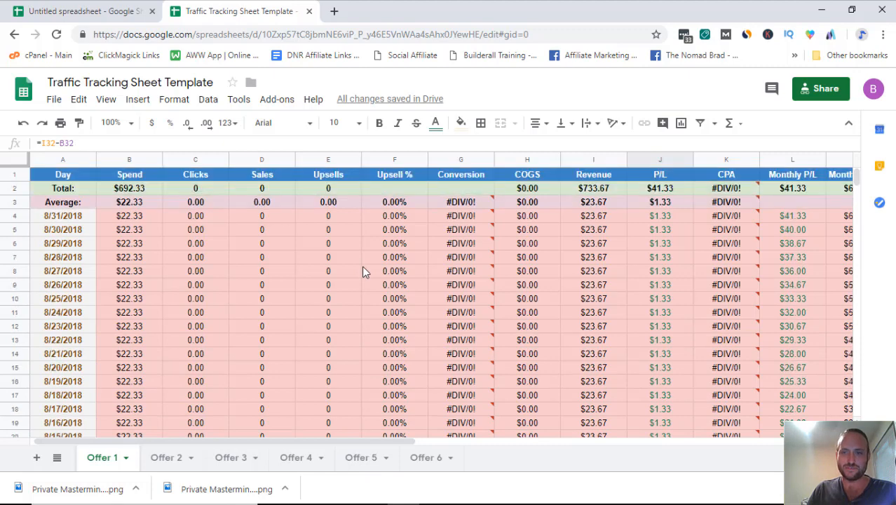
pyautogui.scroll(-3)
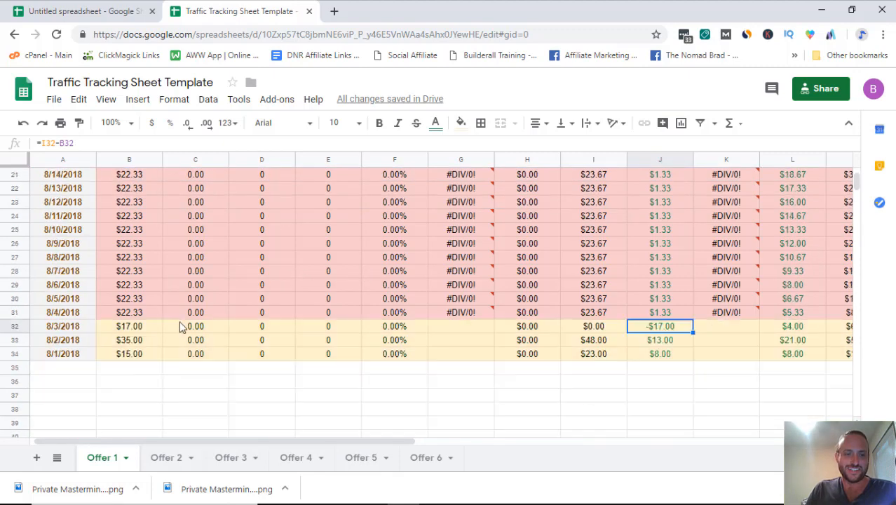
pyautogui.scroll(3)
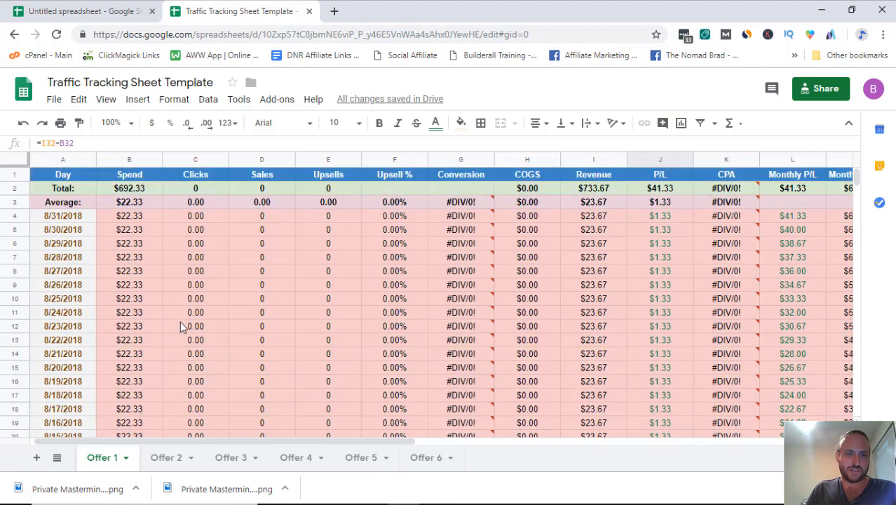
pyautogui.moveTo(135, 250)
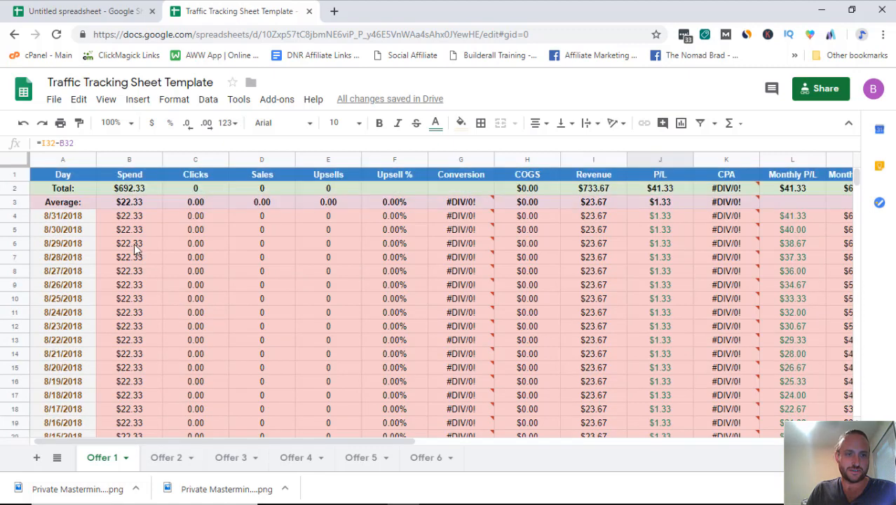
pyautogui.scroll(-3)
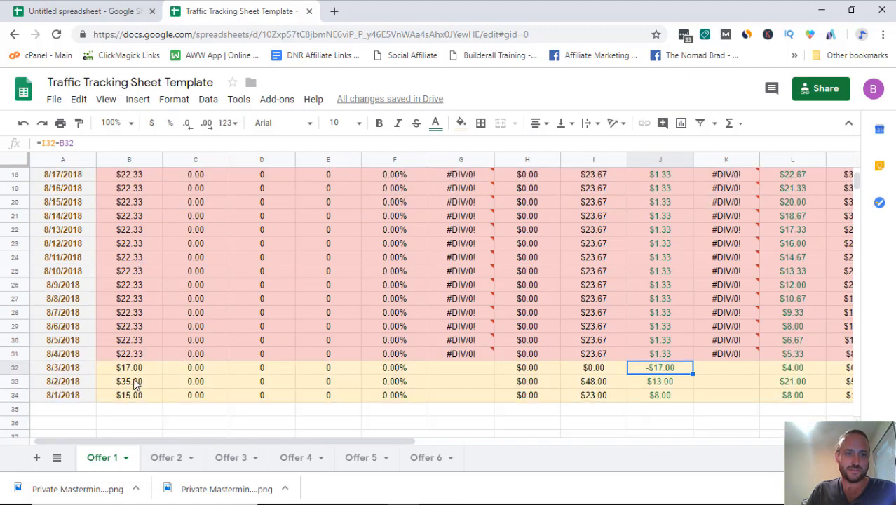
pyautogui.moveTo(134, 407)
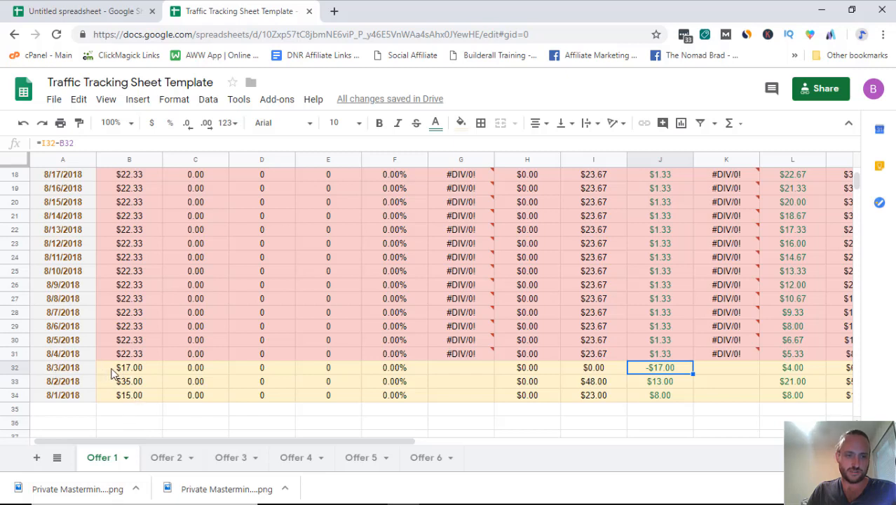
pyautogui.click(129, 367)
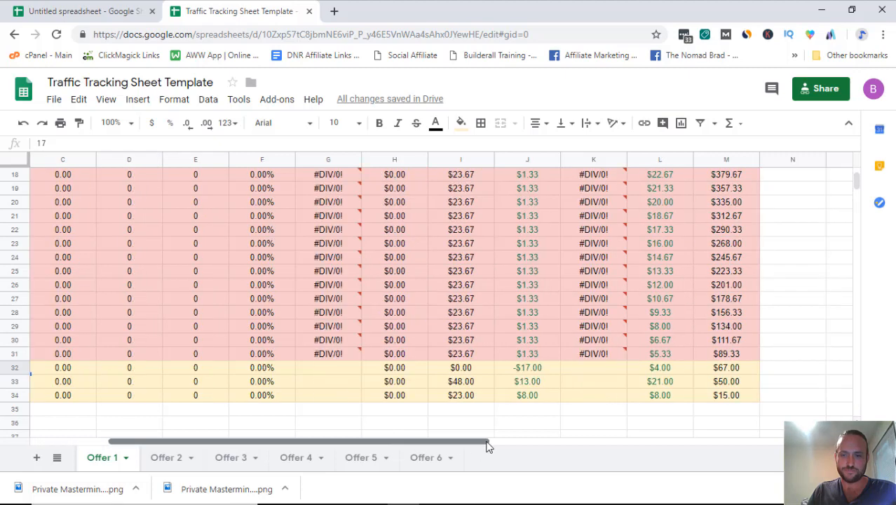
pyautogui.click(460, 367)
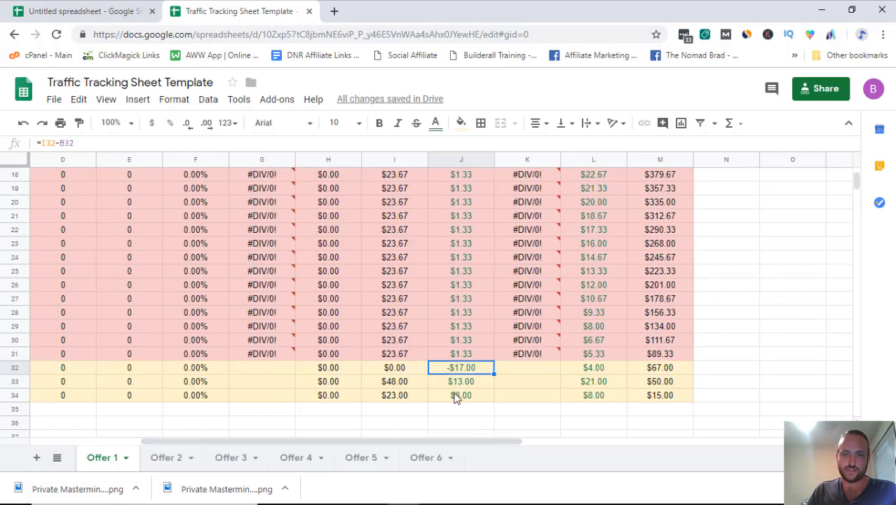
pyautogui.moveTo(460, 367); pyautogui.dragTo(460, 396)
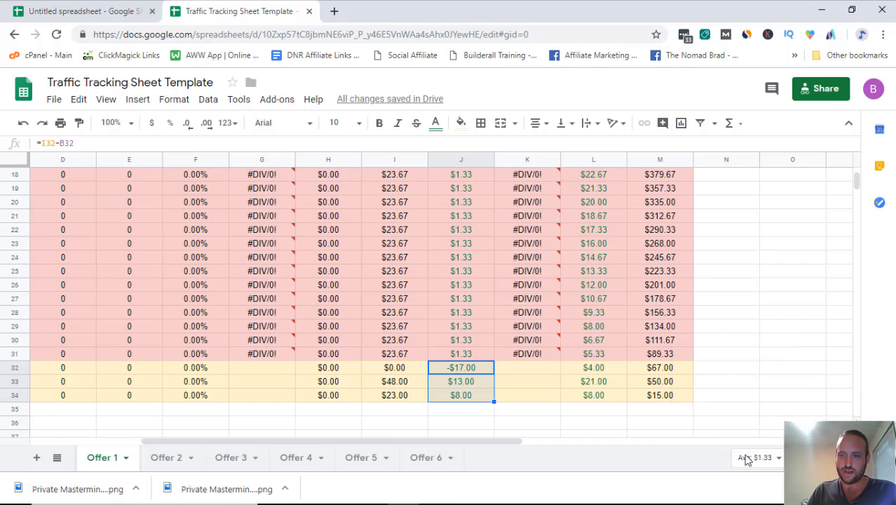
pyautogui.moveTo(471, 400)
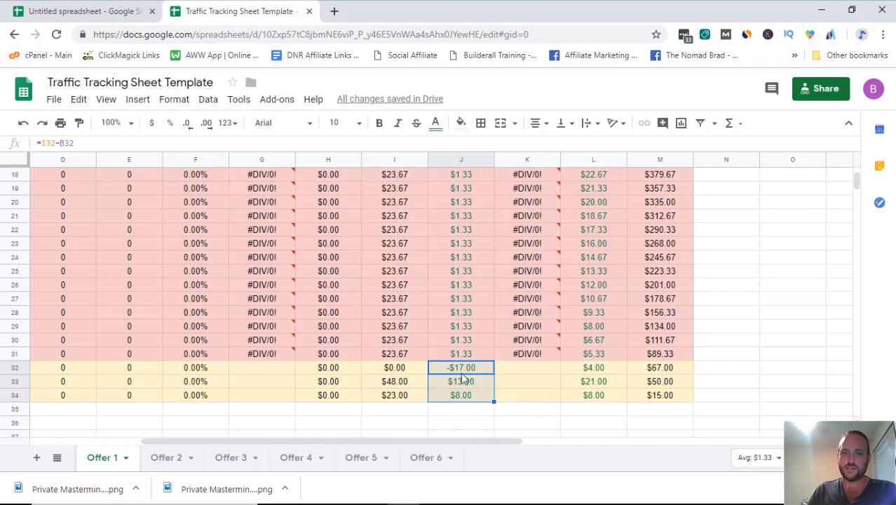
pyautogui.scroll(3)
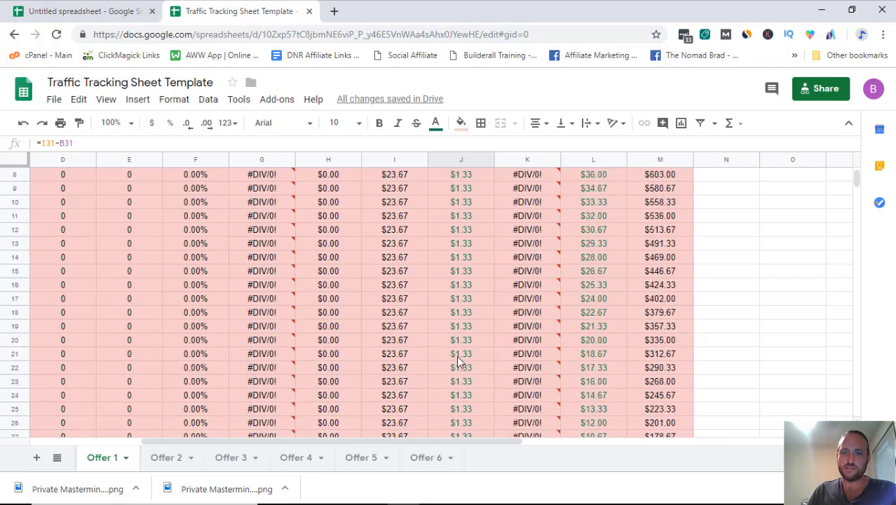
pyautogui.scroll(-3)
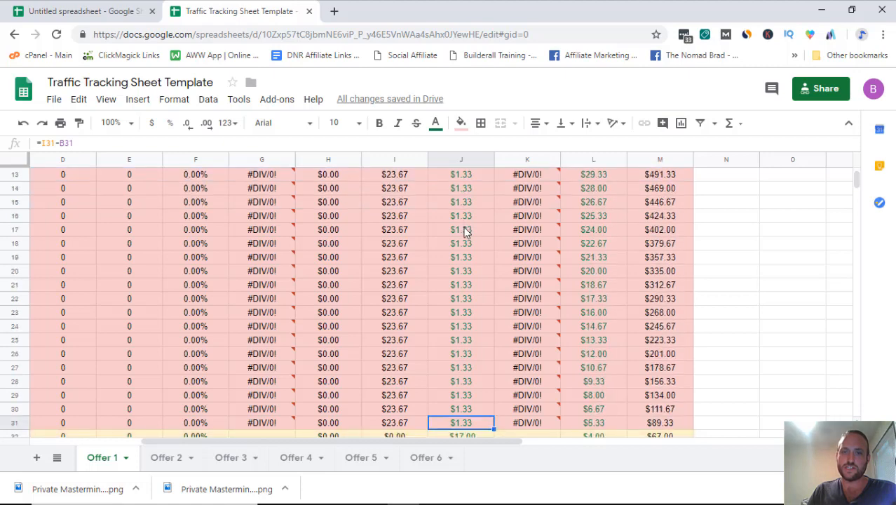
pyautogui.scroll(-3)
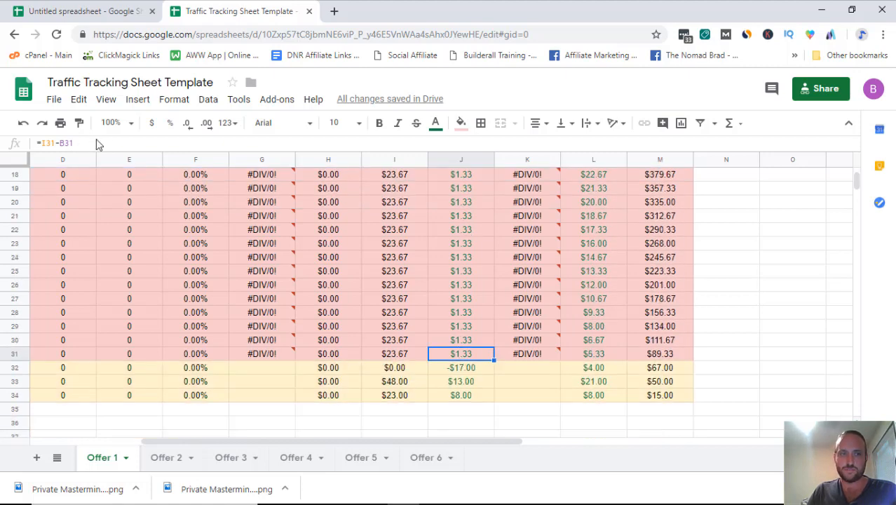
pyautogui.moveTo(466, 379)
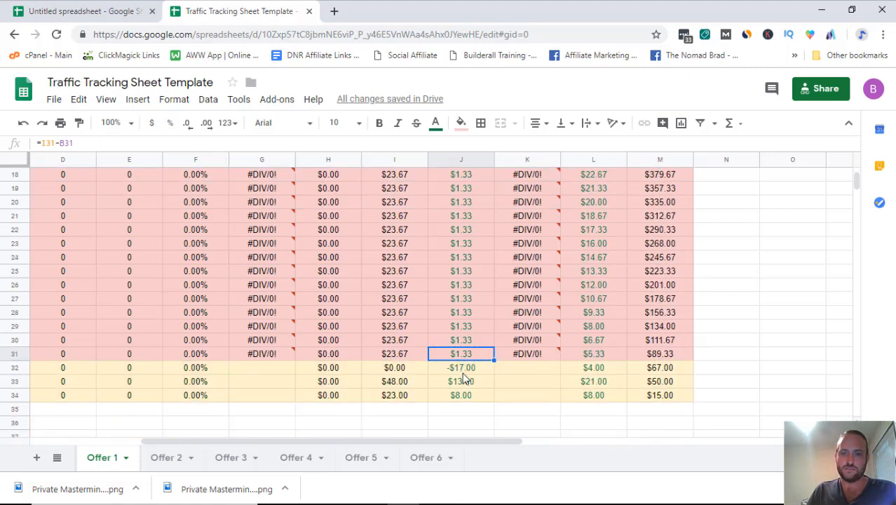
pyautogui.moveTo(460, 362)
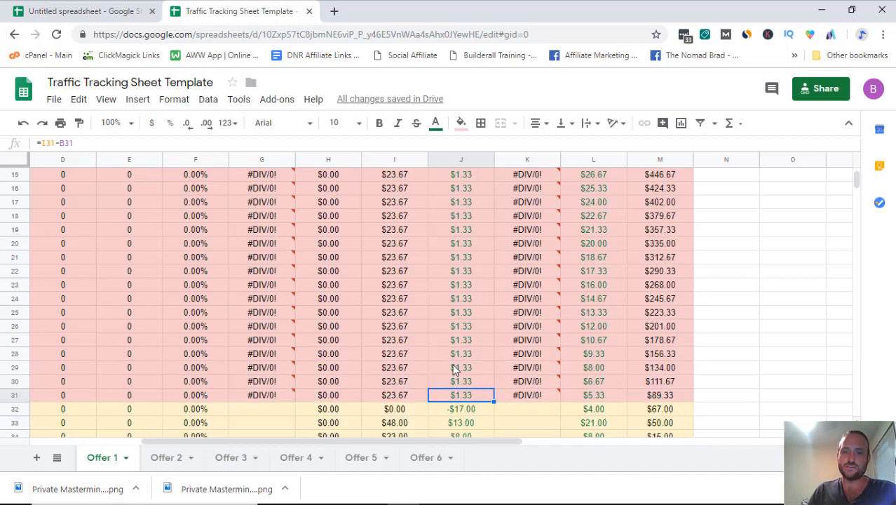
pyautogui.scroll(3)
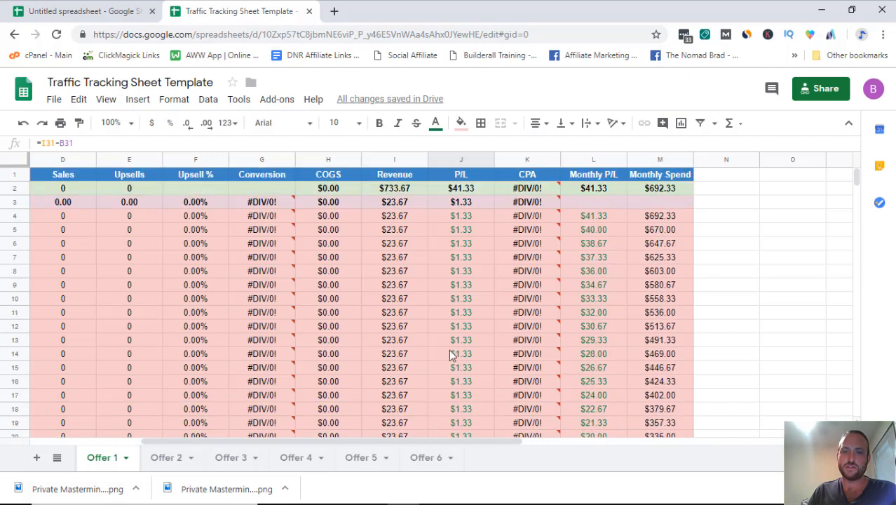
pyautogui.moveTo(449, 210)
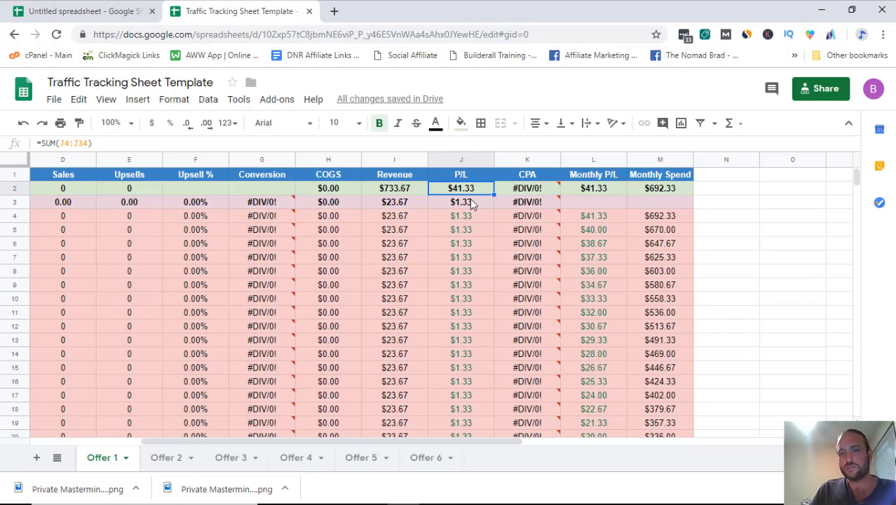
pyautogui.moveTo(474, 254)
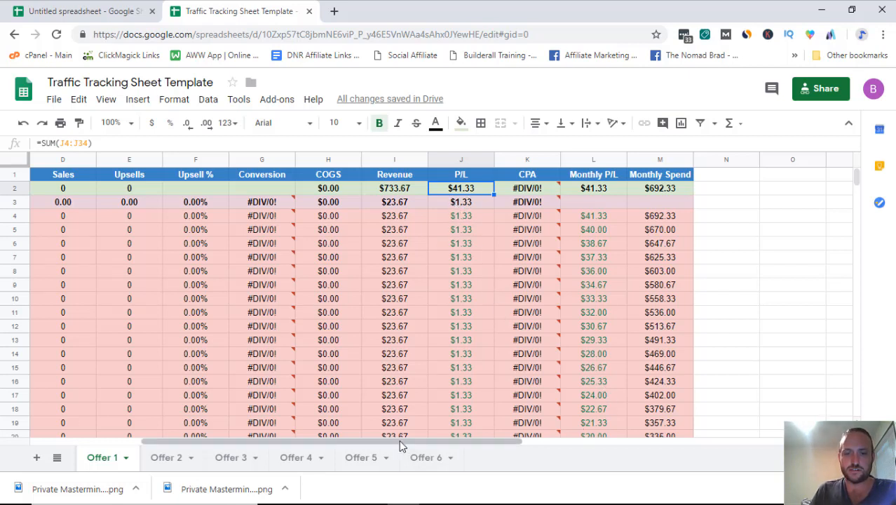
pyautogui.hscroll(-3)
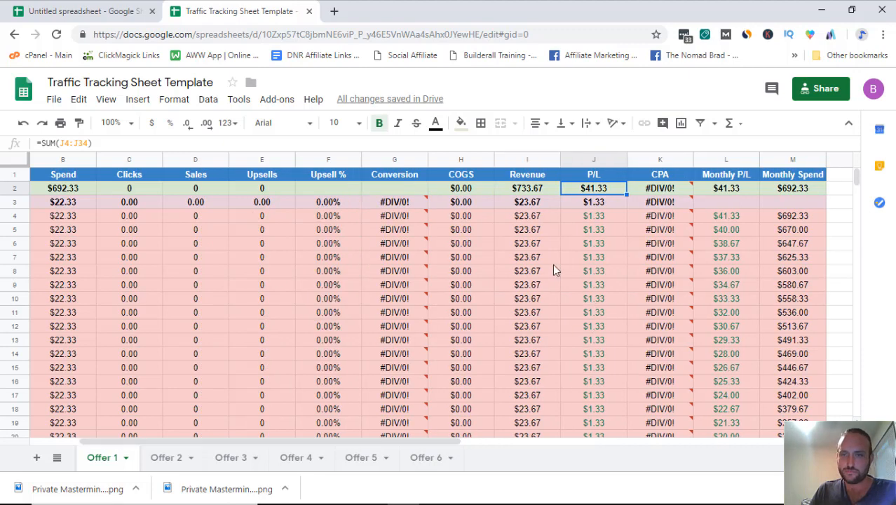
pyautogui.scroll(-3)
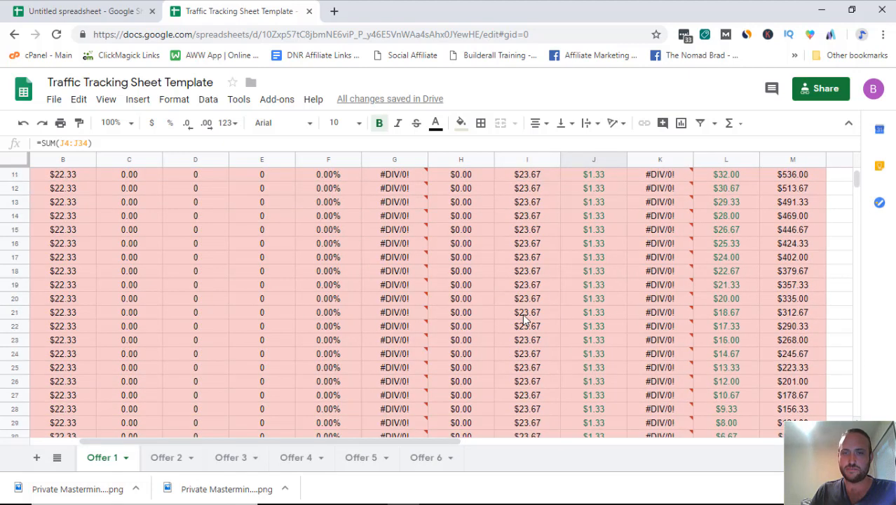
pyautogui.scroll(-3)
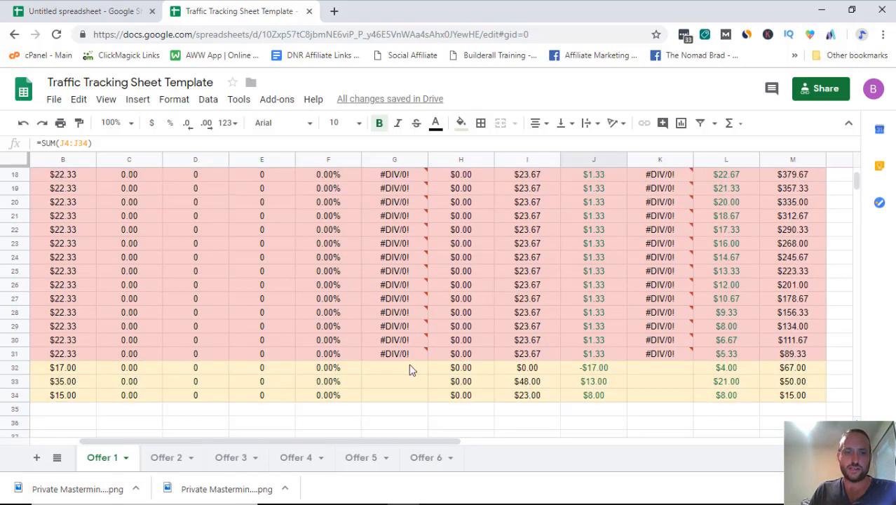
pyautogui.scroll(3)
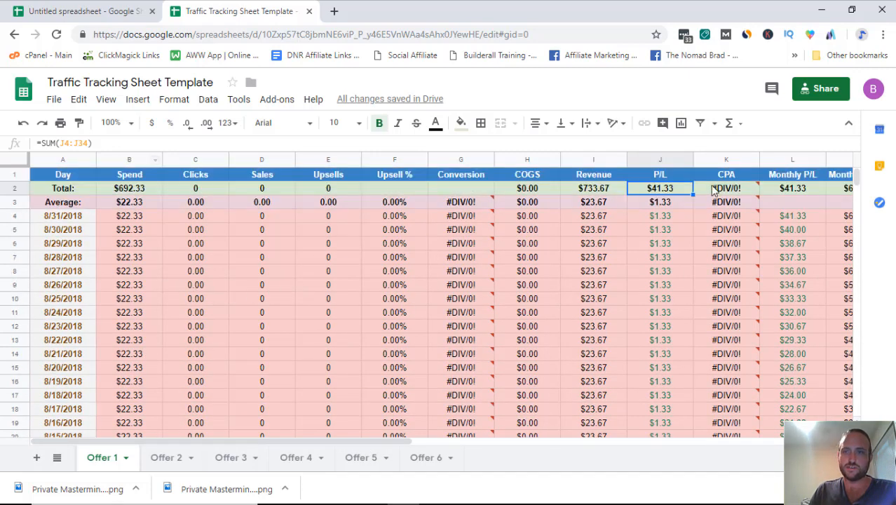
pyautogui.scroll(-3)
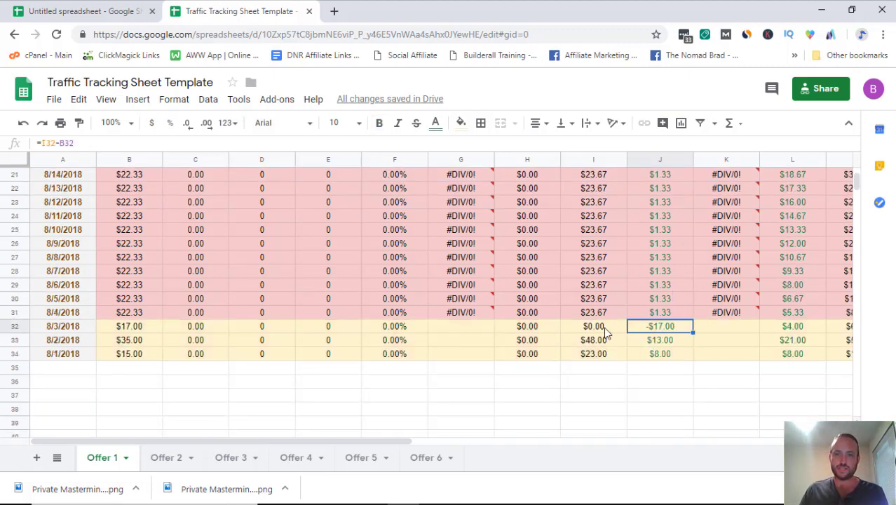
pyautogui.click(593, 326)
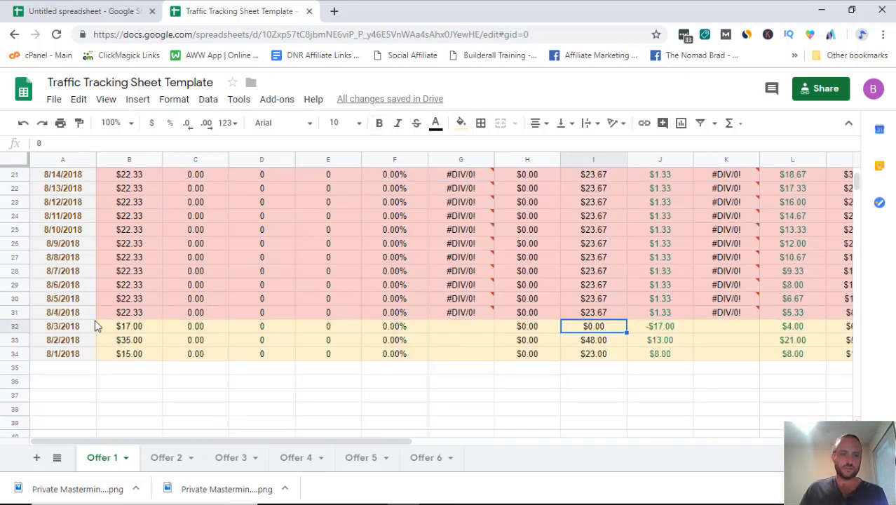
pyautogui.click(129, 325)
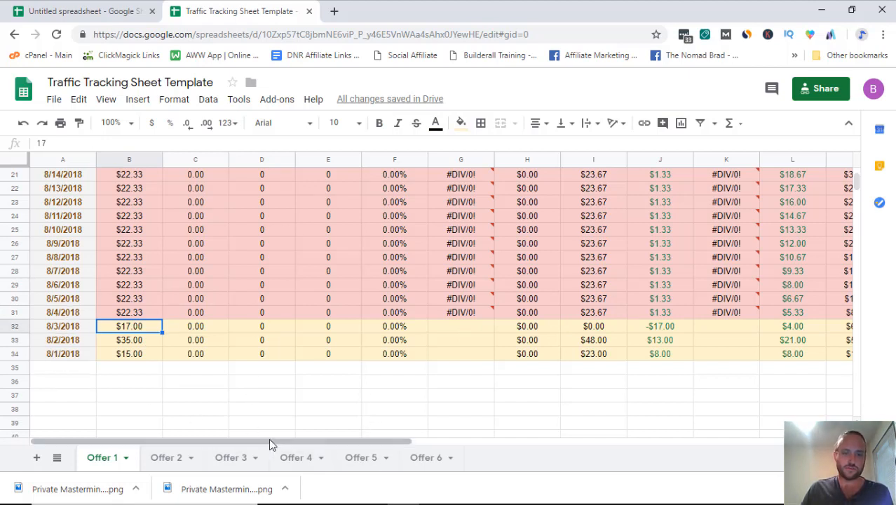
# Step: Fill the 8/3/2018 figures up into the 8/4–8/11 rows, making projected spend $18.45 and total profit −$372.00
pyautogui.hscroll(3)
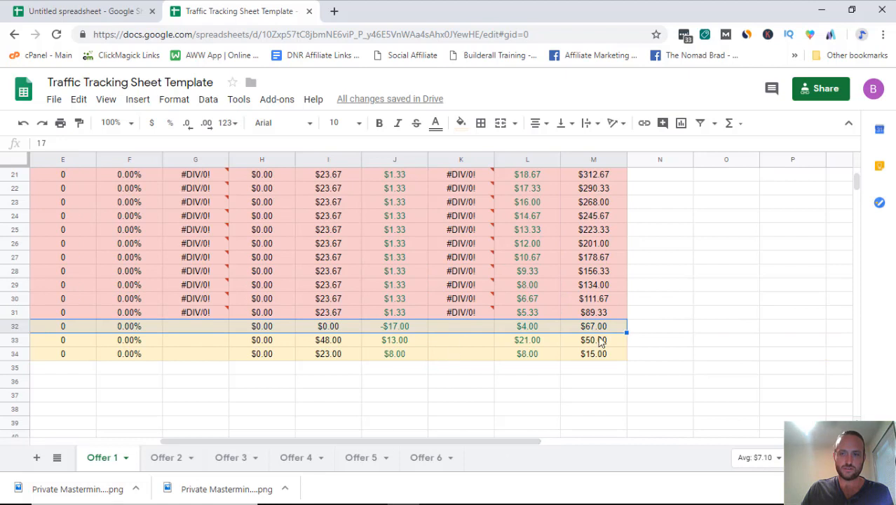
pyautogui.moveTo(628, 342)
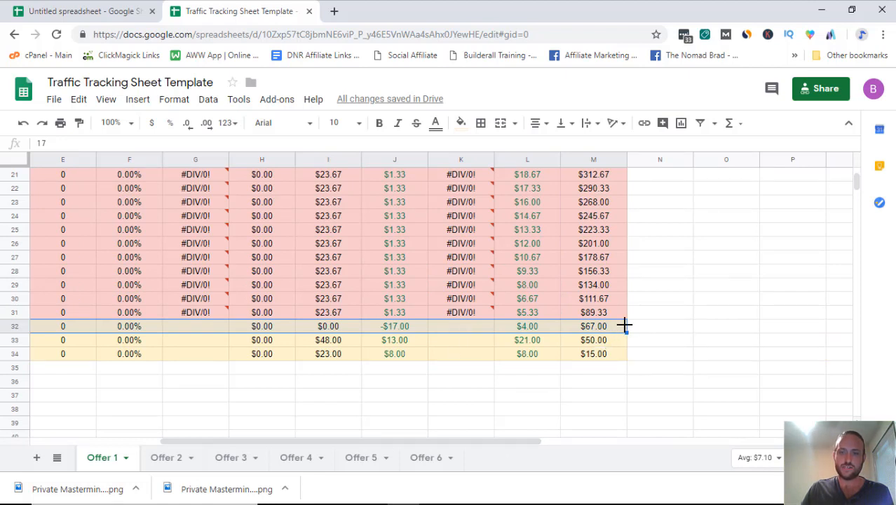
pyautogui.click(593, 311)
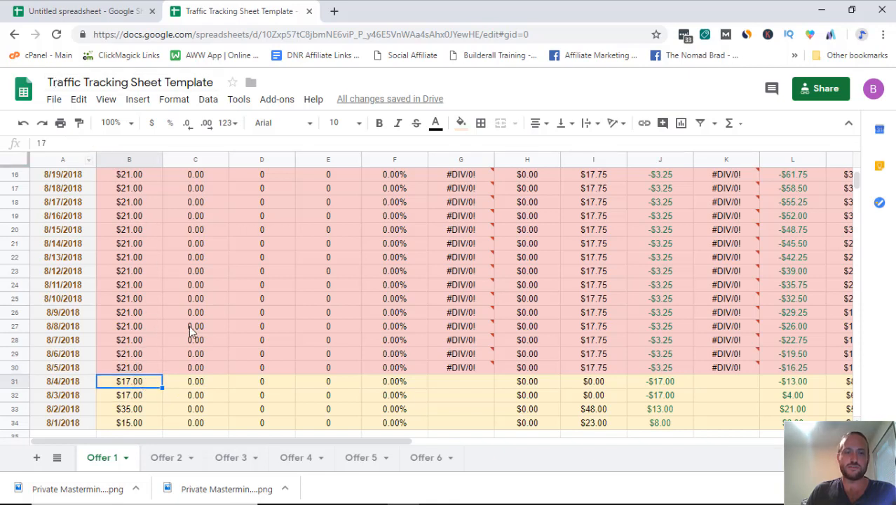
pyautogui.scroll(3)
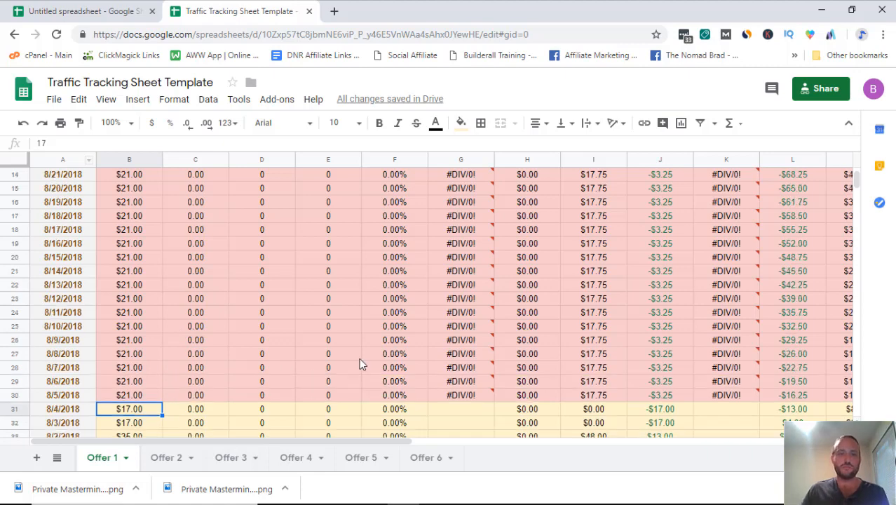
pyautogui.scroll(-3)
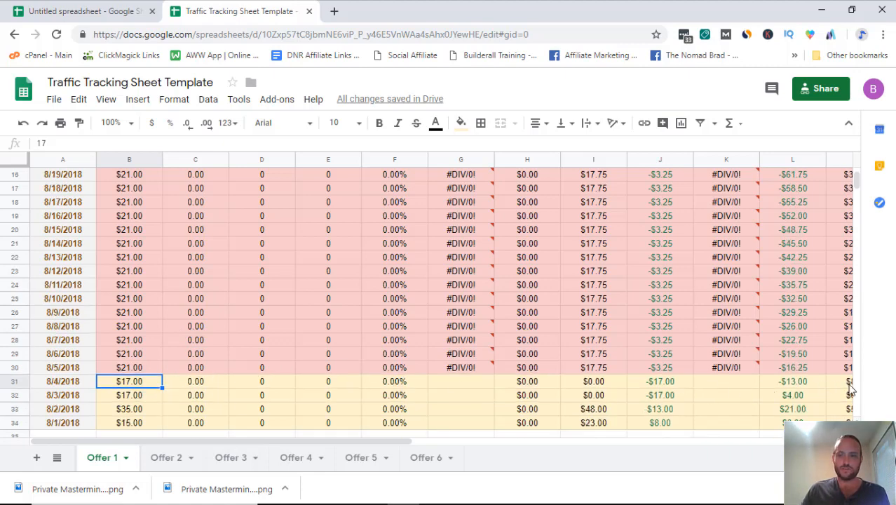
pyautogui.hscroll(3)
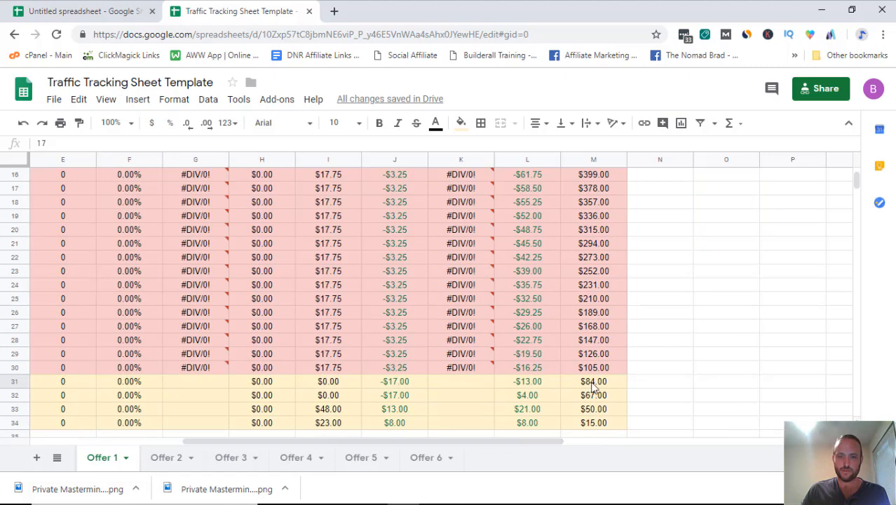
pyautogui.click(593, 382)
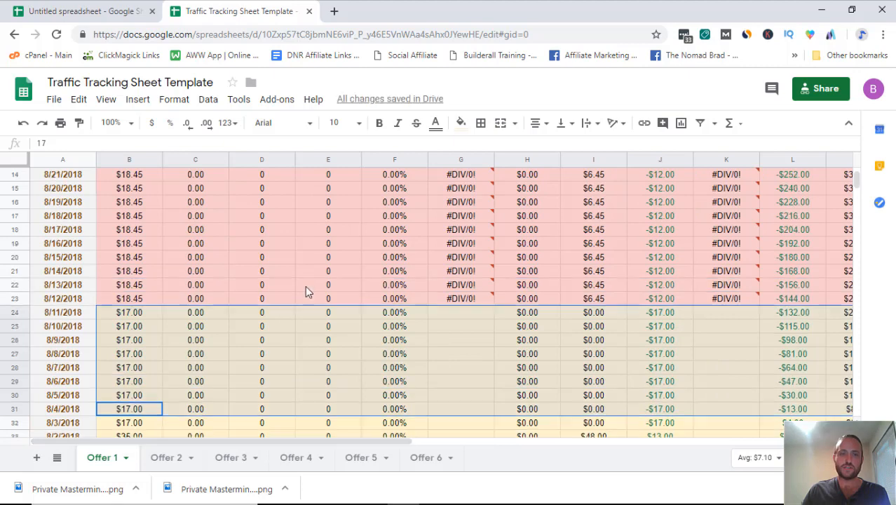
pyautogui.moveTo(180, 376)
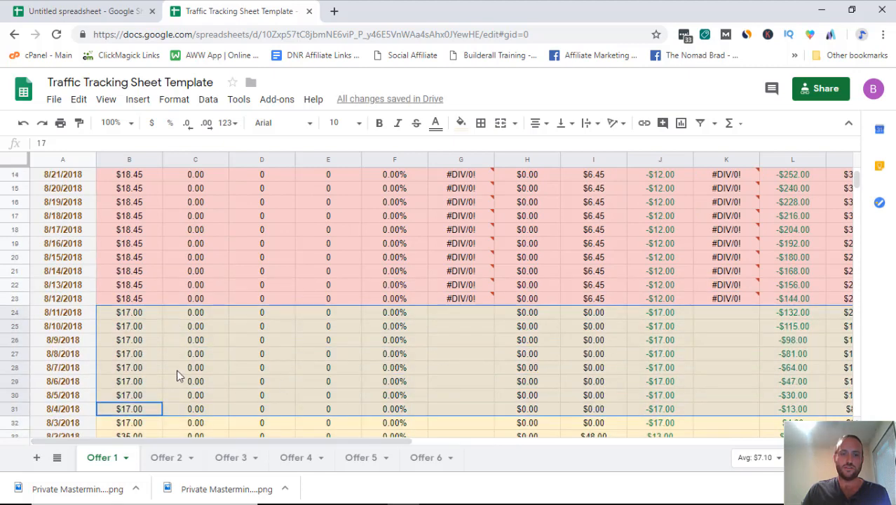
pyautogui.scroll(3)
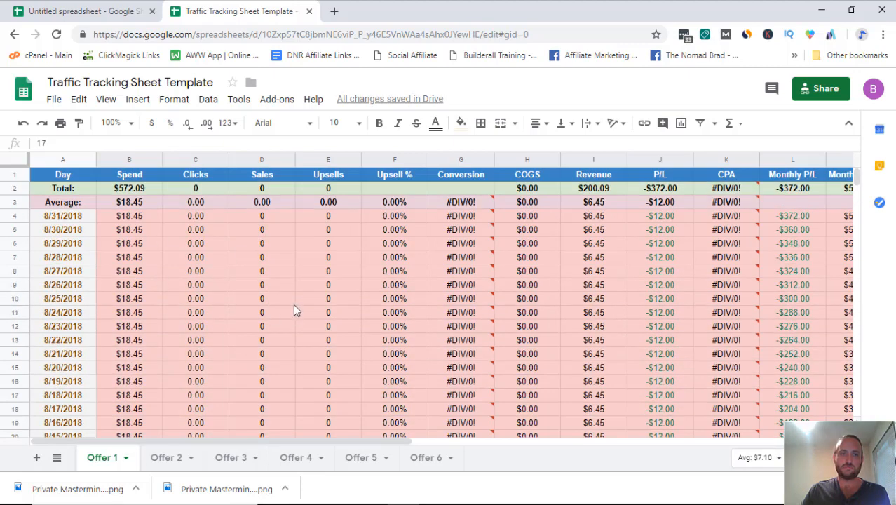
pyautogui.scroll(-3)
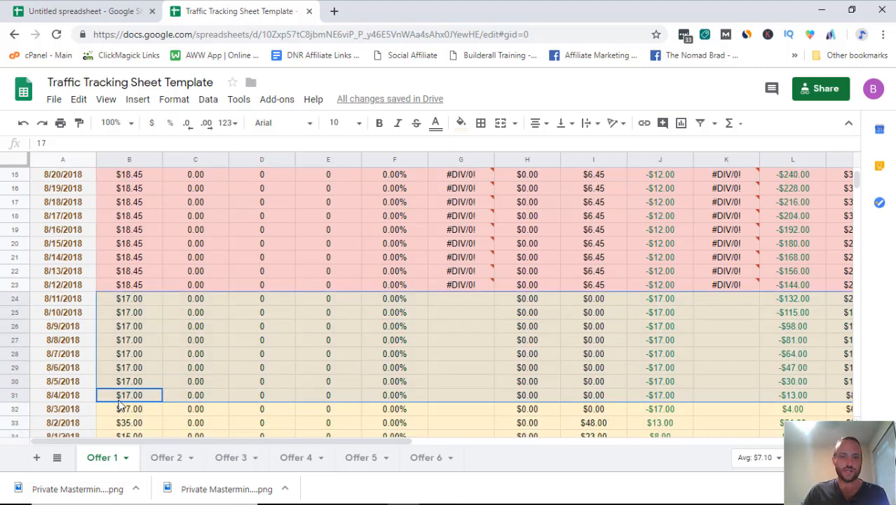
# Step: Enter daily revenue amounts (24, 23) in the yellow rows' Revenue column, correcting one entry
pyautogui.scroll(-3)
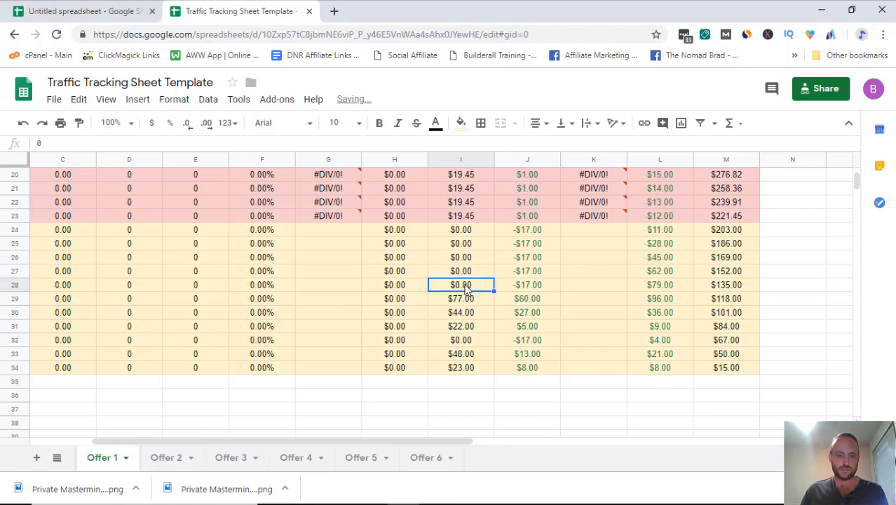
pyautogui.click(460, 271)
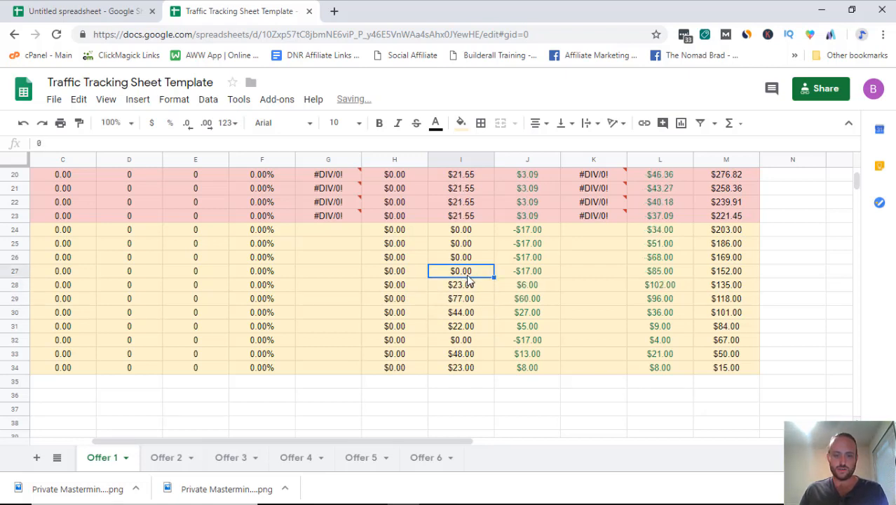
pyautogui.write('24')
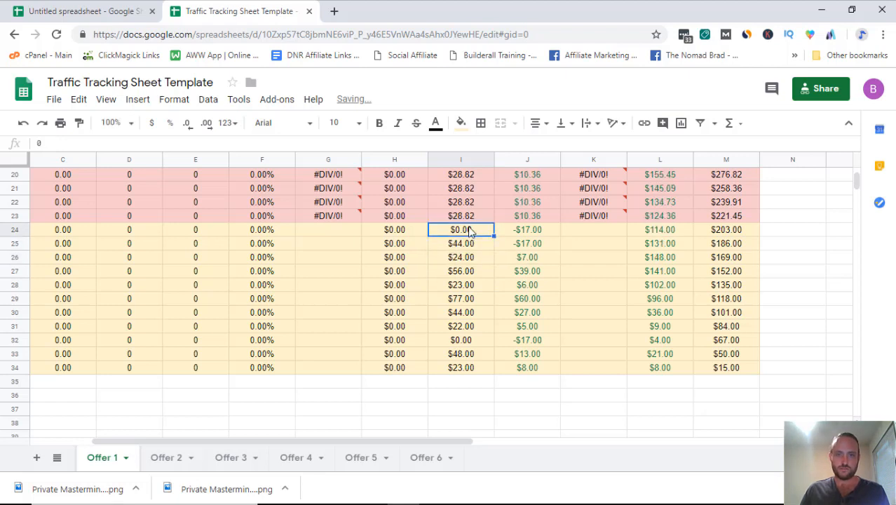
pyautogui.write('23')
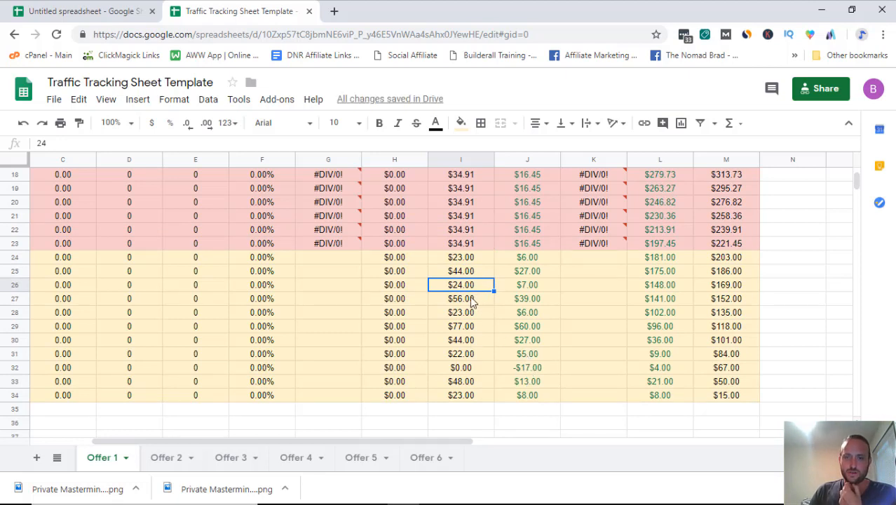
pyautogui.click(460, 298)
pyautogui.write('11')
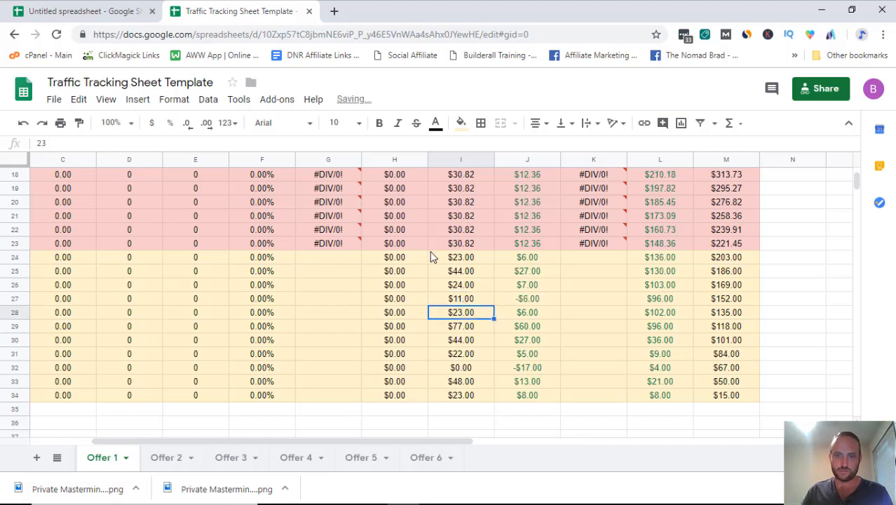
pyautogui.click(460, 271)
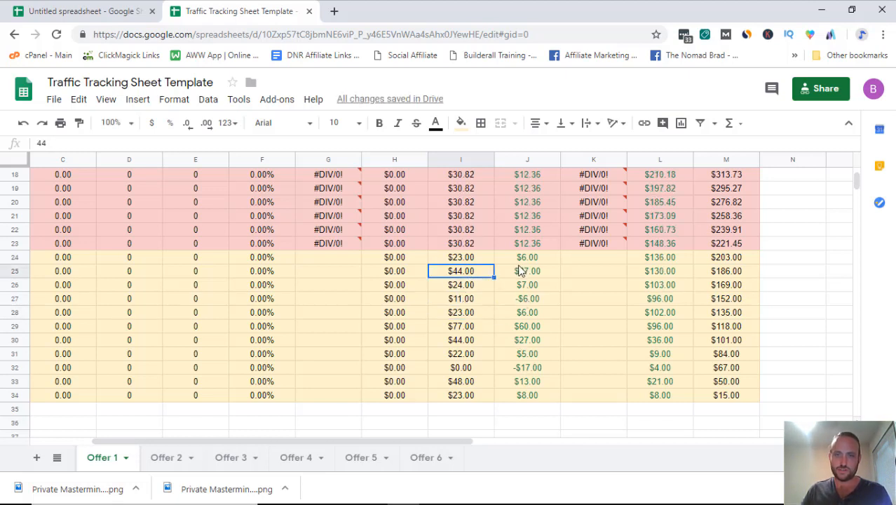
pyautogui.moveTo(469, 285)
pyautogui.write('0')
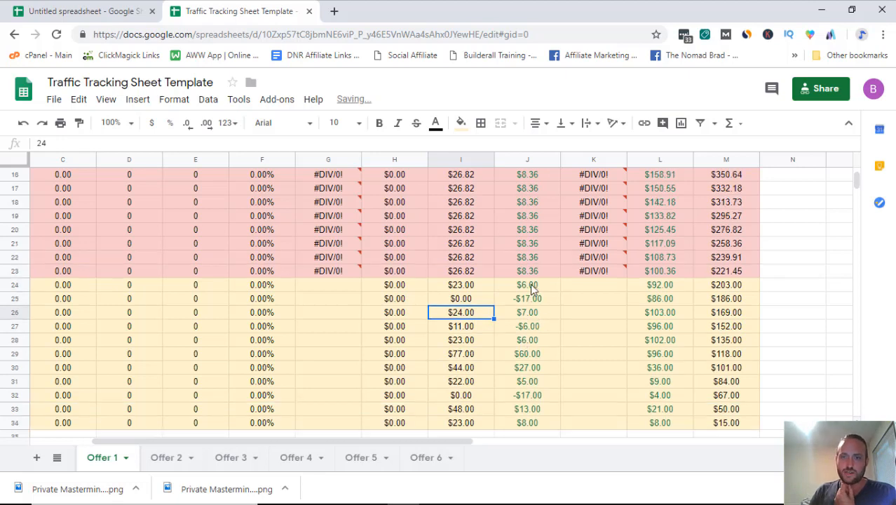
# Step: Add a conditional formatting rule on J24:J34 showing profit values less than 0 in red
pyautogui.click(527, 285)
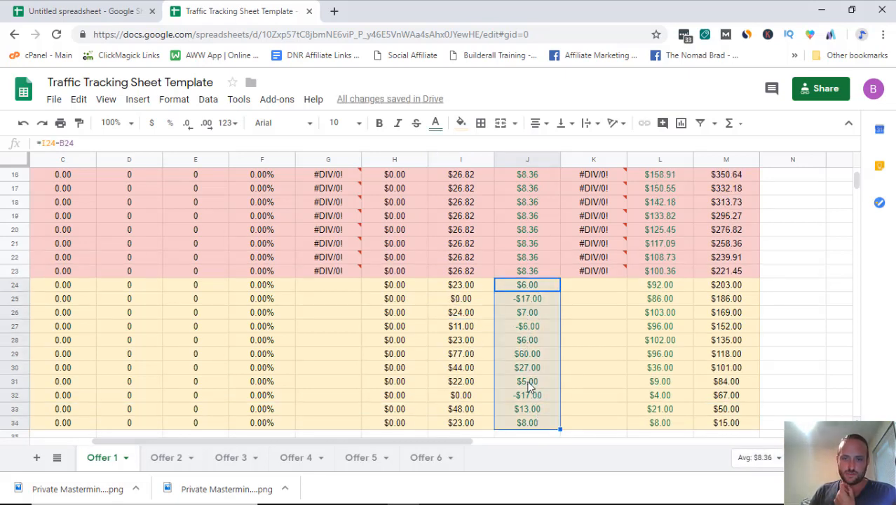
pyautogui.moveTo(530, 400)
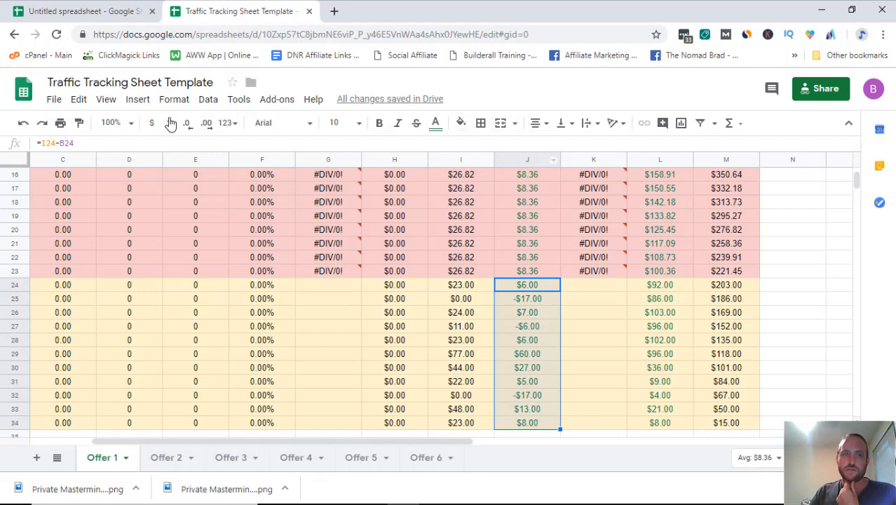
pyautogui.click(173, 98)
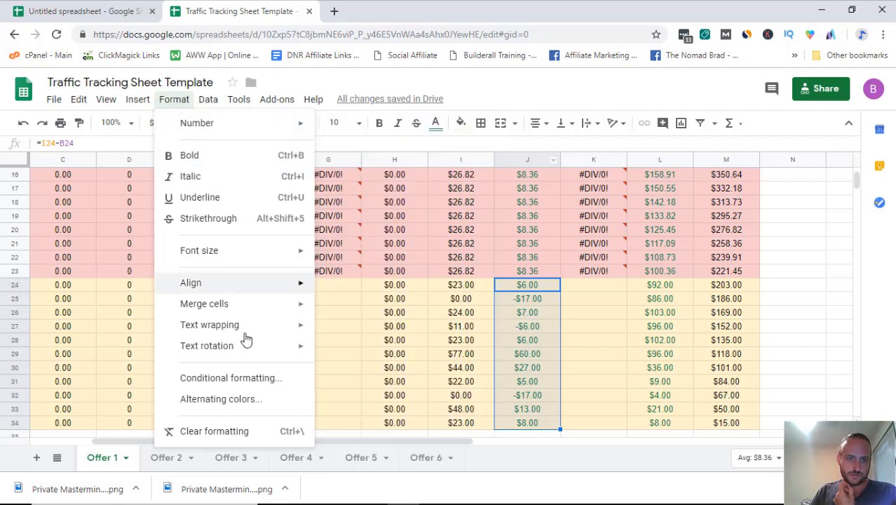
pyautogui.click(230, 377)
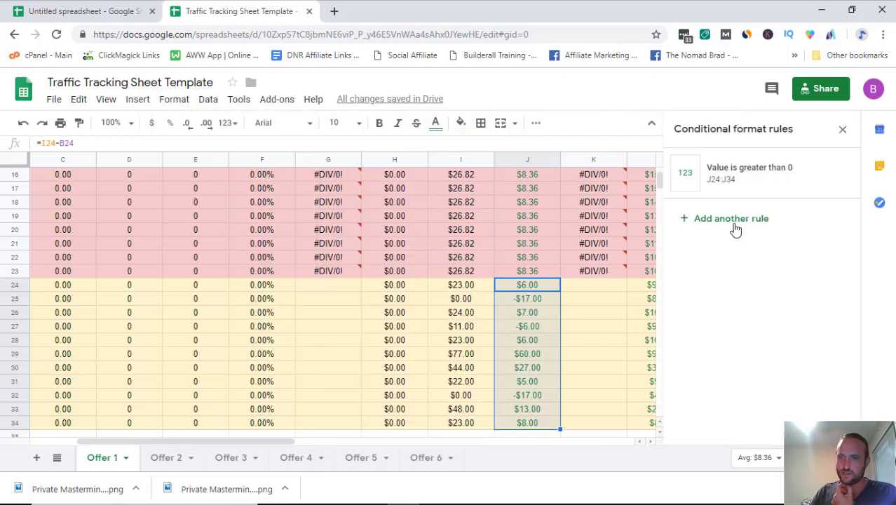
pyautogui.click(749, 173)
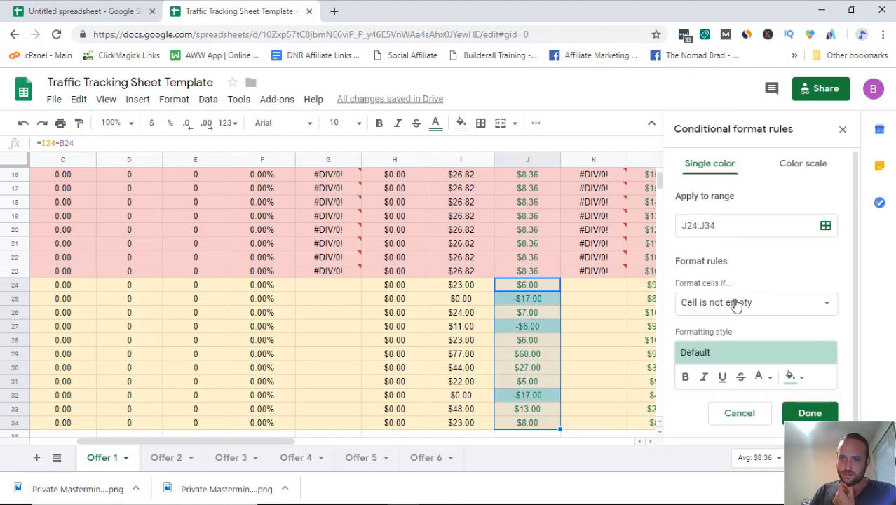
pyautogui.scroll(-3)
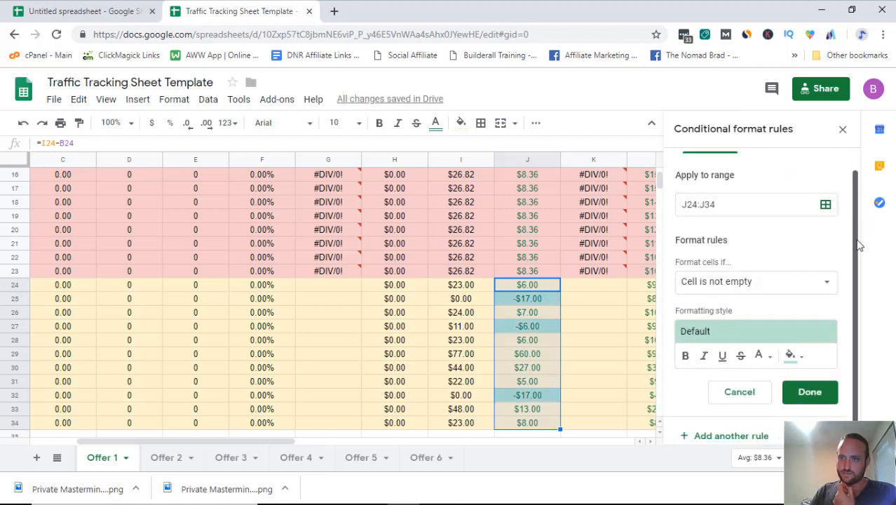
pyautogui.click(755, 281)
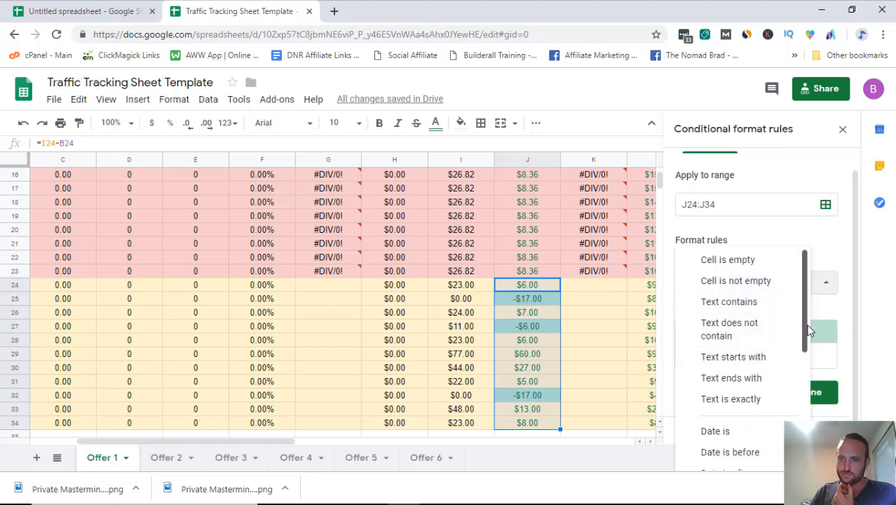
pyautogui.scroll(-3)
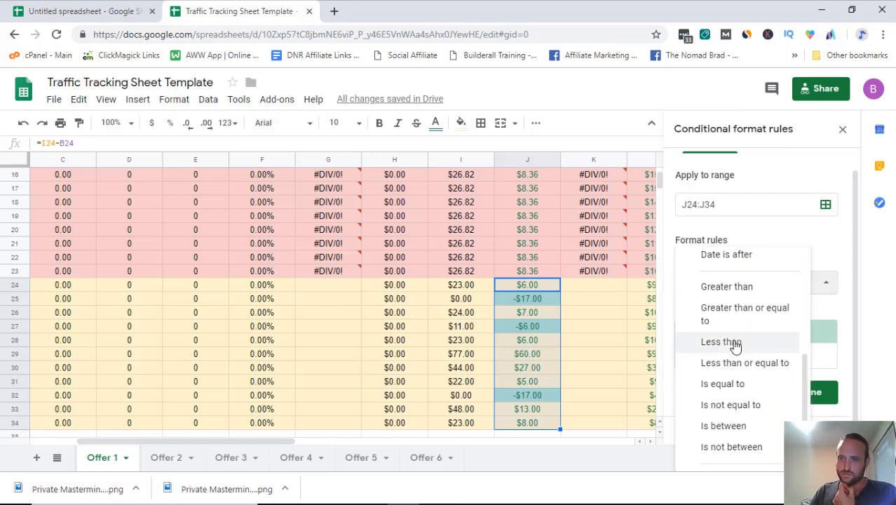
pyautogui.click(721, 342)
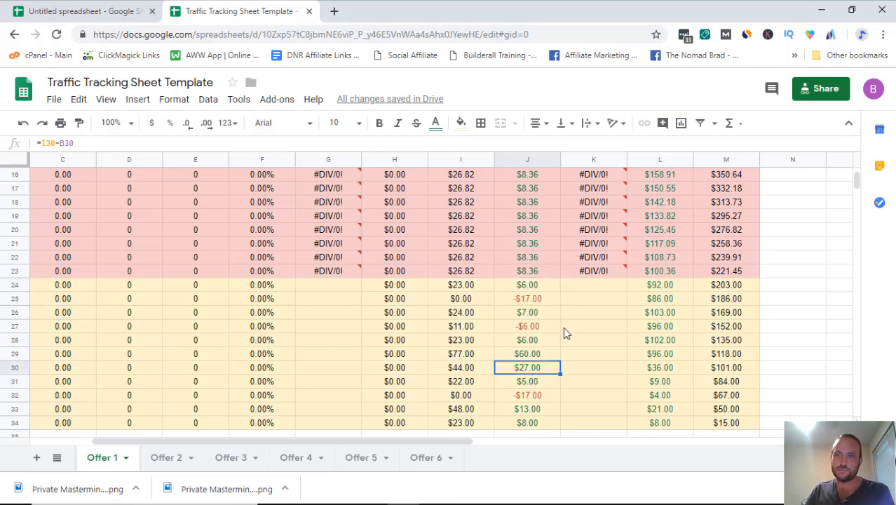
pyautogui.moveTo(573, 328)
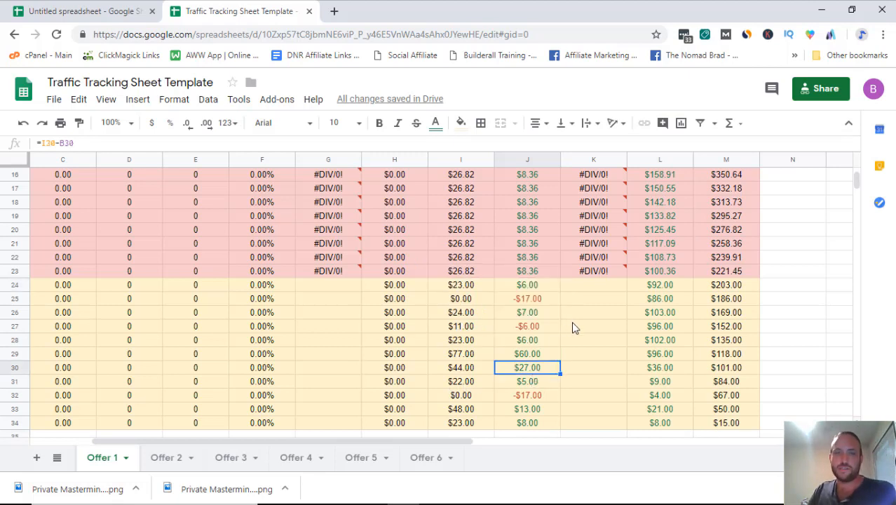
pyautogui.moveTo(526, 393)
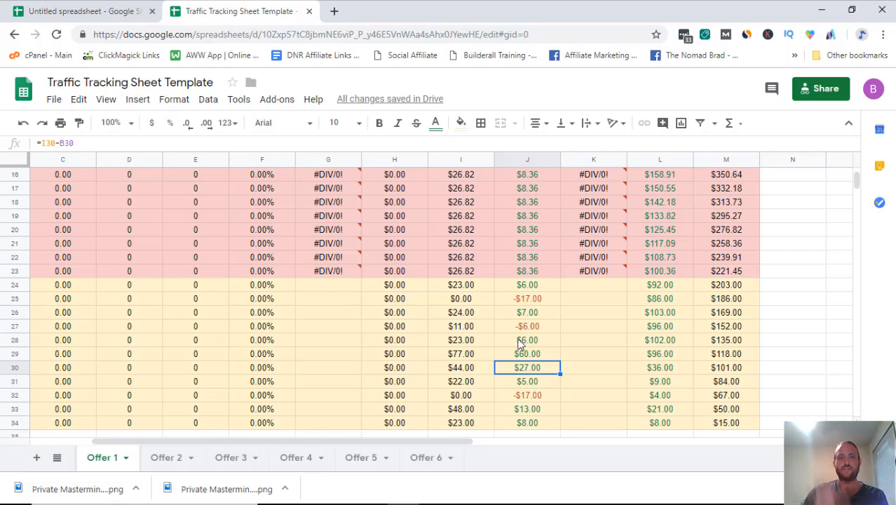
pyautogui.moveTo(502, 429)
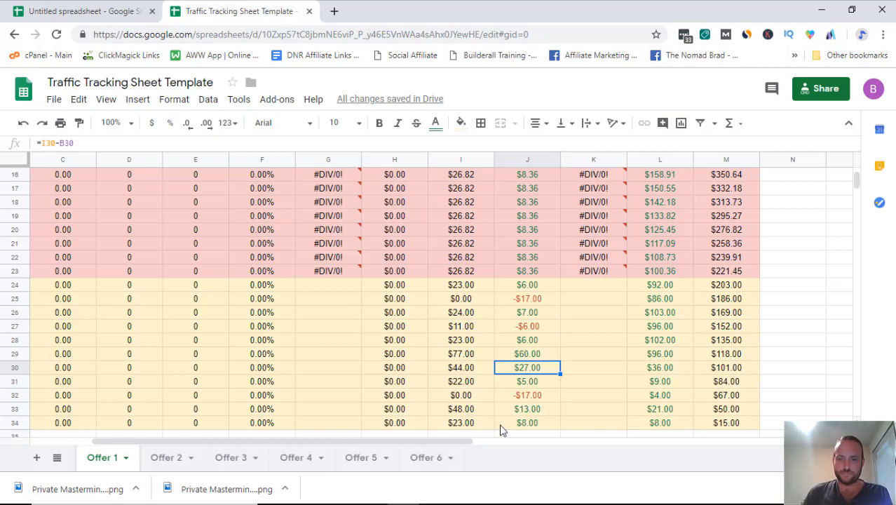
pyautogui.scroll(3)
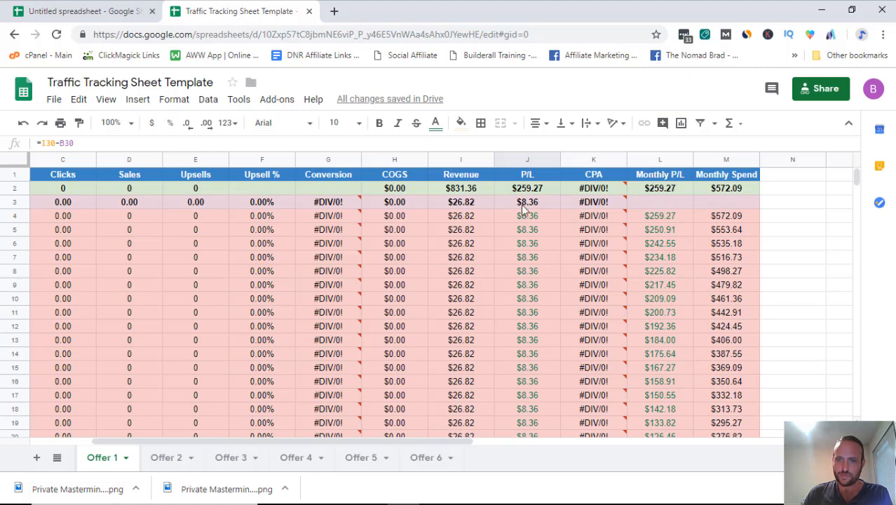
pyautogui.scroll(-3)
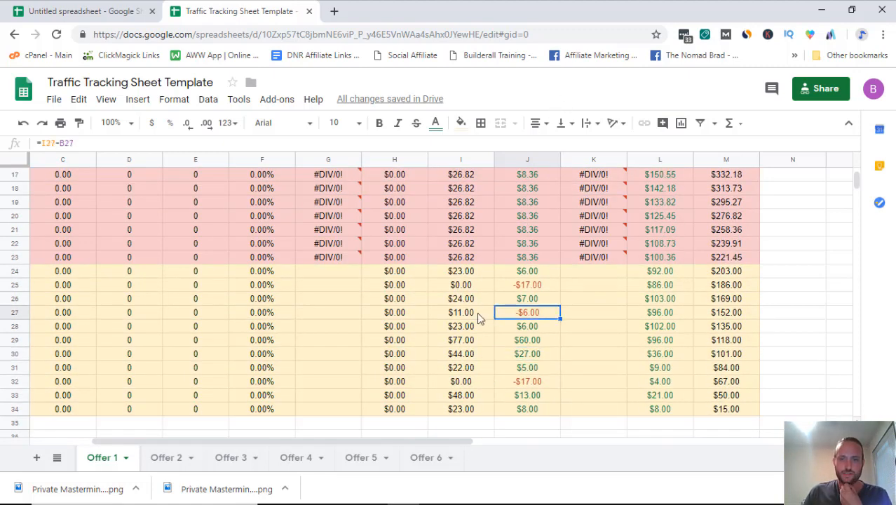
pyautogui.hscroll(-3)
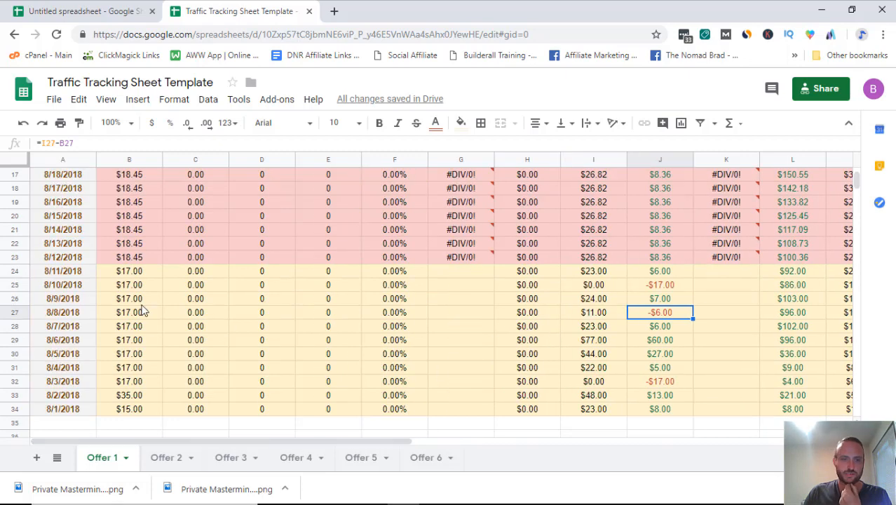
pyautogui.click(593, 311)
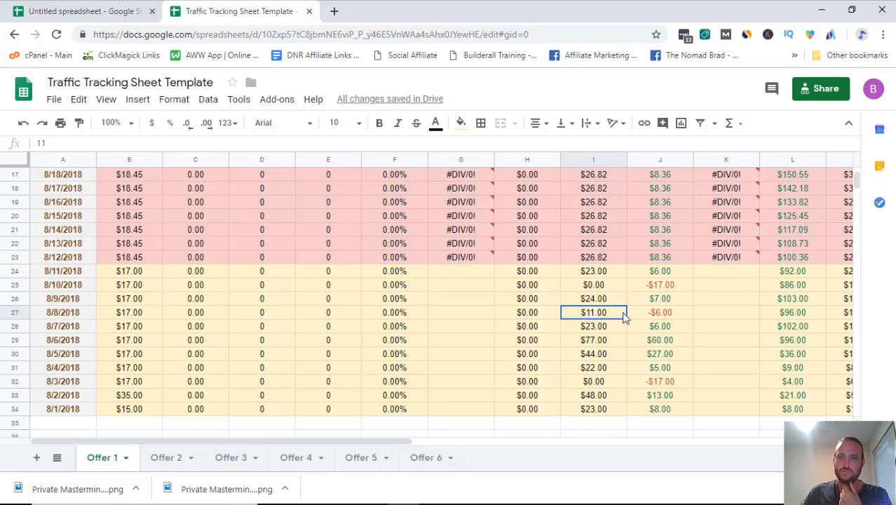
pyautogui.click(659, 297)
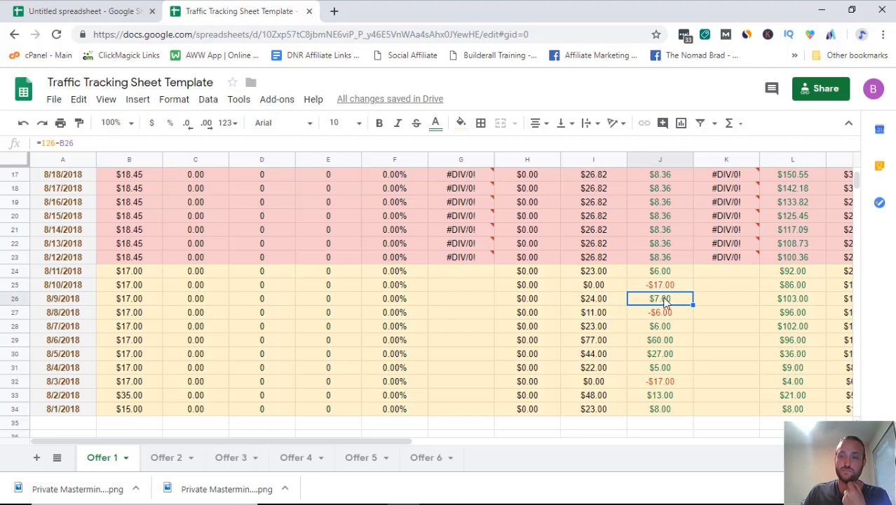
pyautogui.scroll(3)
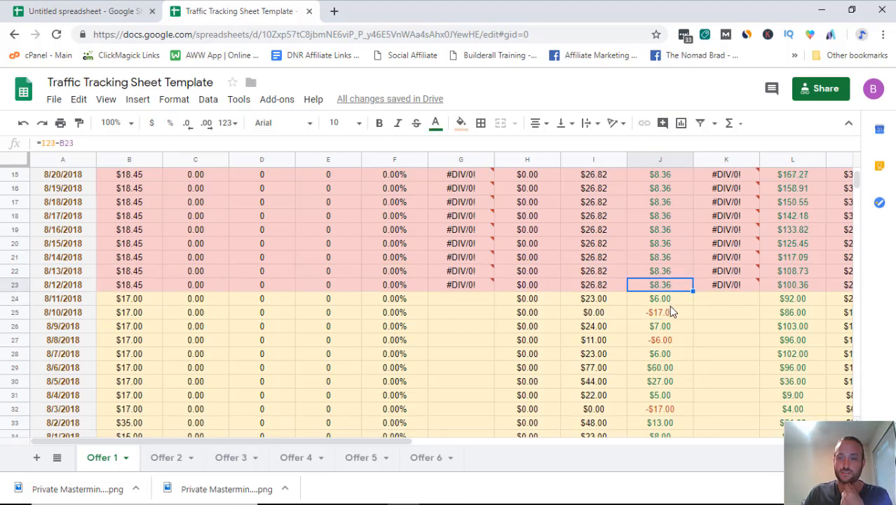
pyautogui.scroll(-3)
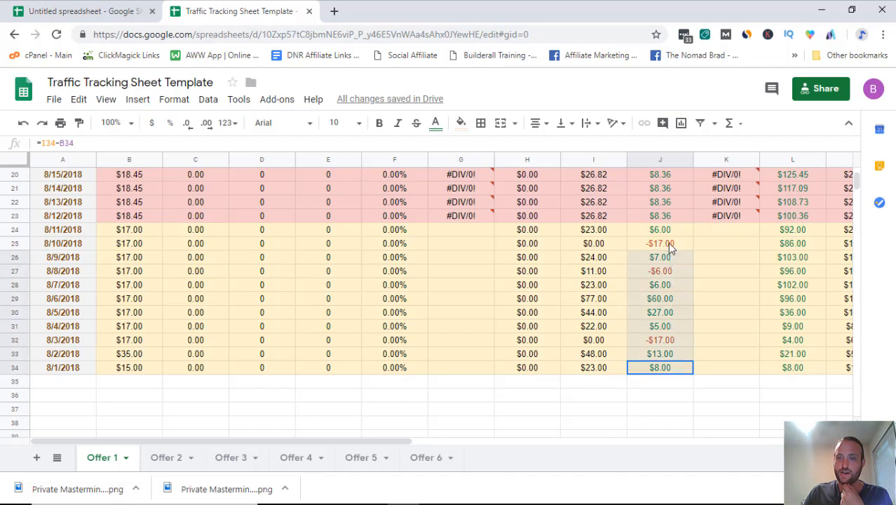
pyautogui.moveTo(659, 230); pyautogui.dragTo(659, 368)
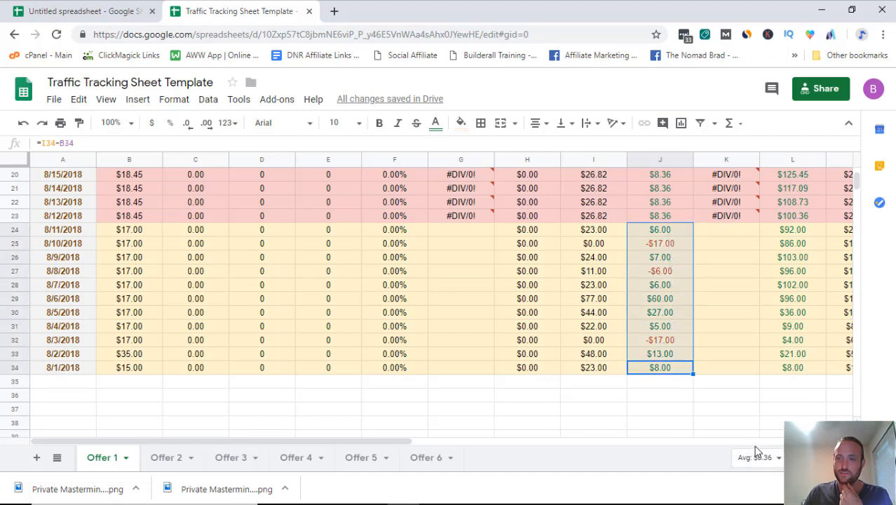
pyautogui.scroll(3)
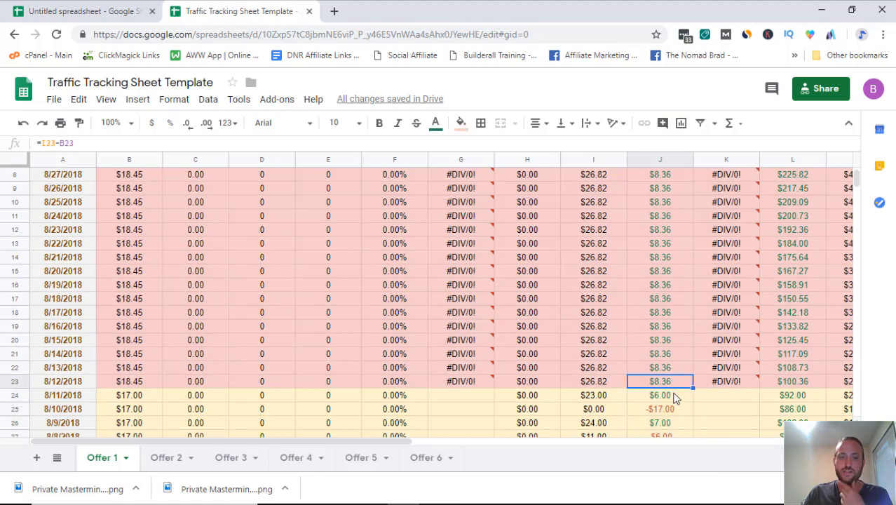
pyautogui.scroll(3)
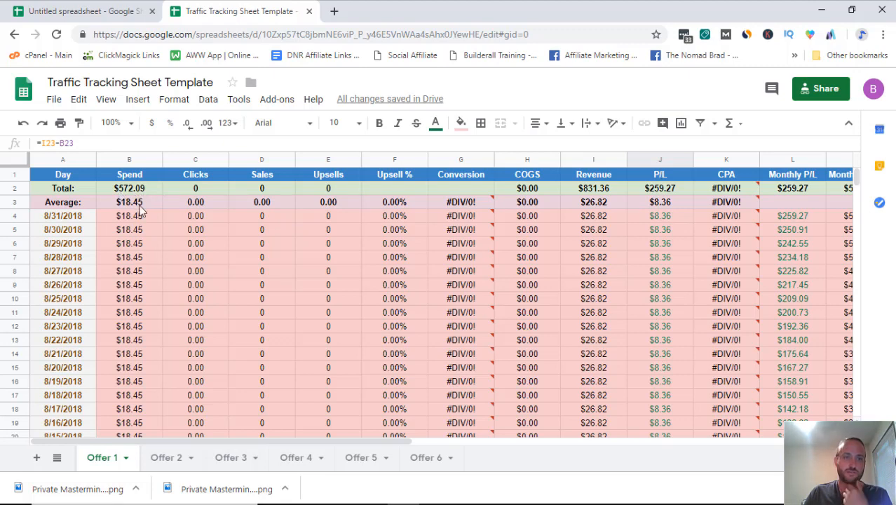
pyautogui.scroll(-3)
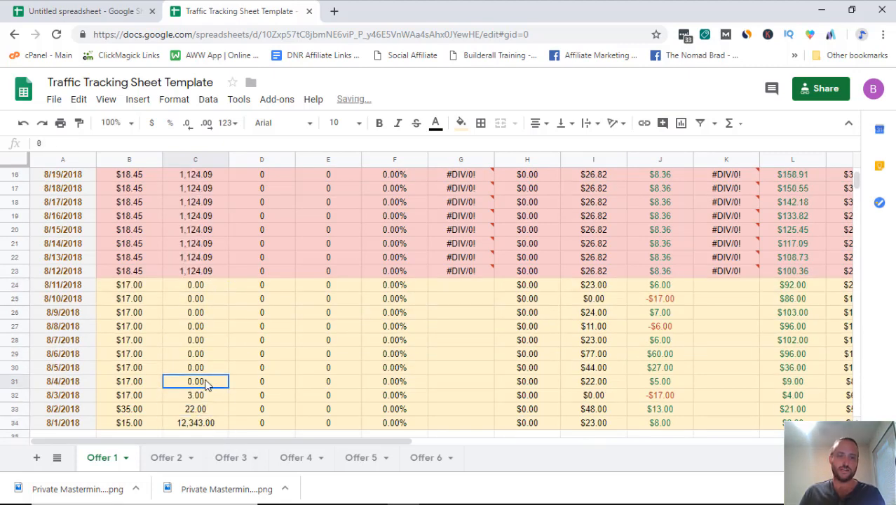
# Step: Clear the test click entries so the Clicks column reads 0.00 again, checking the 8/1 spend value
pyautogui.write('3')
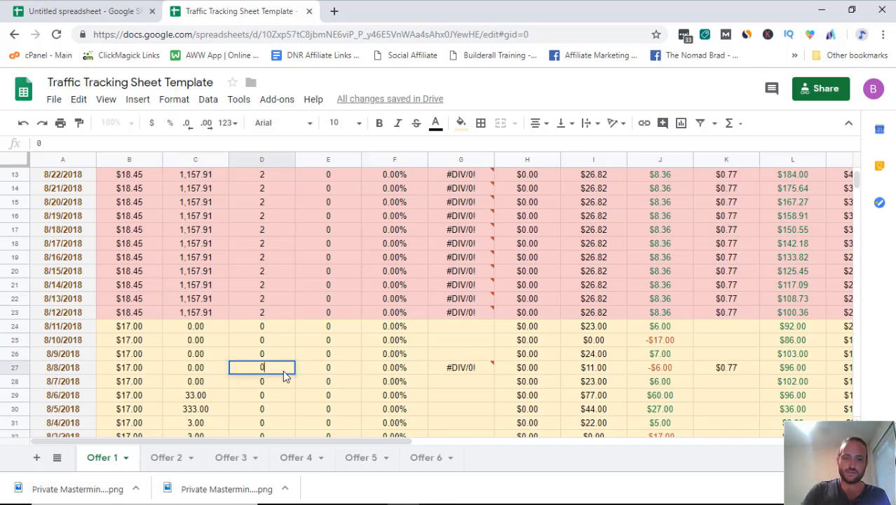
pyautogui.scroll(-3)
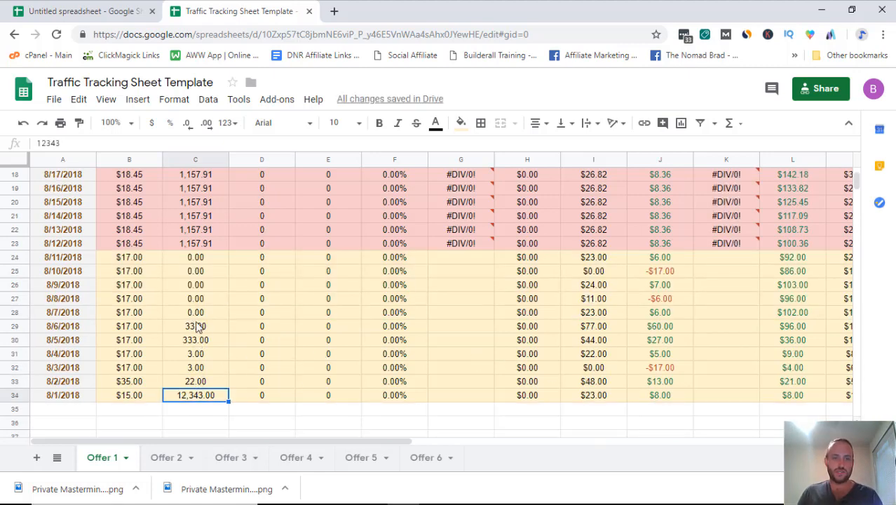
pyautogui.click(196, 311)
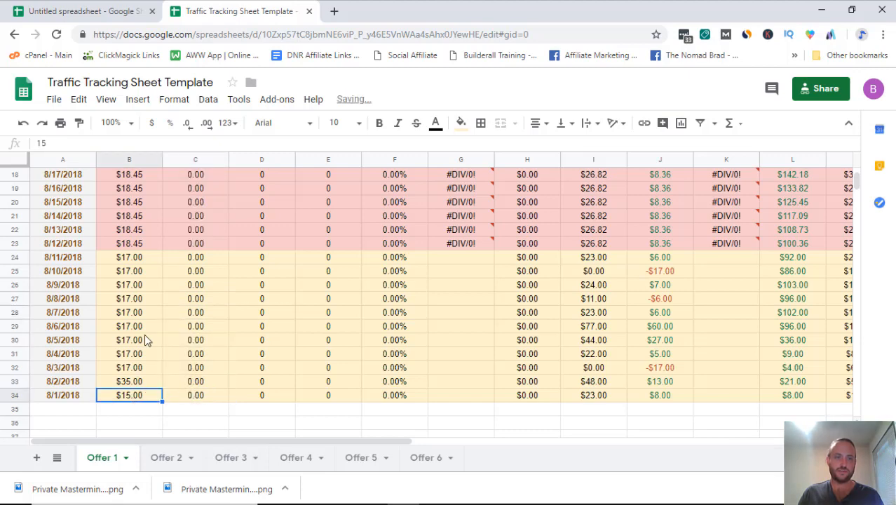
pyautogui.scroll(3)
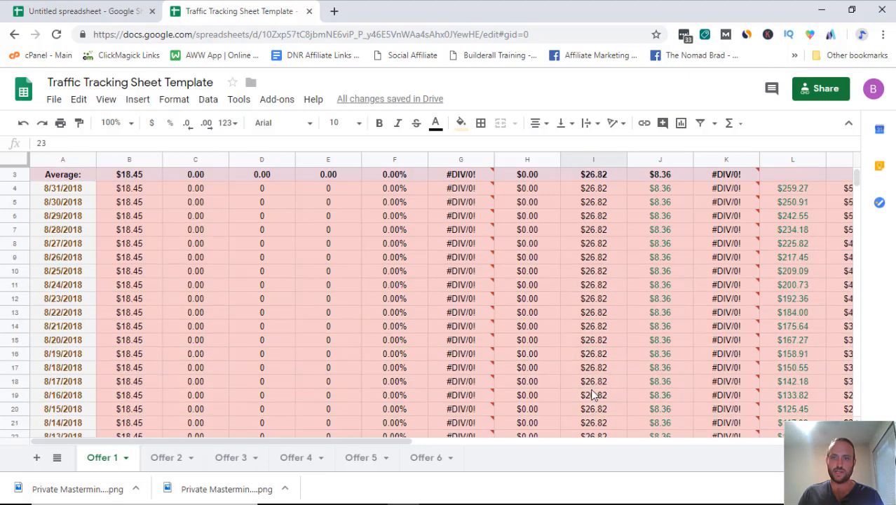
pyautogui.scroll(3)
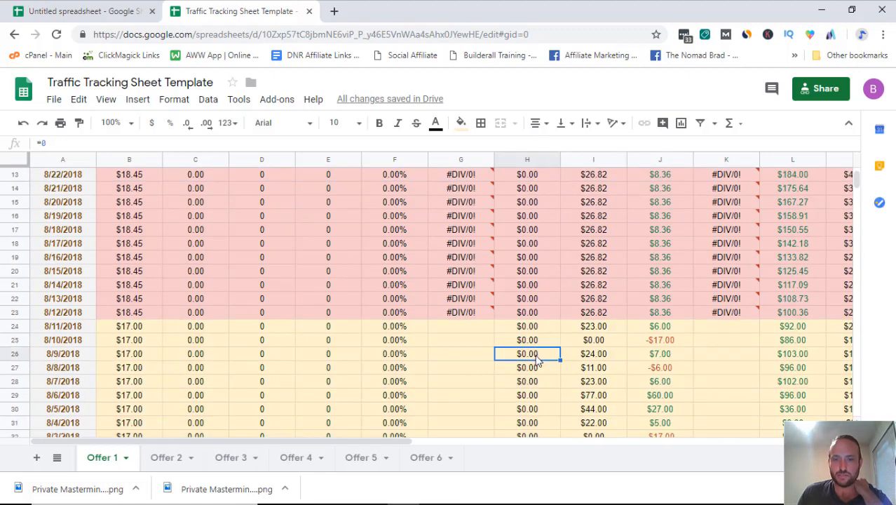
pyautogui.scroll(3)
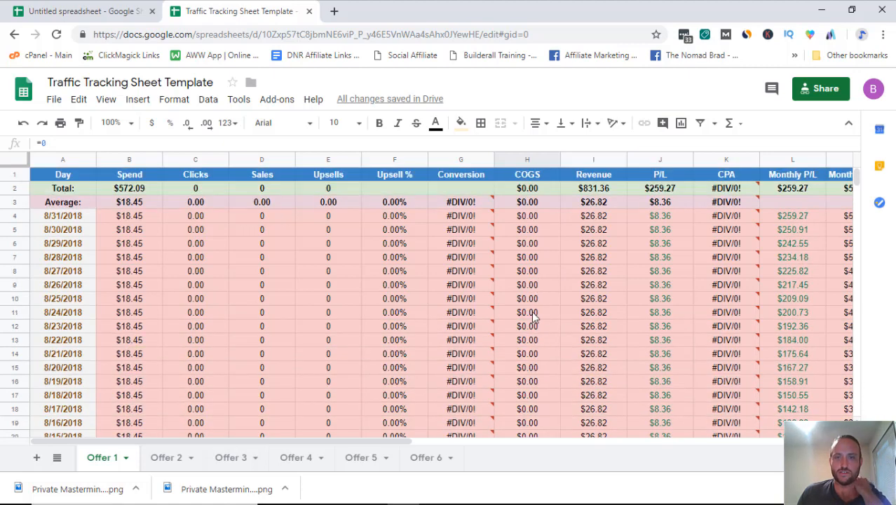
pyautogui.scroll(-3)
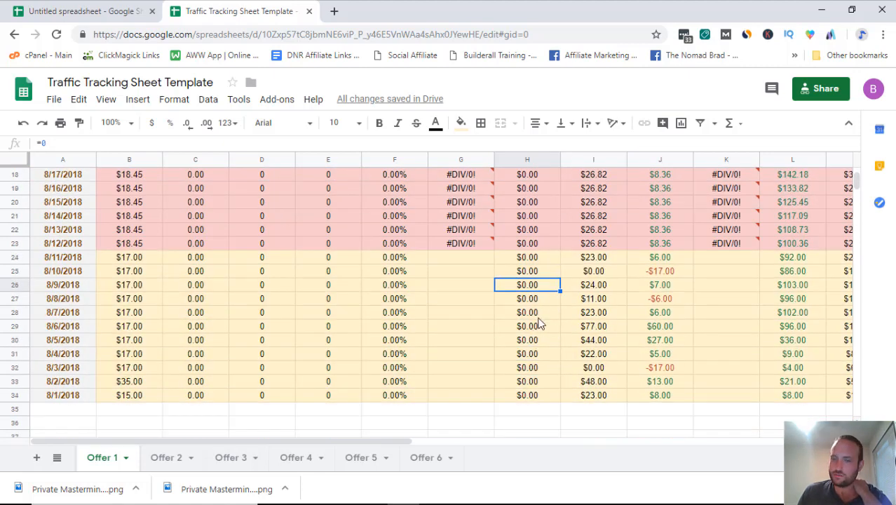
pyautogui.click(527, 396)
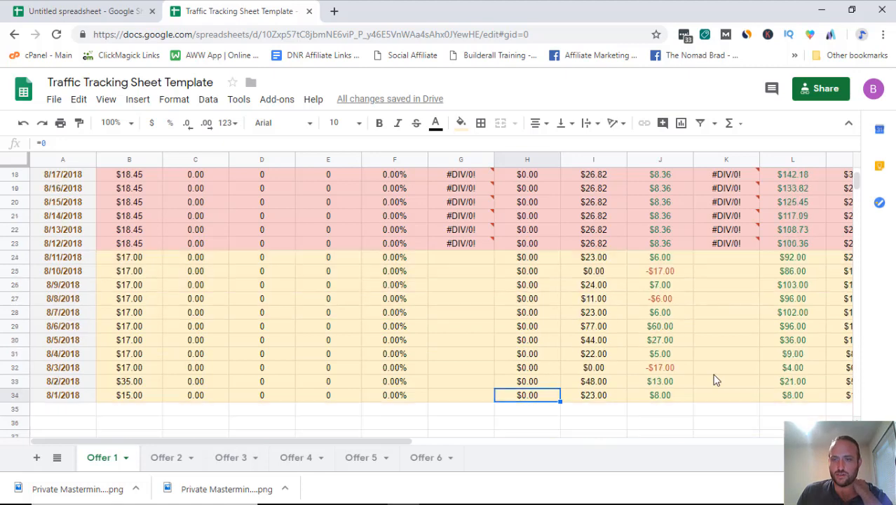
pyautogui.scroll(3)
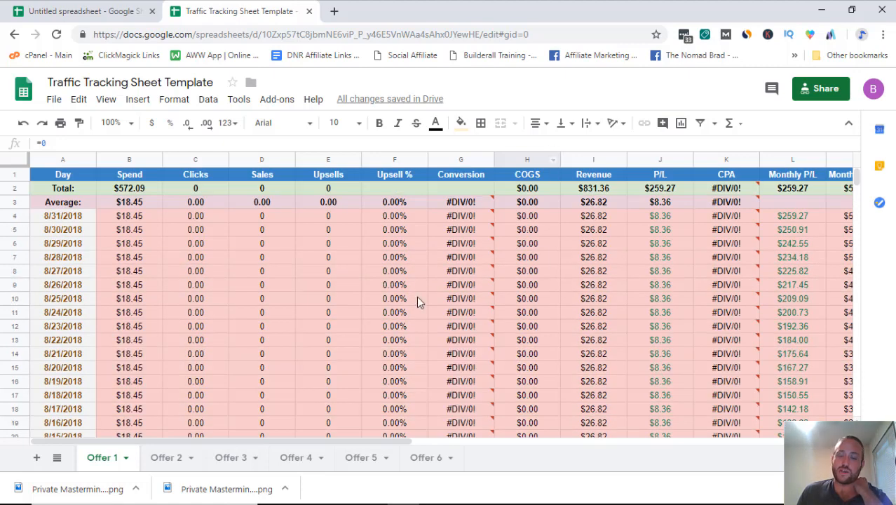
pyautogui.moveTo(531, 176)
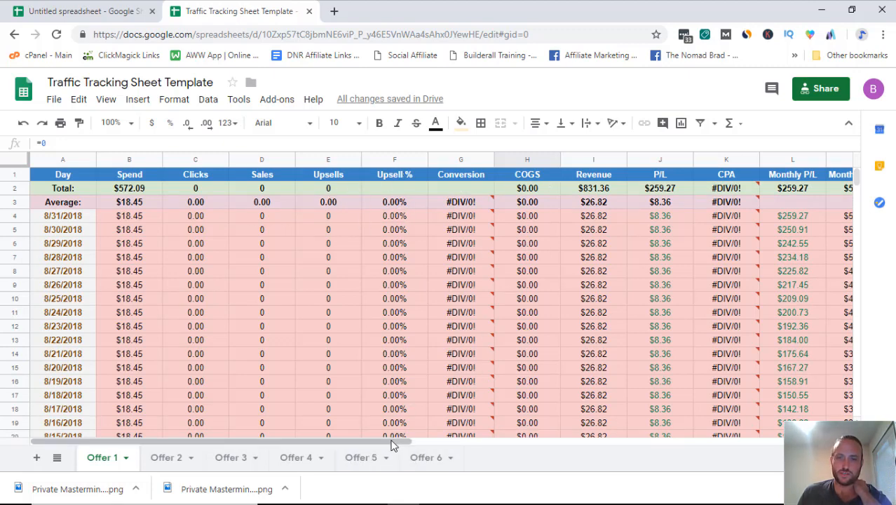
pyautogui.hscroll(3)
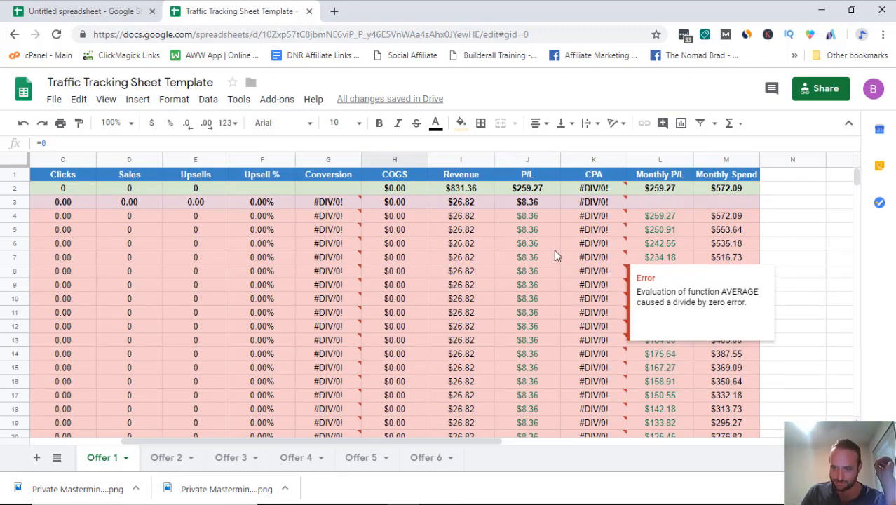
pyautogui.scroll(-3)
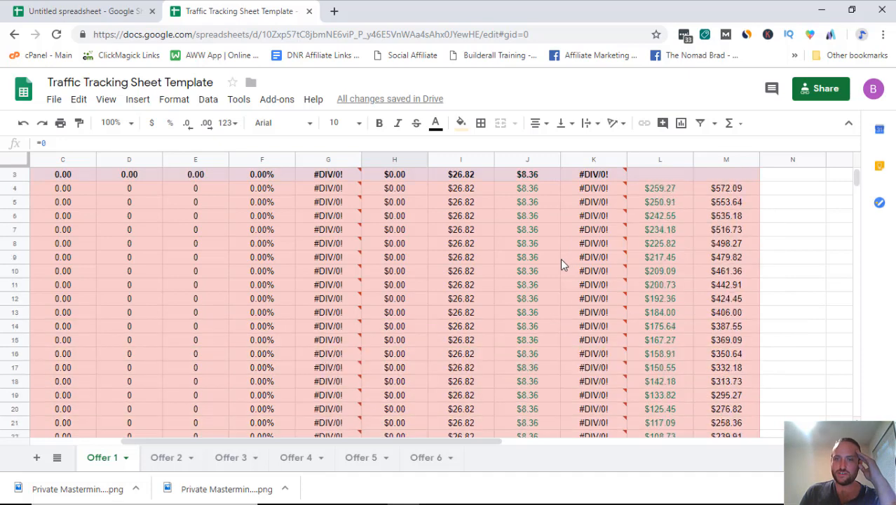
pyautogui.scroll(-3)
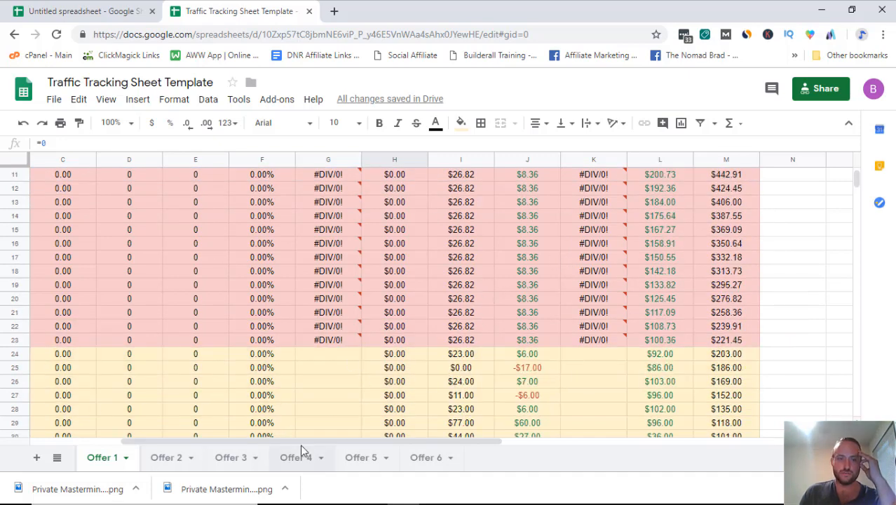
pyautogui.scroll(3)
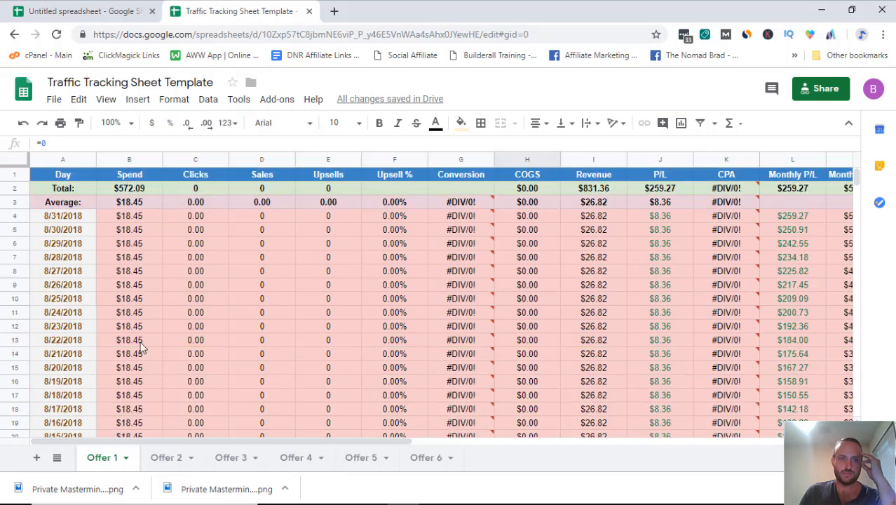
pyautogui.hscroll(3)
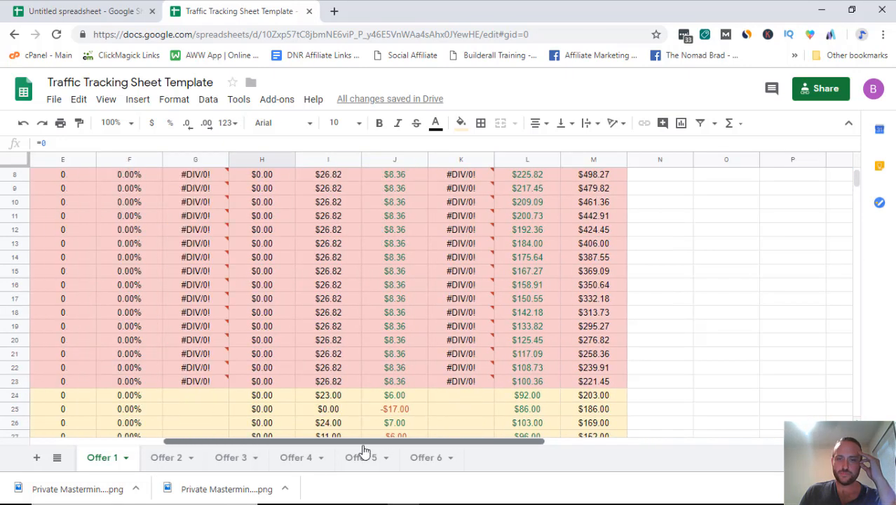
pyautogui.scroll(3)
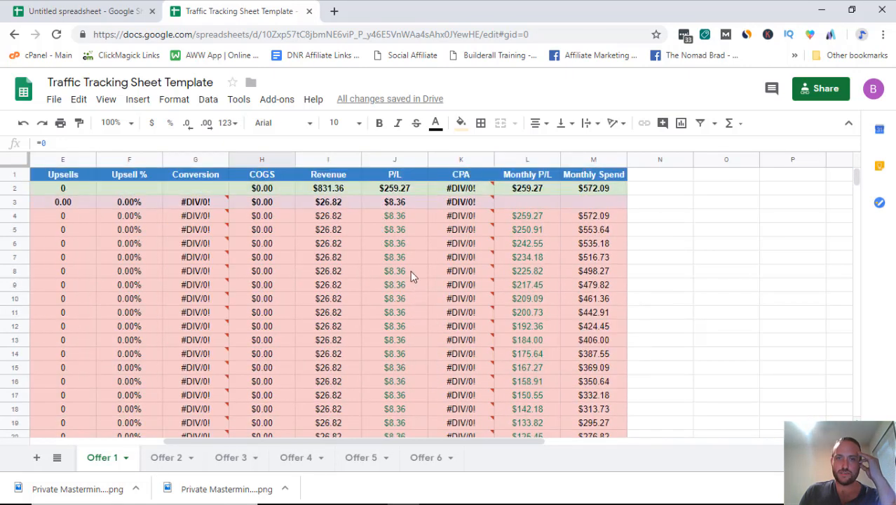
# Step: Review the running monthly P/L formulas for 8/2, 8/5, 8/7 and 8/9 and the first day's value
pyautogui.scroll(-3)
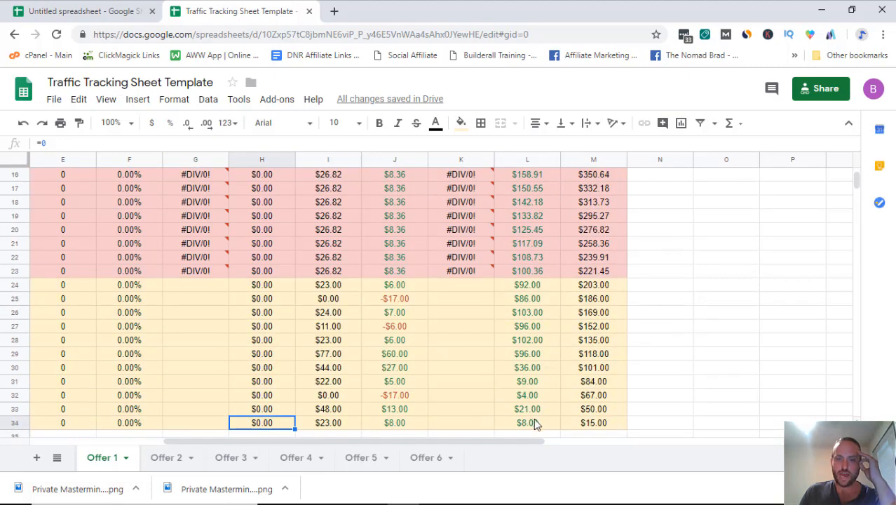
pyautogui.click(527, 410)
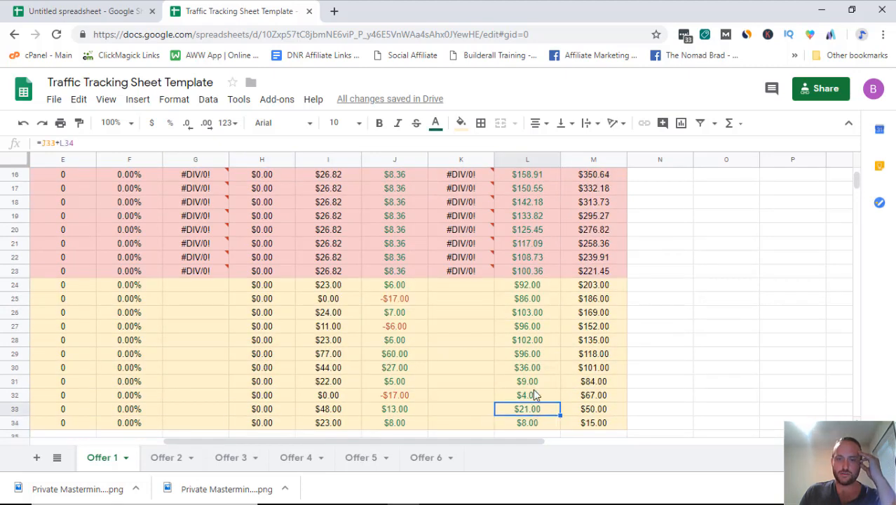
pyautogui.click(527, 367)
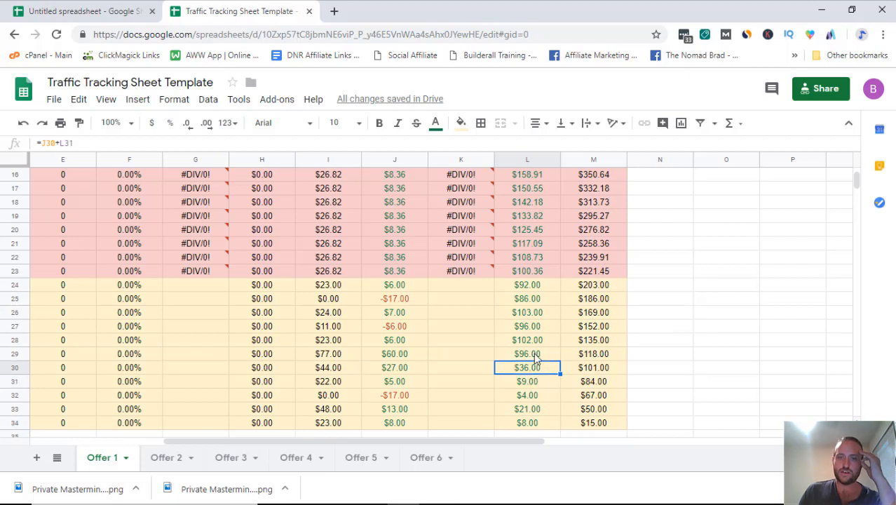
pyautogui.click(527, 341)
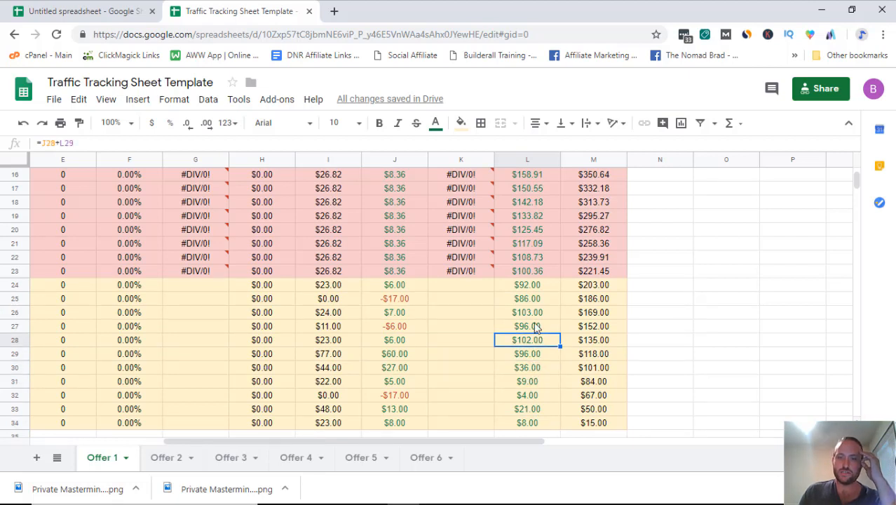
pyautogui.click(527, 312)
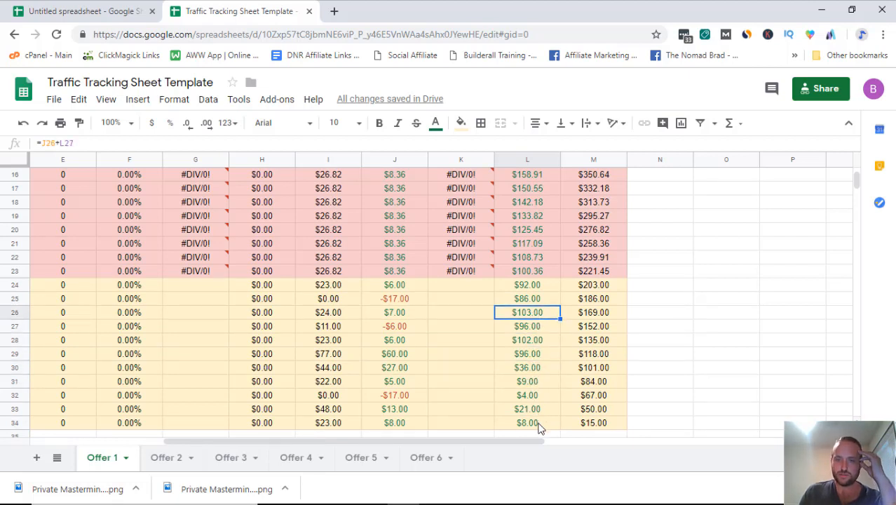
pyautogui.click(527, 422)
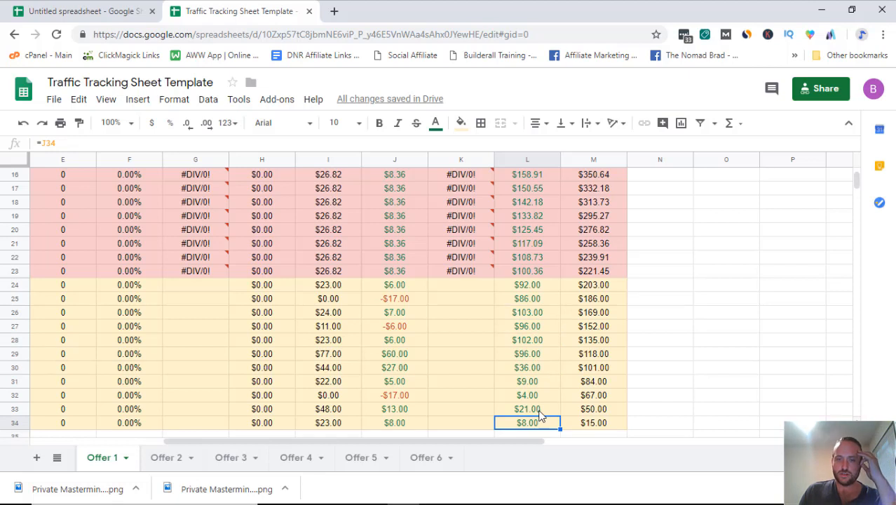
pyautogui.moveTo(476, 432)
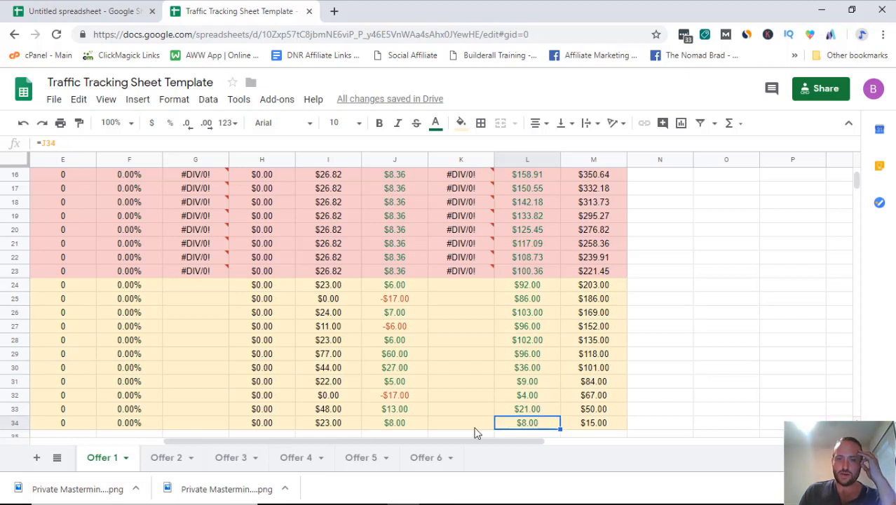
pyautogui.moveTo(471, 421)
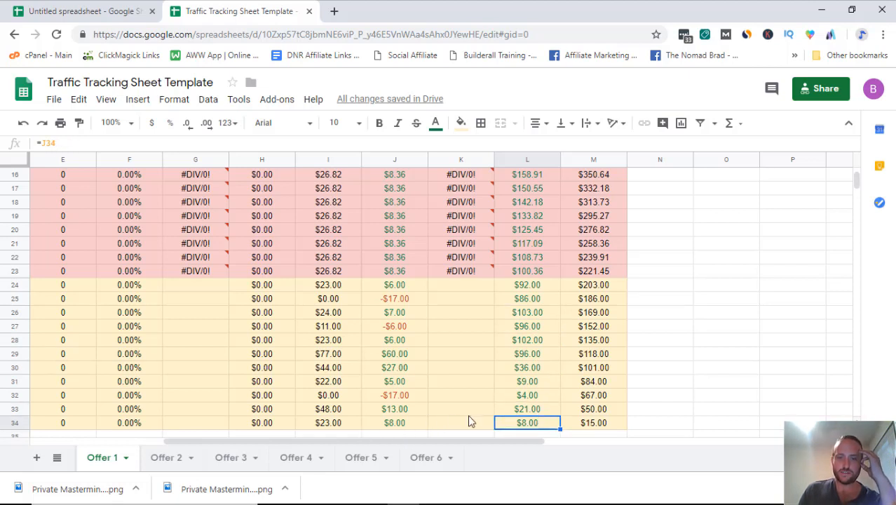
pyautogui.moveTo(528, 424)
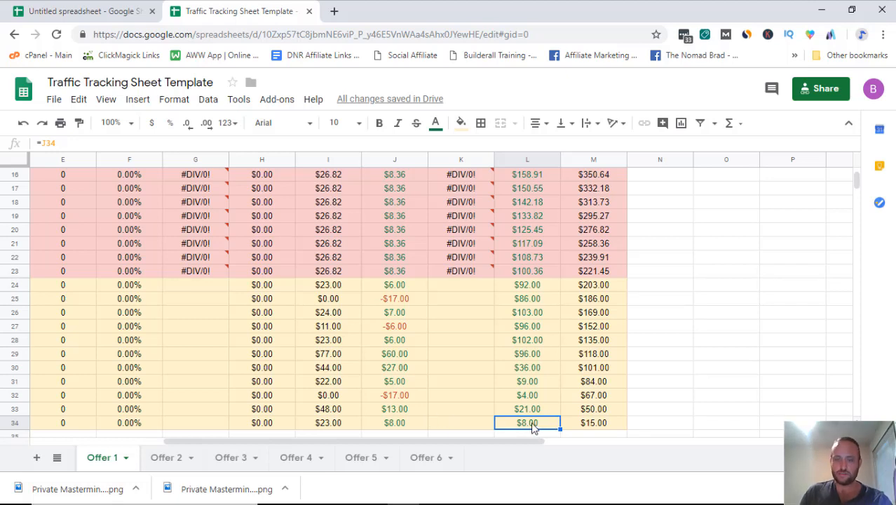
# Step: Check the daily profit and cumulative monthly P/L formulas for 8/2, 8/3 and 8/4
pyautogui.click(396, 409)
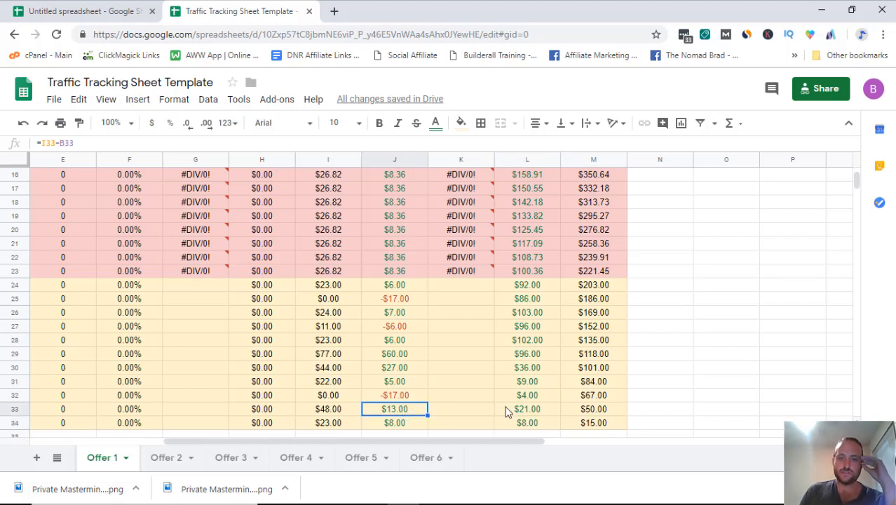
pyautogui.click(527, 410)
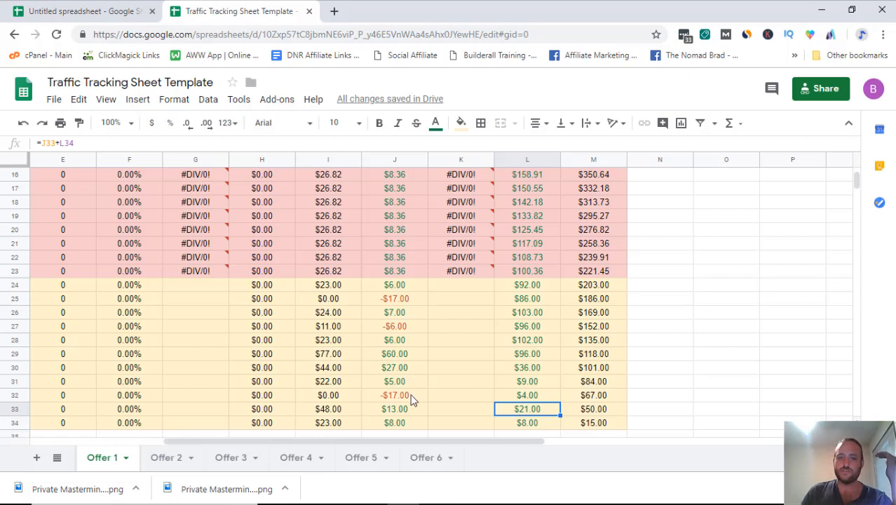
pyautogui.click(528, 395)
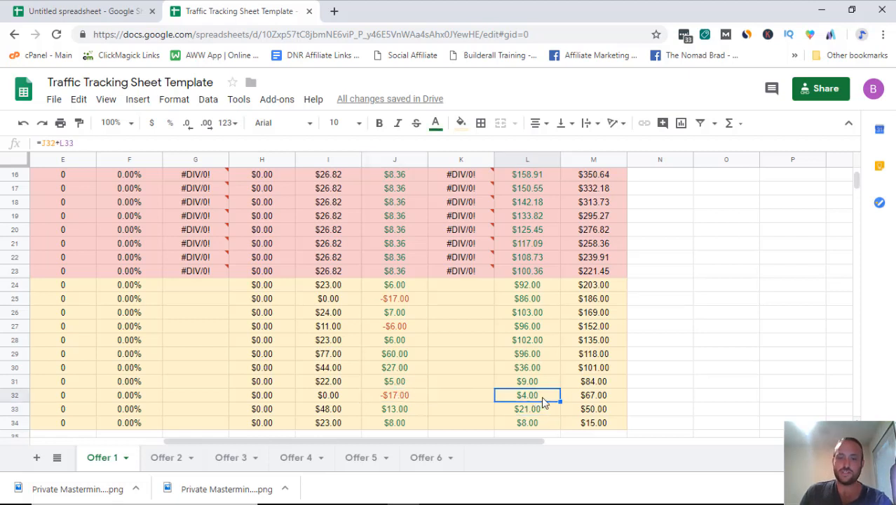
pyautogui.moveTo(392, 388)
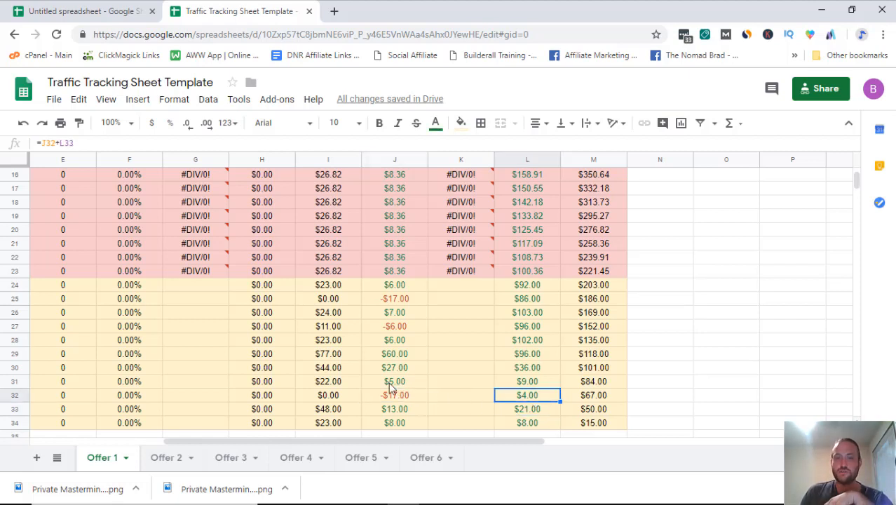
pyautogui.click(527, 381)
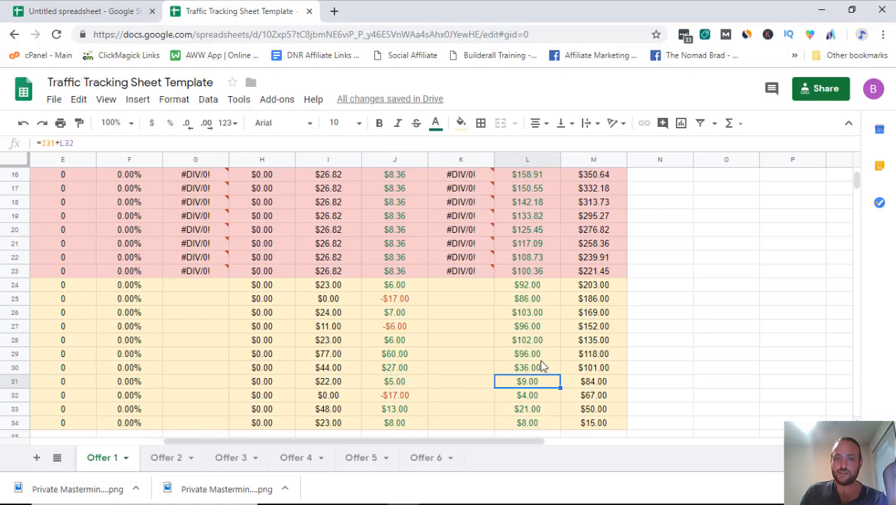
pyautogui.click(528, 368)
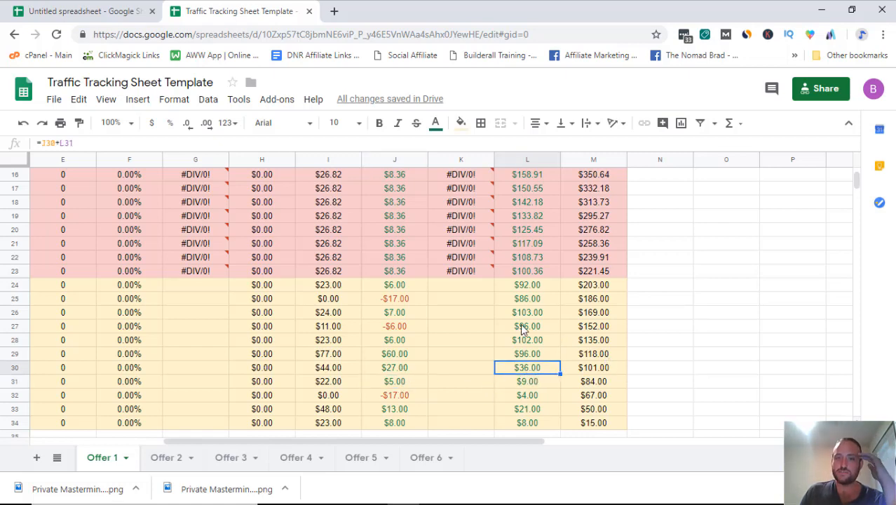
pyautogui.scroll(3)
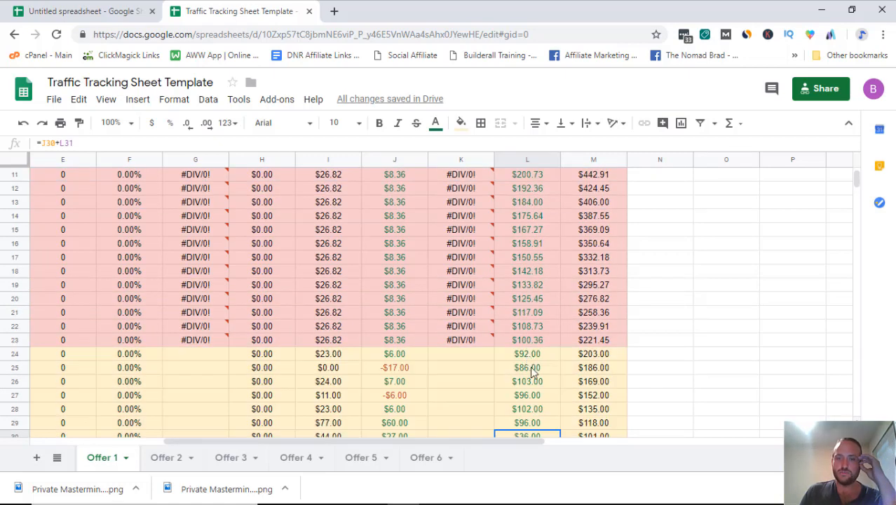
# Step: Add actual spend and revenue for 8/11–8/16, raising projected daily spend to $21.31 and profit to $4.31
pyautogui.hscroll(-3)
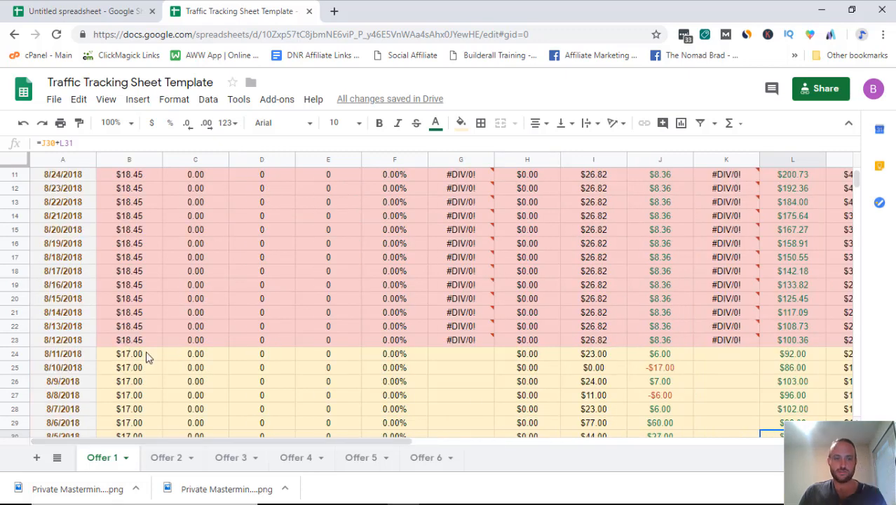
pyautogui.click(129, 353)
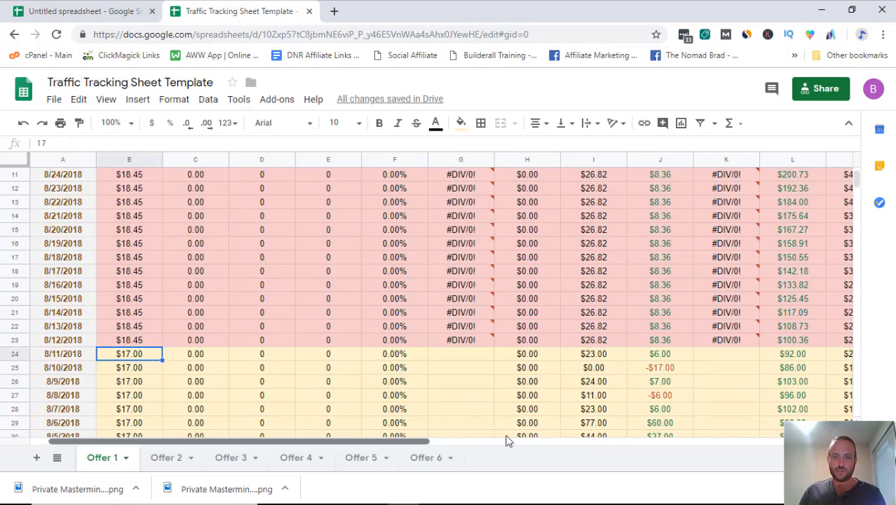
pyautogui.hscroll(3)
pyautogui.write('33')
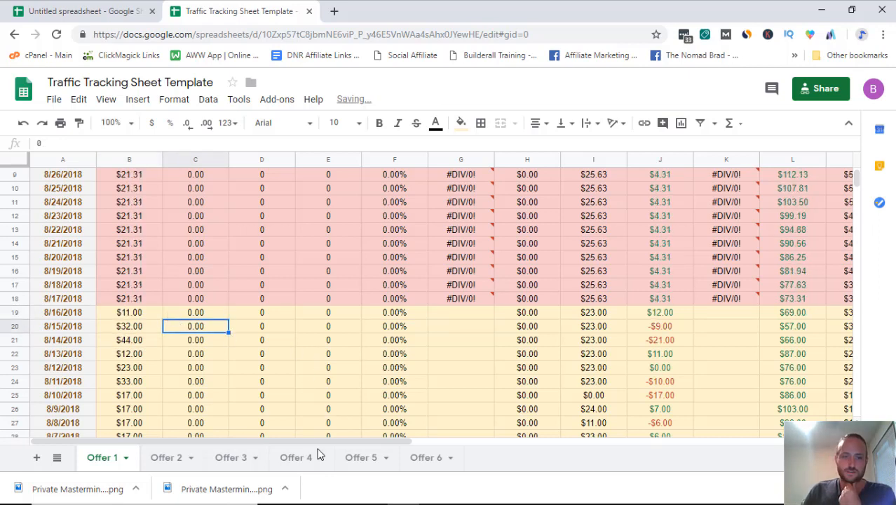
# Step: Scroll through the Offer 1 sheet to review the logged and projected rows
pyautogui.scroll(3)
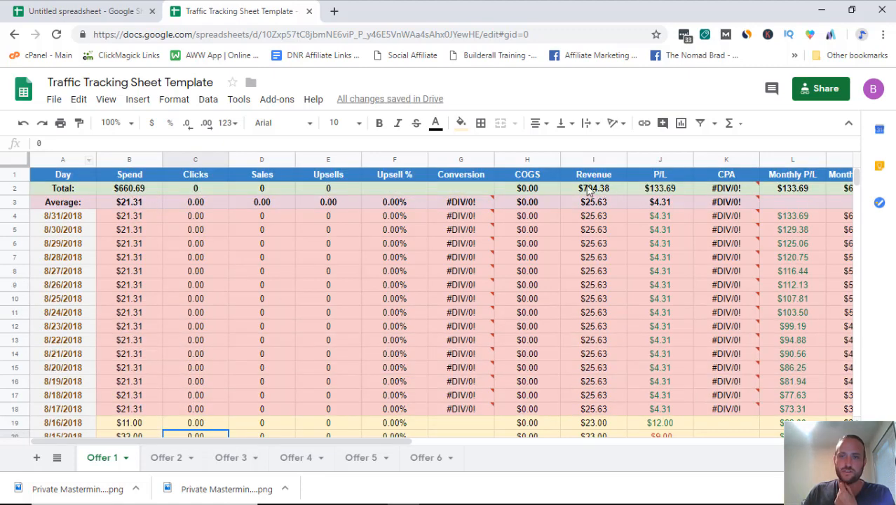
pyautogui.scroll(-3)
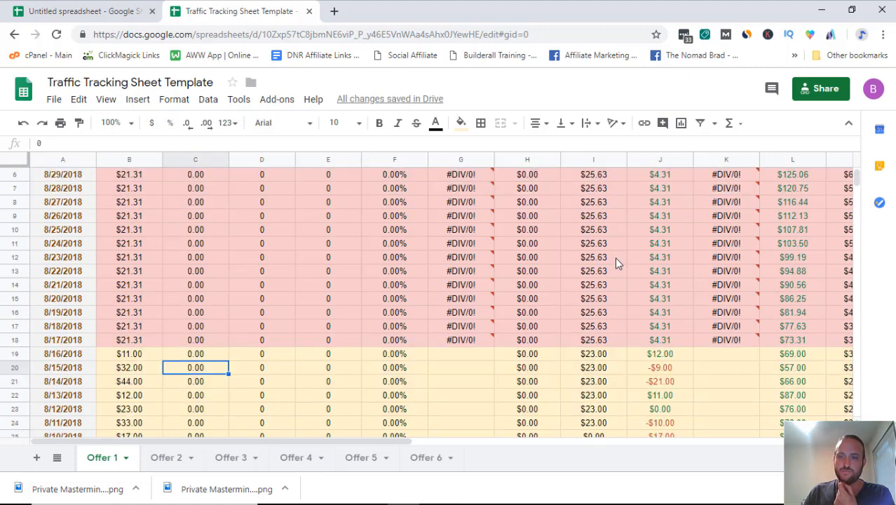
pyautogui.scroll(3)
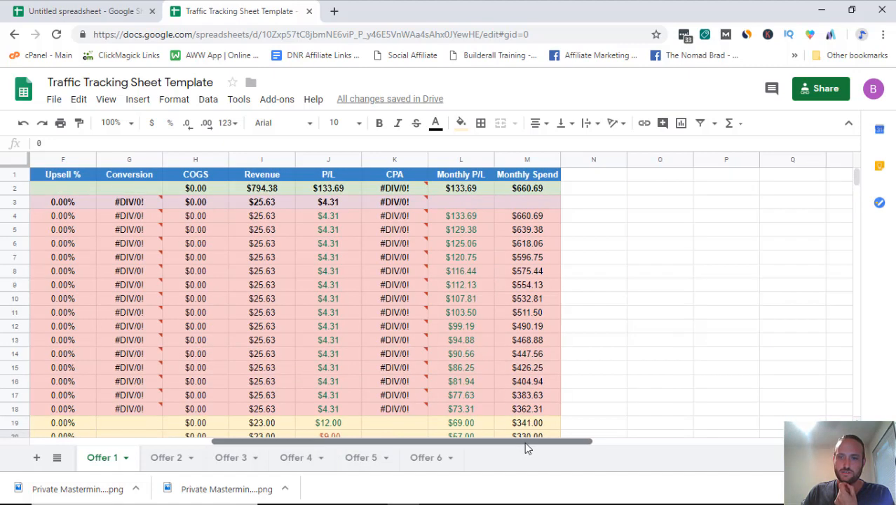
pyautogui.hscroll(-3)
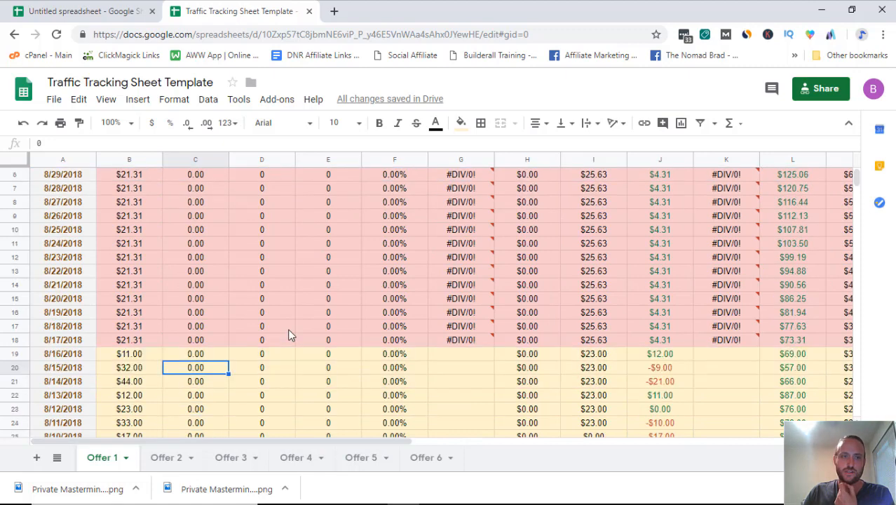
pyautogui.scroll(-3)
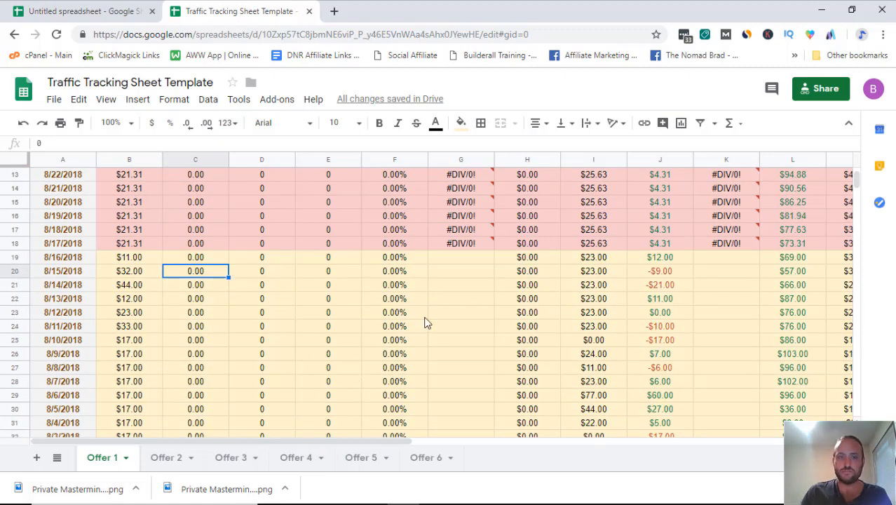
pyautogui.scroll(3)
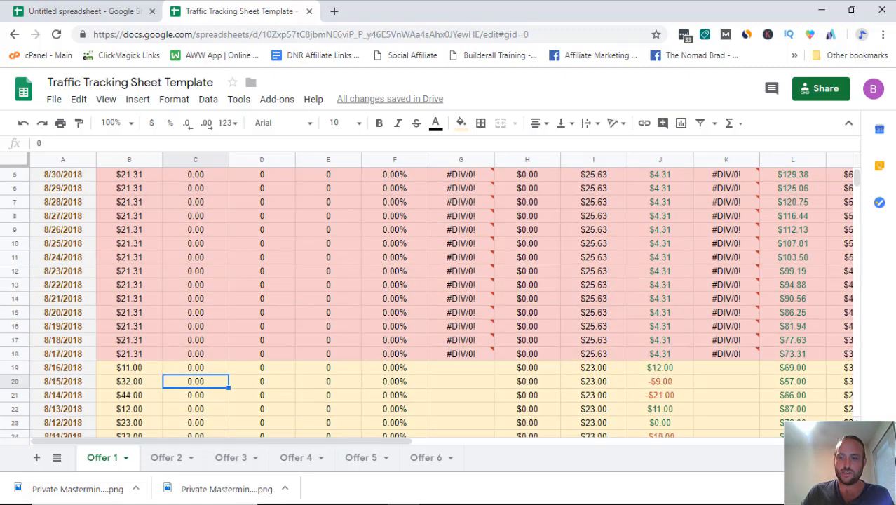
pyautogui.scroll(3)
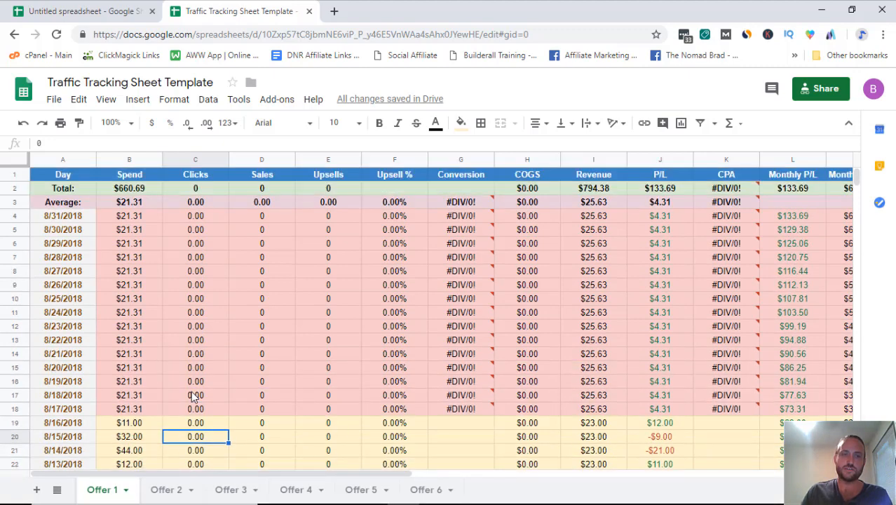
pyautogui.scroll(-3)
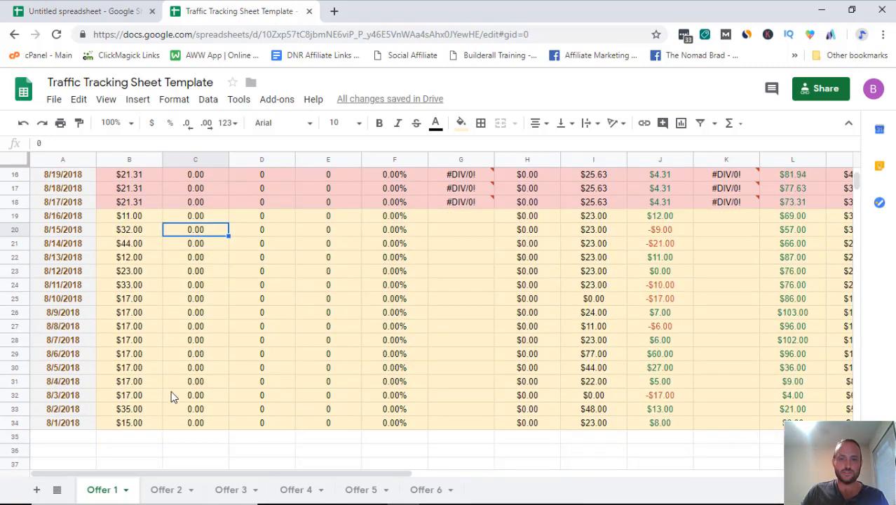
pyautogui.scroll(3)
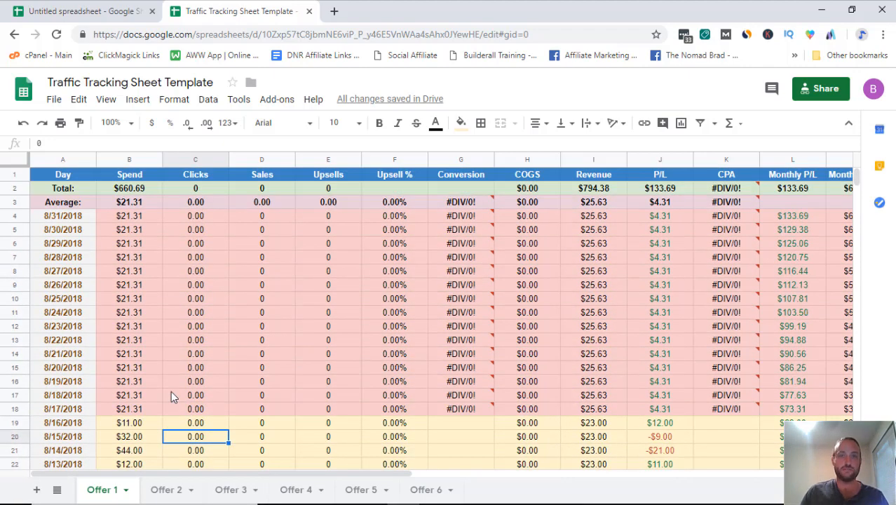
pyautogui.scroll(-3)
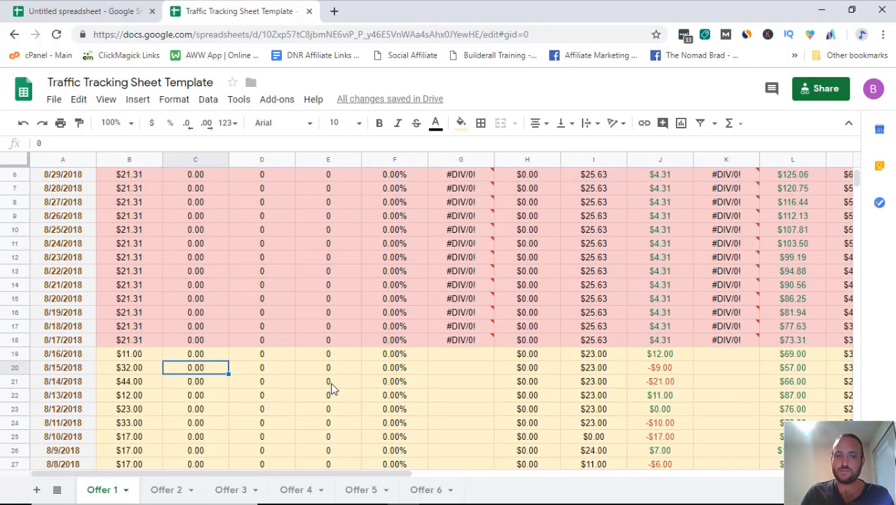
pyautogui.scroll(3)
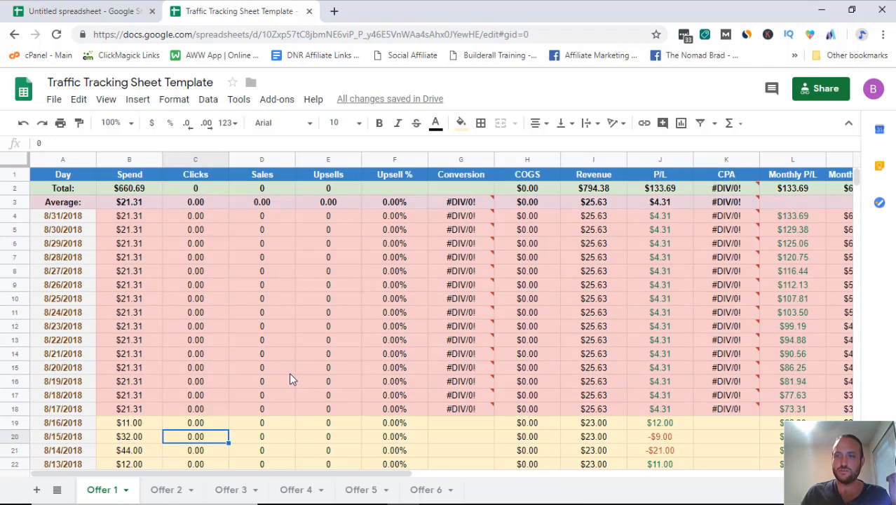
pyautogui.scroll(-3)
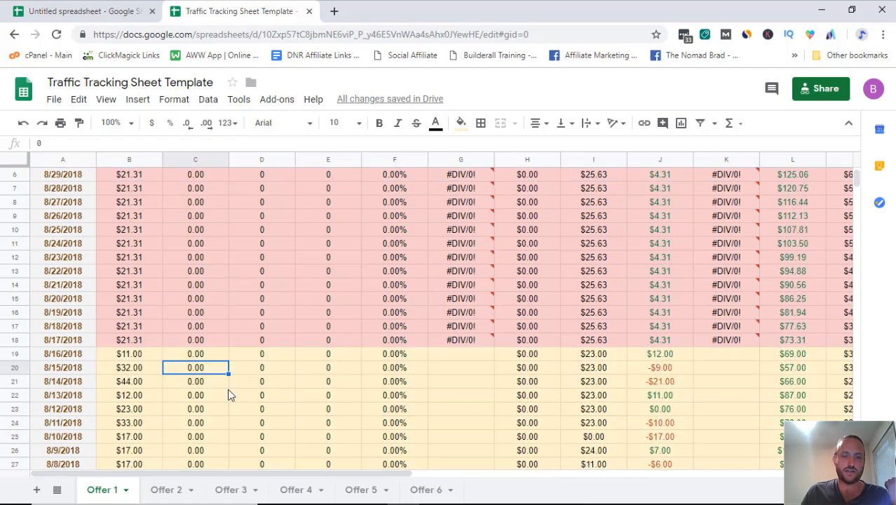
pyautogui.scroll(3)
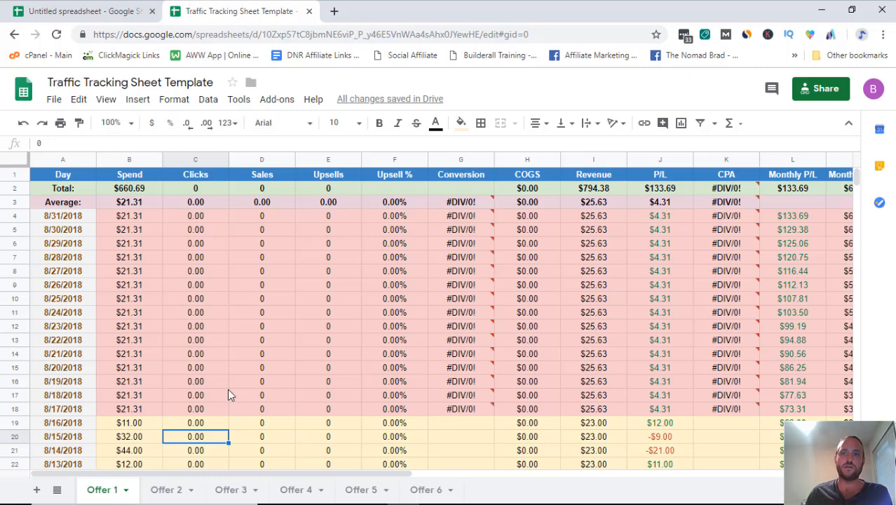
# Step: Duplicate Offer 1 into a 'Copy of Offer 1' sheet and scroll through the new copy
pyautogui.scroll(-3)
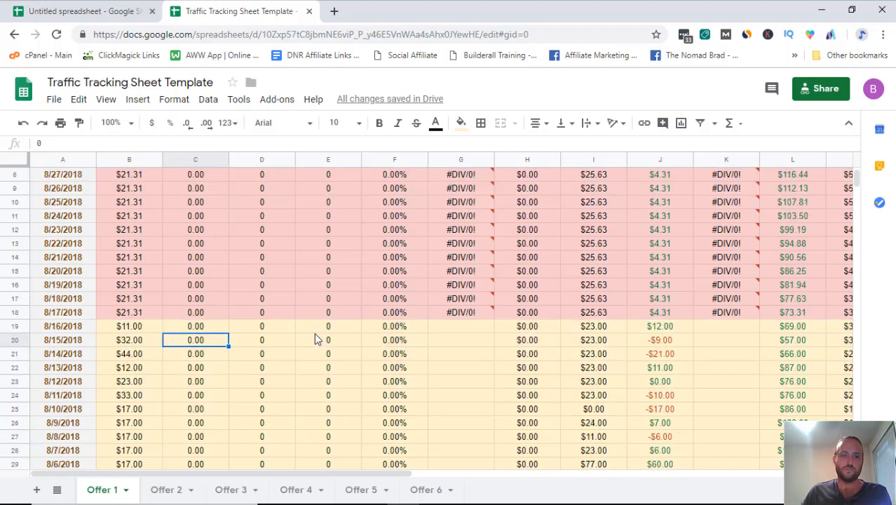
pyautogui.scroll(3)
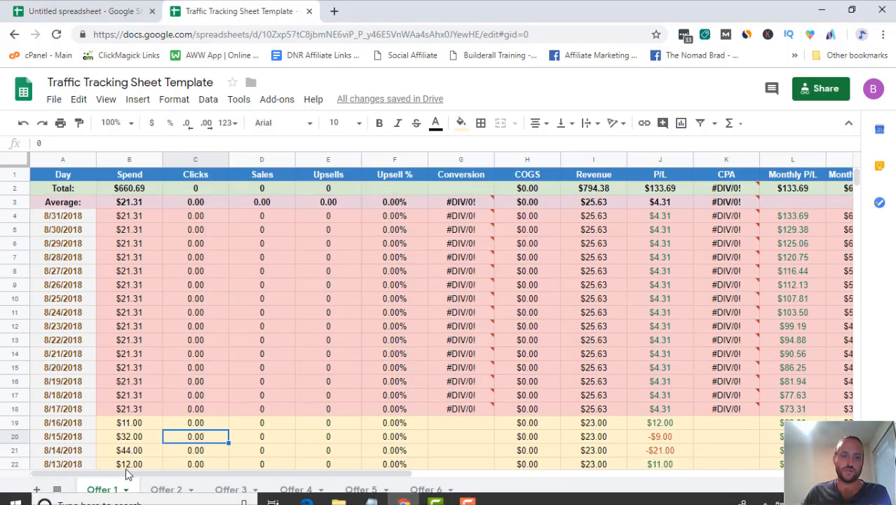
pyautogui.scroll(-3)
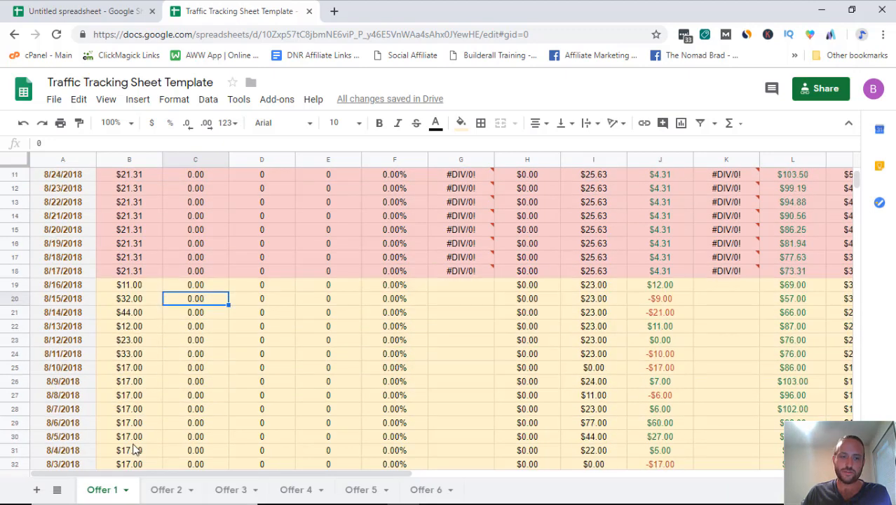
pyautogui.scroll(3)
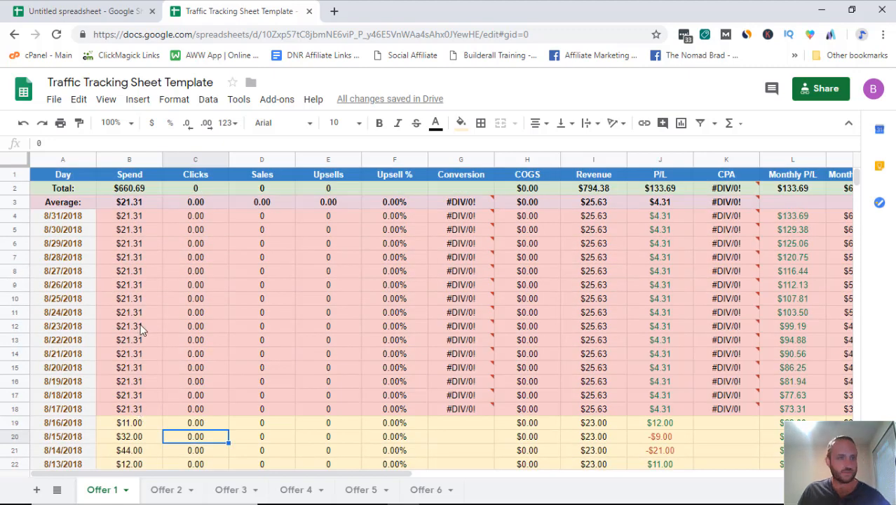
pyautogui.scroll(-3)
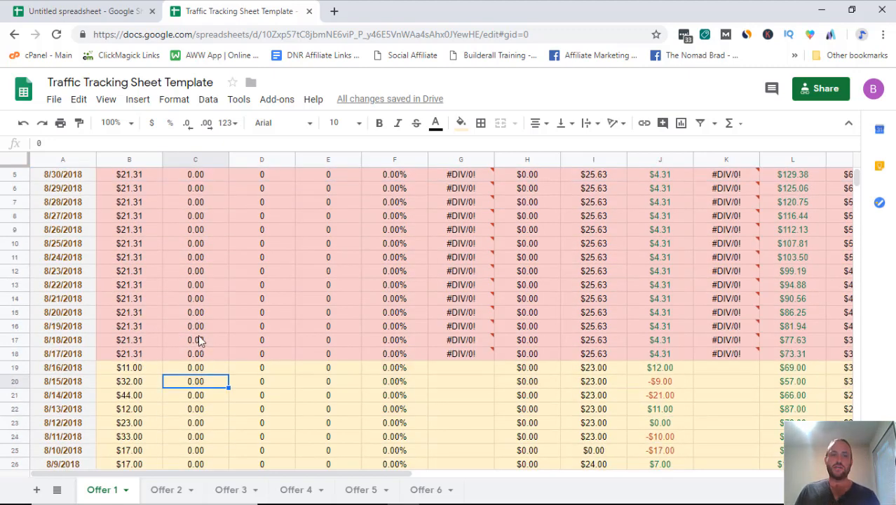
pyautogui.scroll(-3)
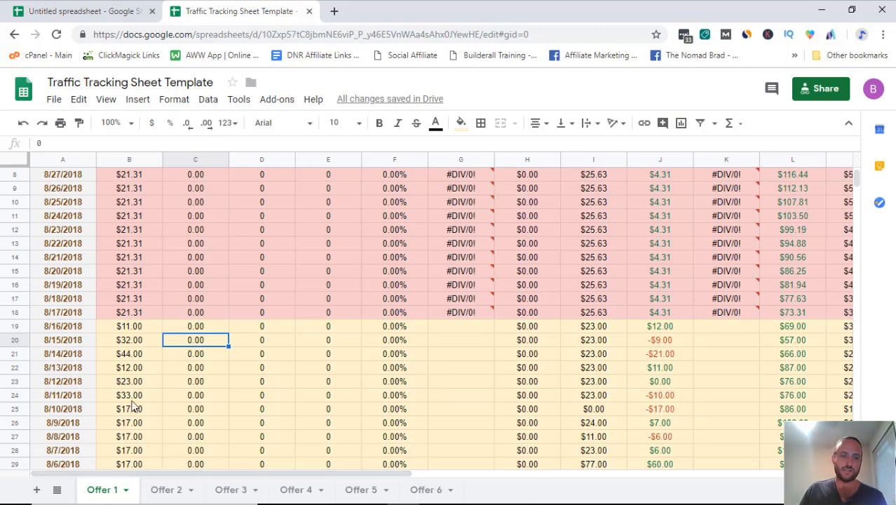
pyautogui.scroll(3)
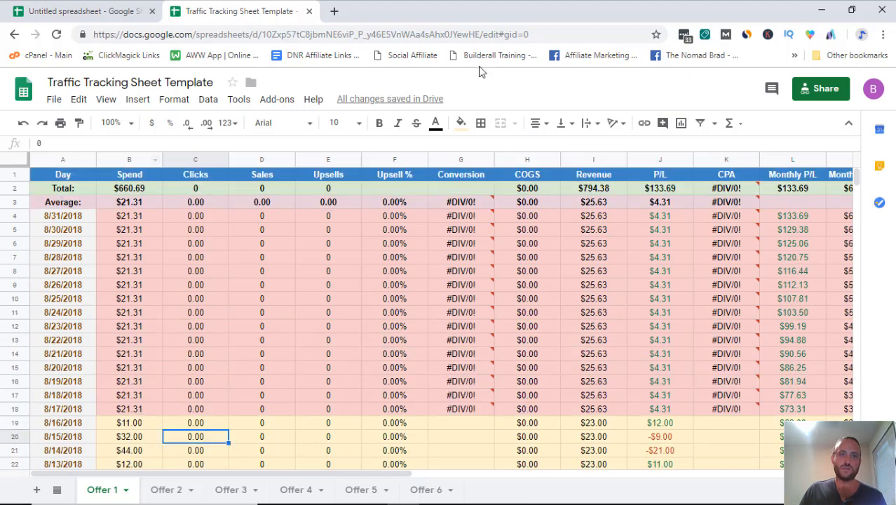
pyautogui.scroll(-3)
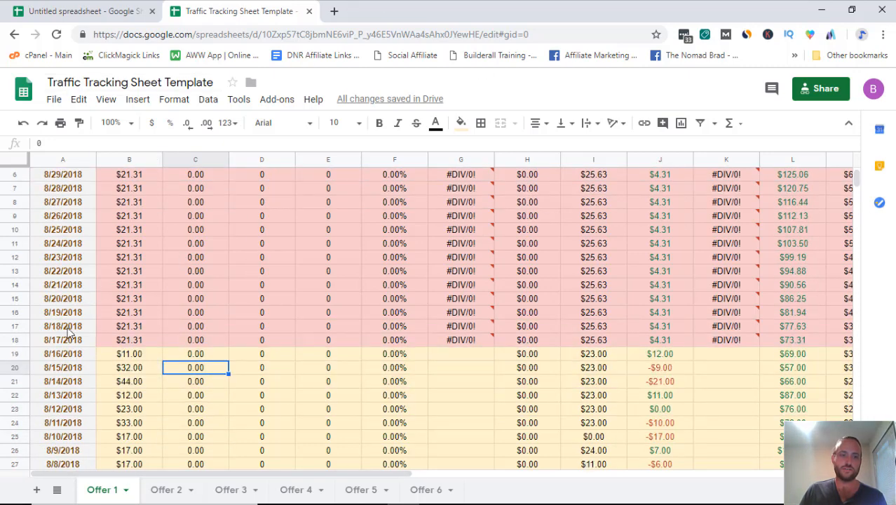
pyautogui.scroll(-3)
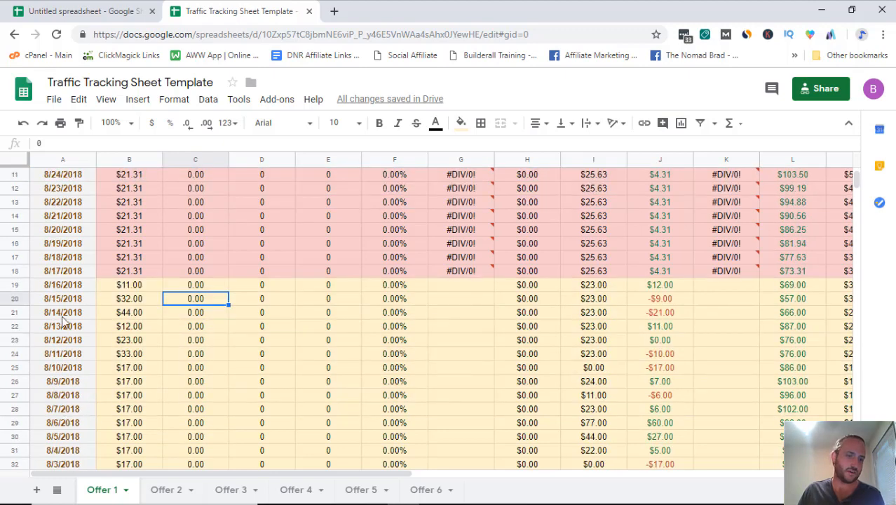
pyautogui.scroll(3)
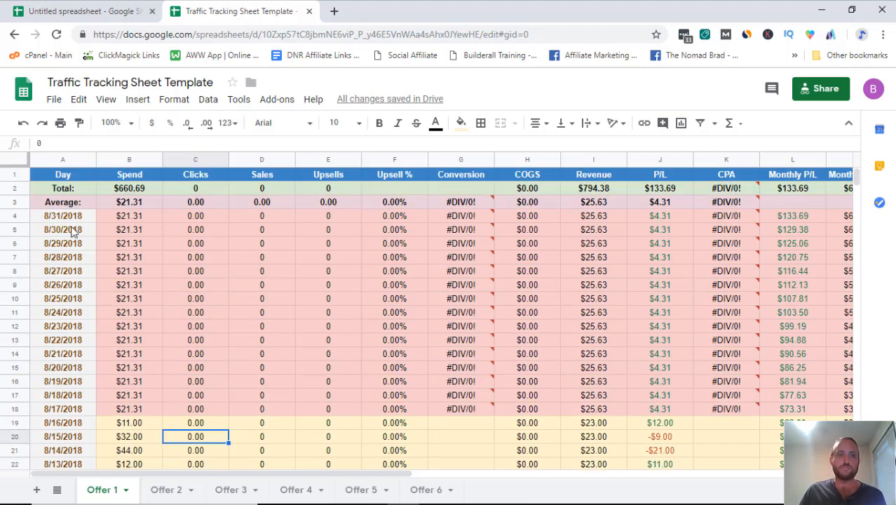
pyautogui.scroll(-3)
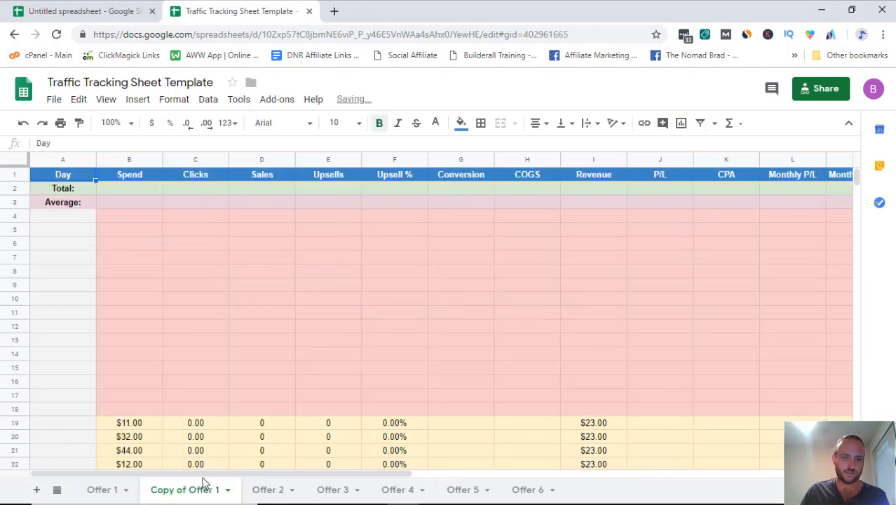
# Step: Rename the copied tab to 'CLickbank offer 1 - Augu...' via its context menu
pyautogui.rightClick(185, 489)
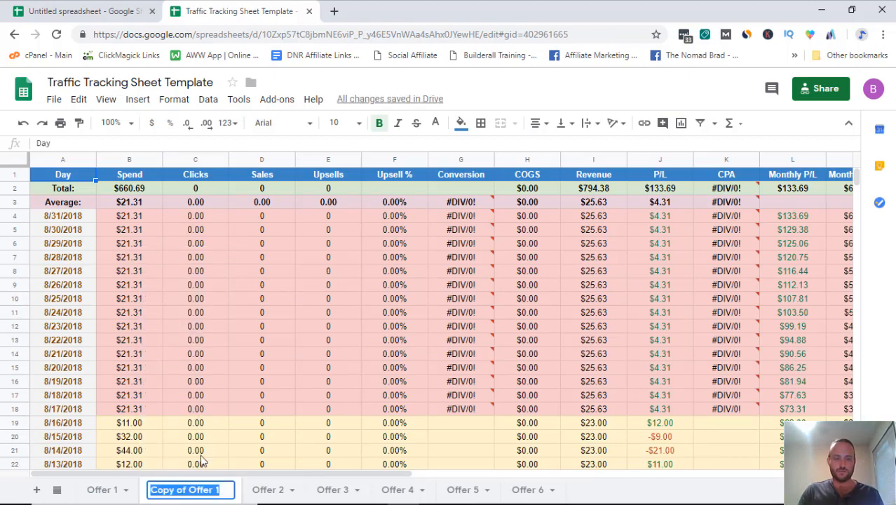
pyautogui.write('CLickbank offer 1')
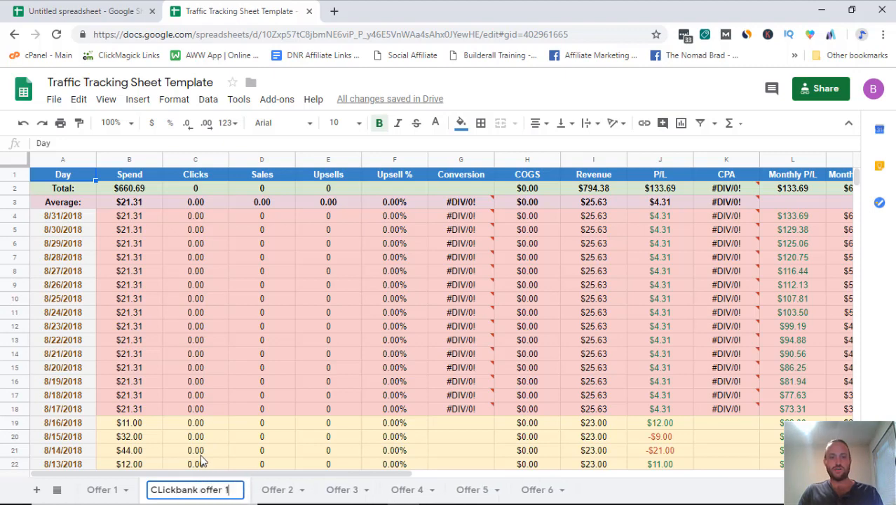
pyautogui.write('-')
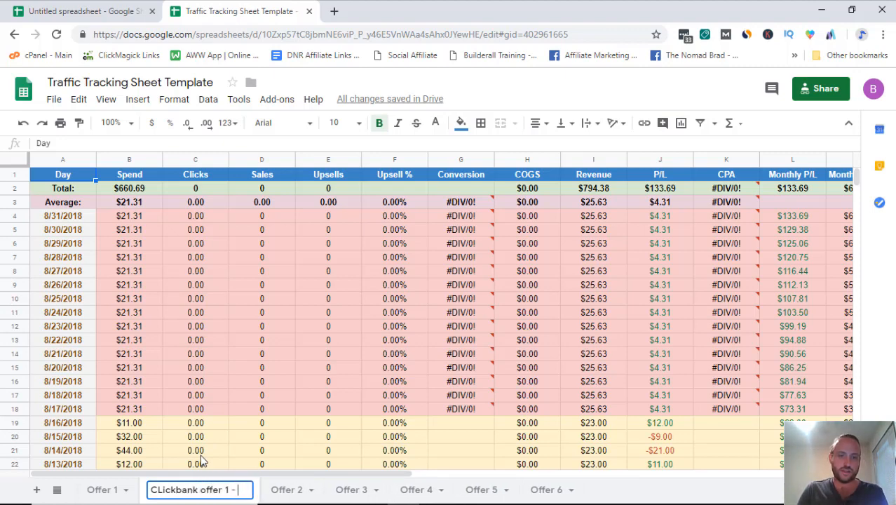
pyautogui.write('Augu')
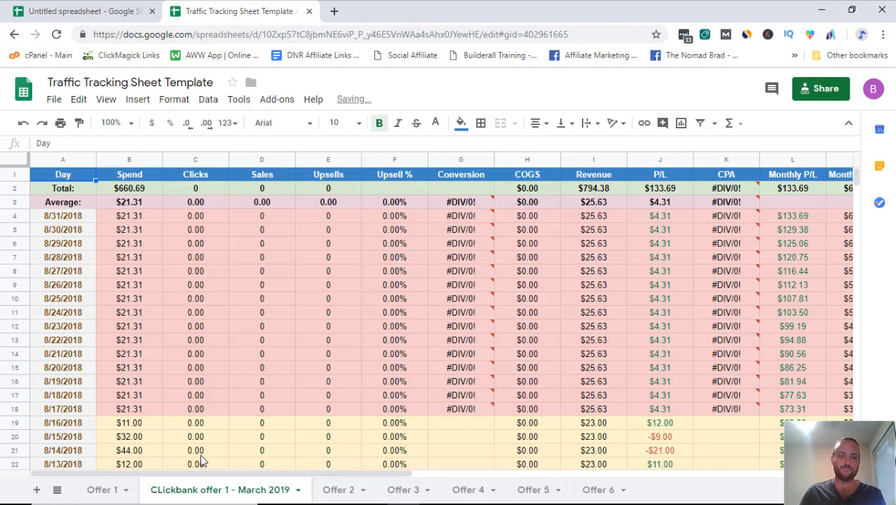
pyautogui.moveTo(259, 490)
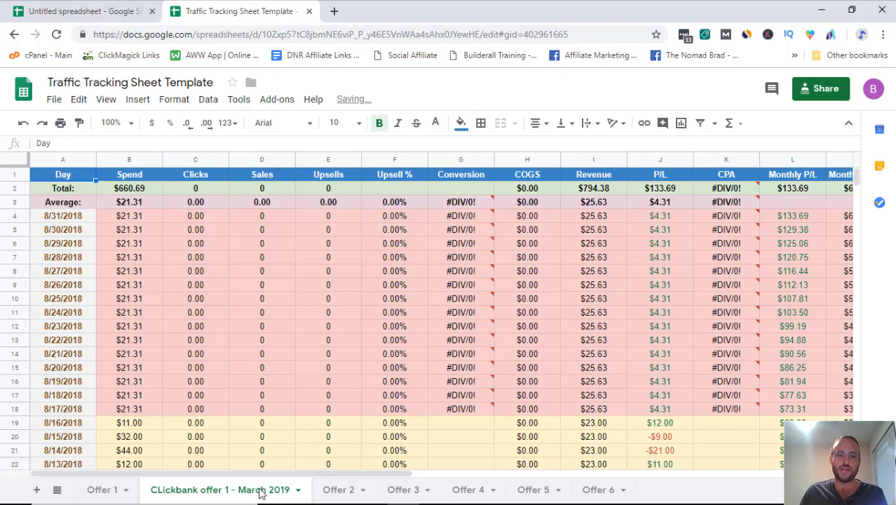
# Step: Delete the renamed copy sheet and confirm, leaving Offer 1 through Offer 6
pyautogui.rightClick(222, 489)
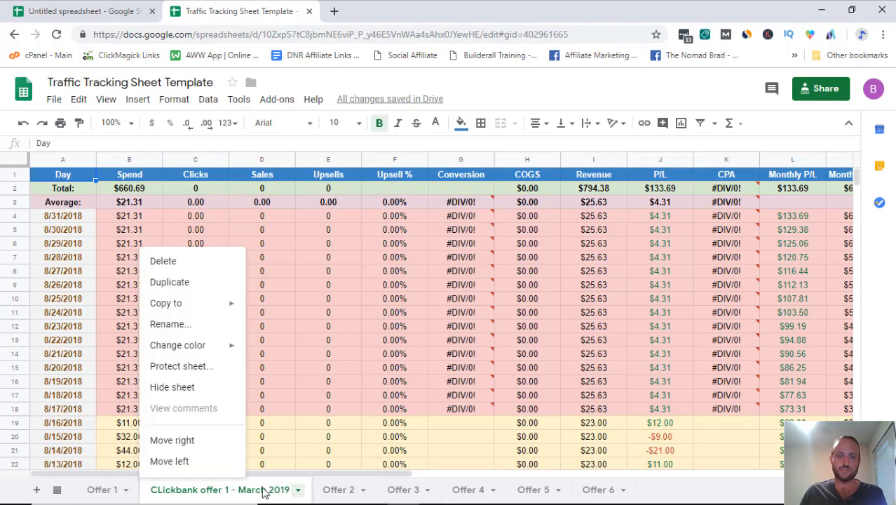
pyautogui.moveTo(188, 260)
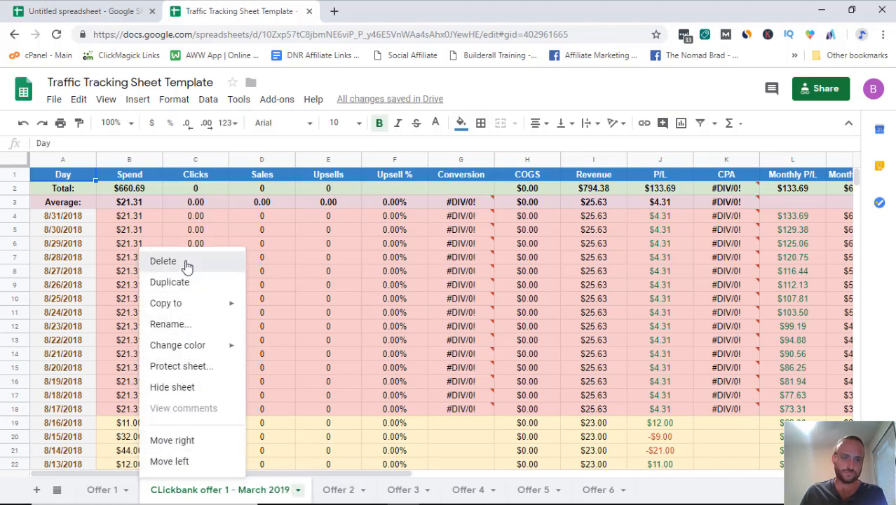
pyautogui.click(162, 261)
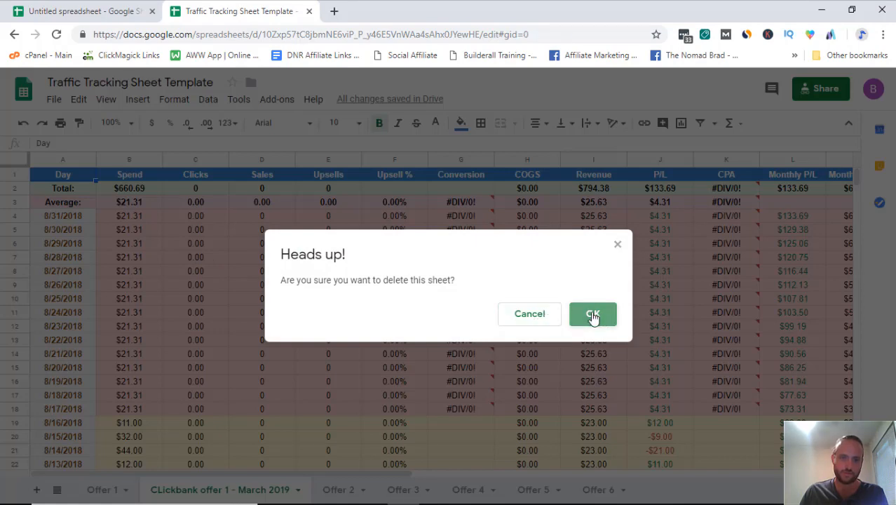
pyautogui.click(593, 314)
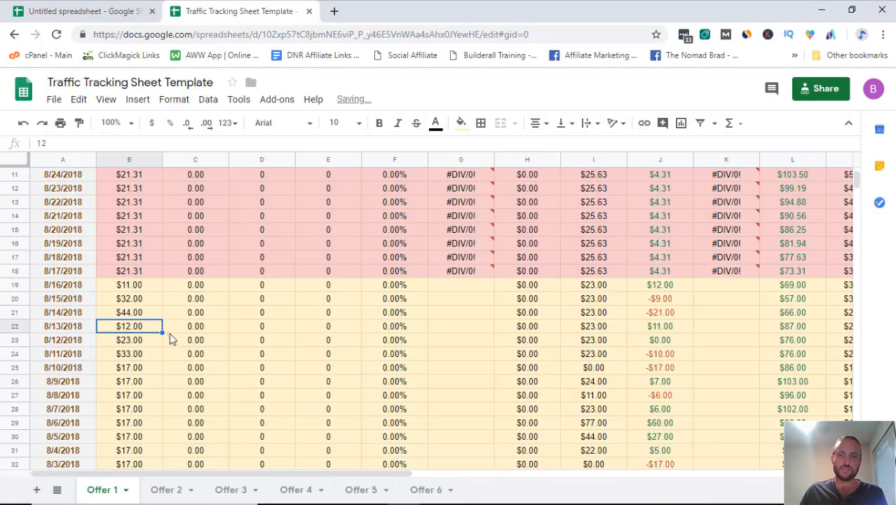
pyautogui.scroll(3)
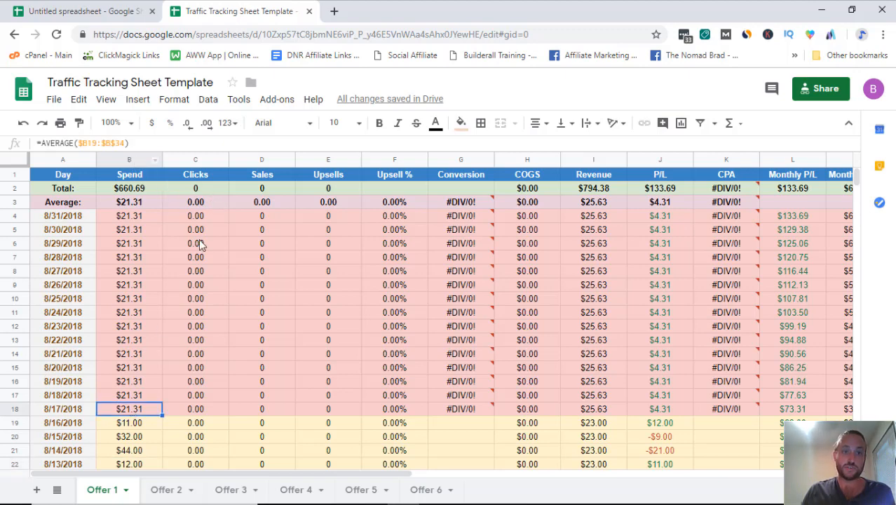
pyautogui.click(659, 325)
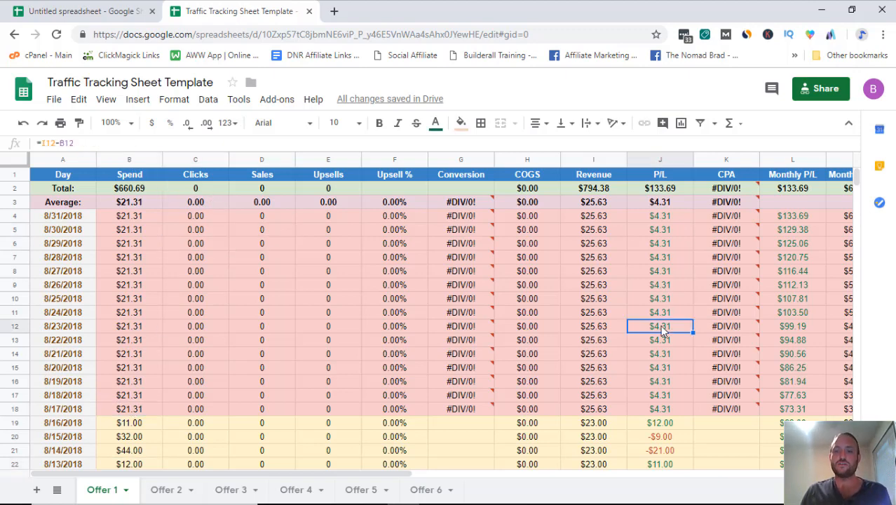
pyautogui.scroll(-3)
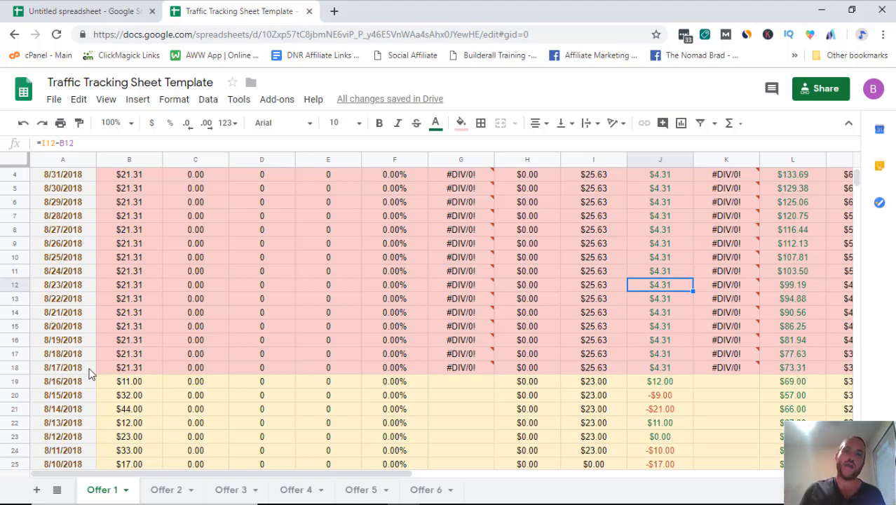
pyautogui.scroll(3)
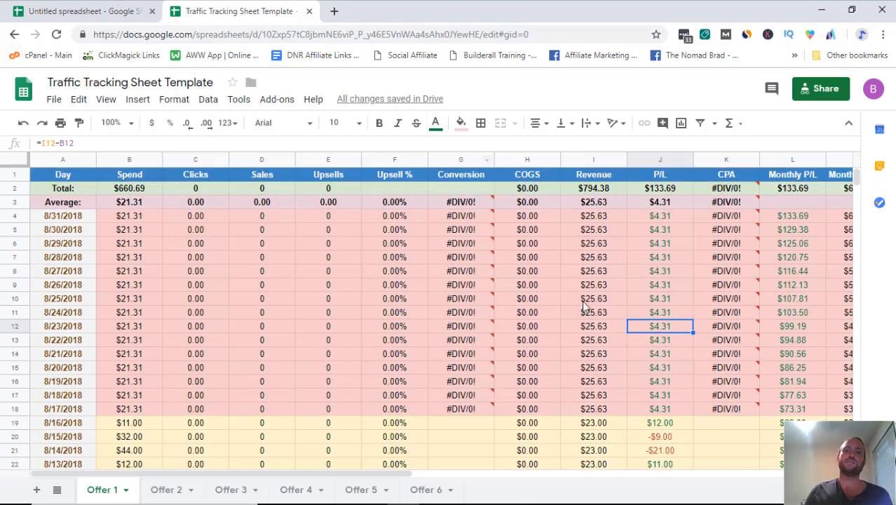
pyautogui.scroll(-3)
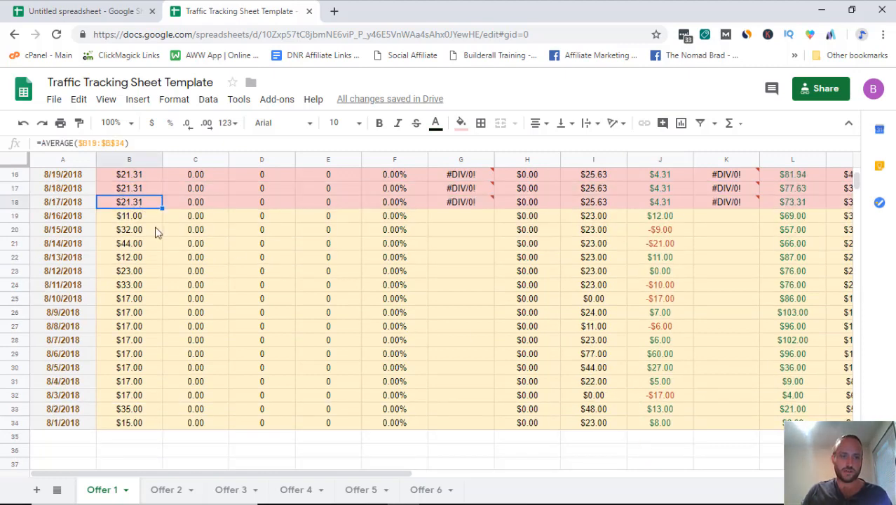
pyautogui.hscroll(3)
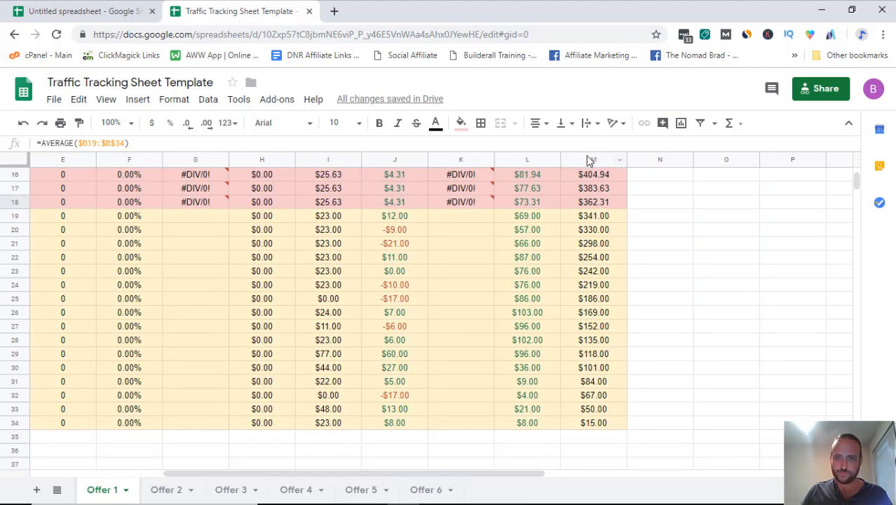
# Step: Fill the pink projected row down through row 32 at $25.00 spend and $35.50 revenue per day
pyautogui.click(593, 202)
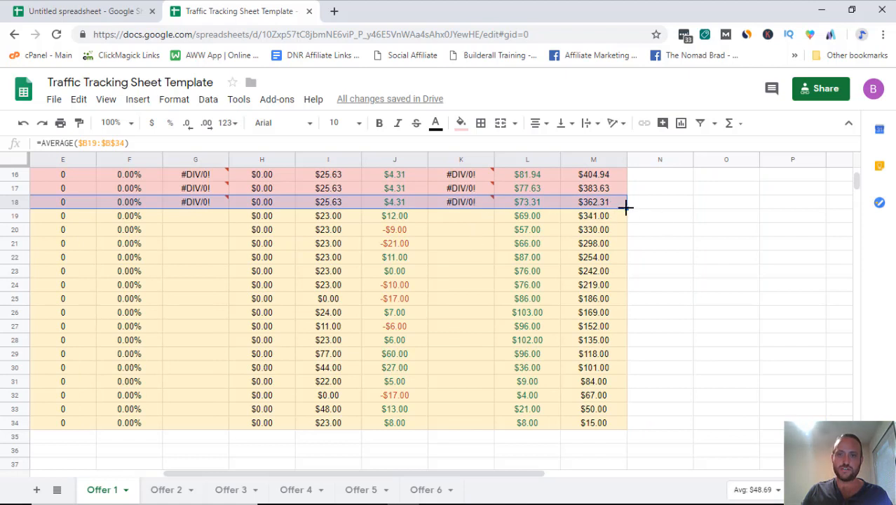
pyautogui.moveTo(615, 272)
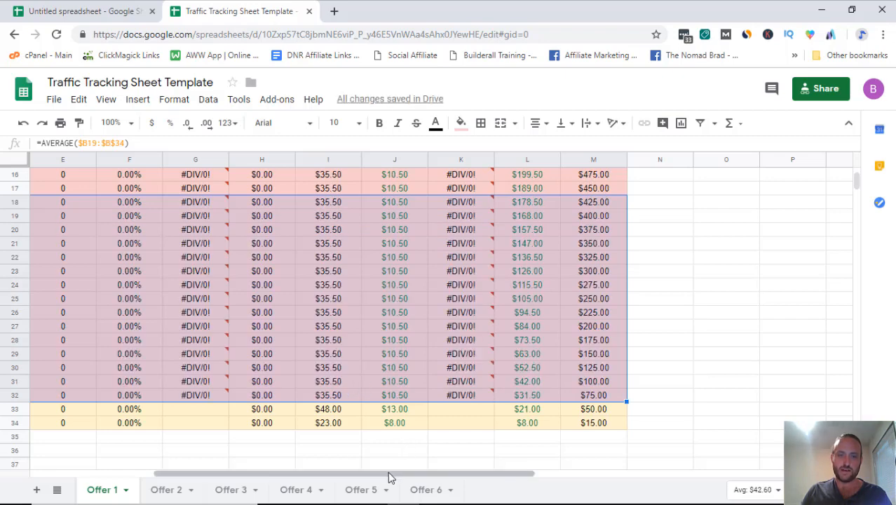
pyautogui.hscroll(-3)
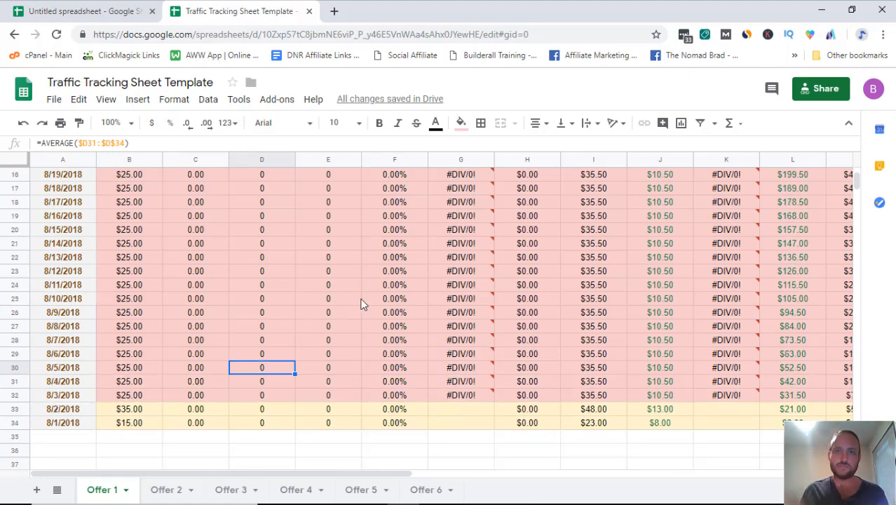
pyautogui.scroll(3)
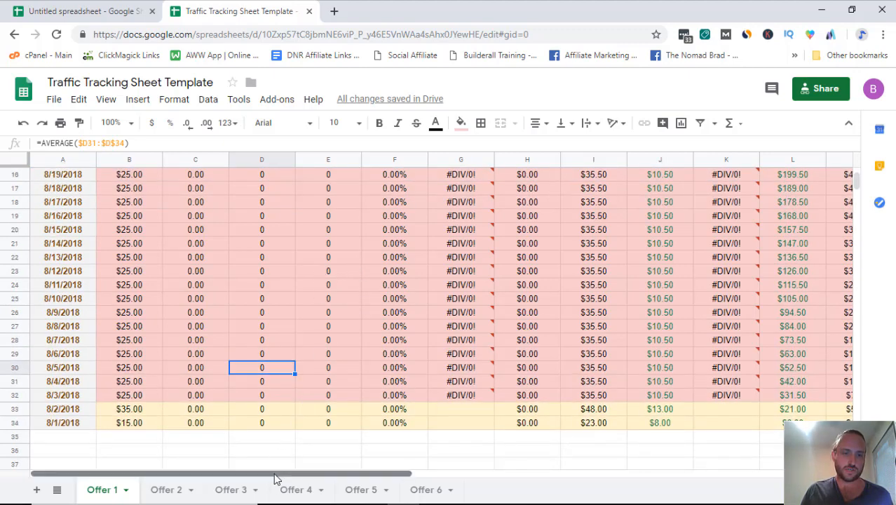
pyautogui.hscroll(3)
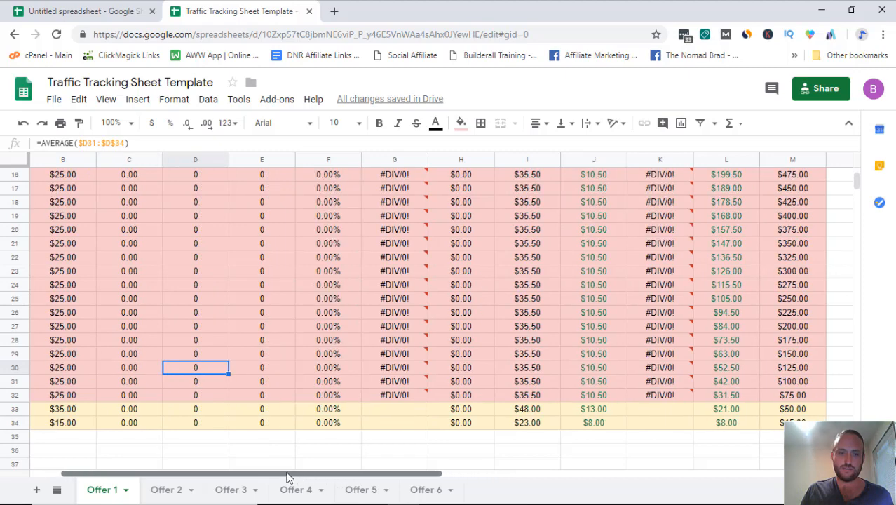
pyautogui.scroll(3)
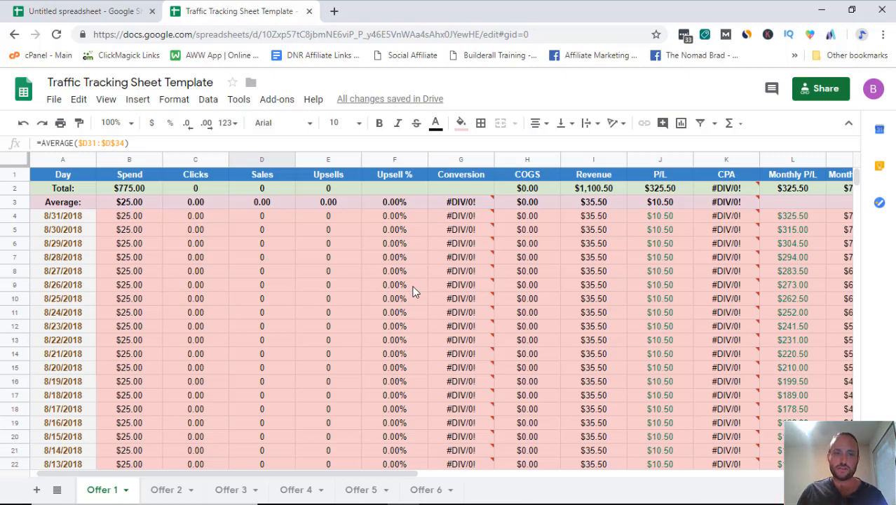
pyautogui.scroll(-3)
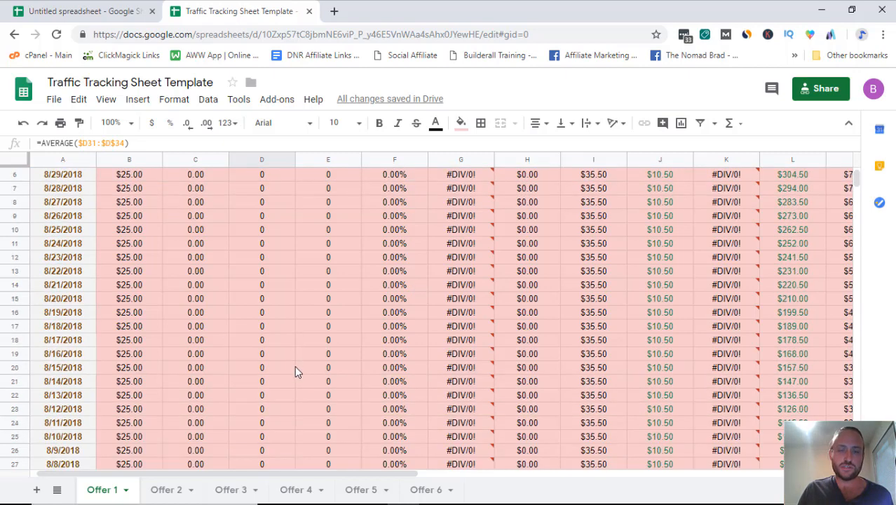
pyautogui.scroll(3)
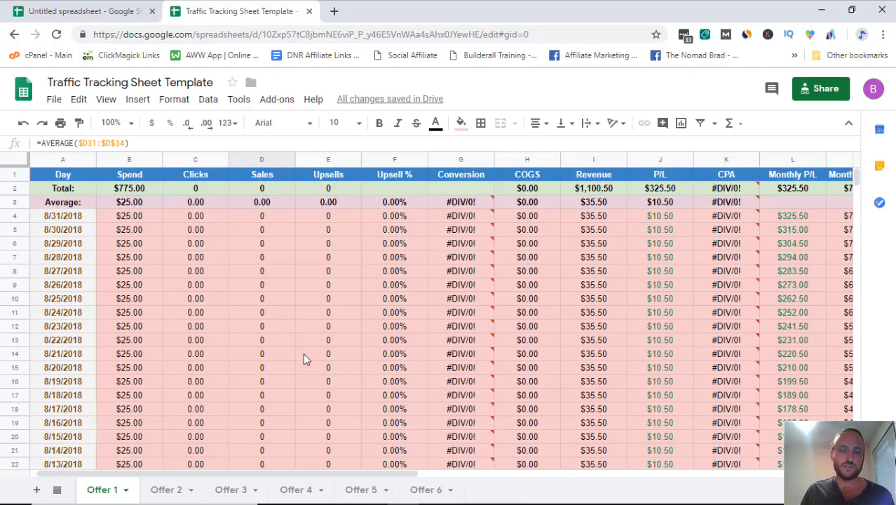
pyautogui.moveTo(311, 289)
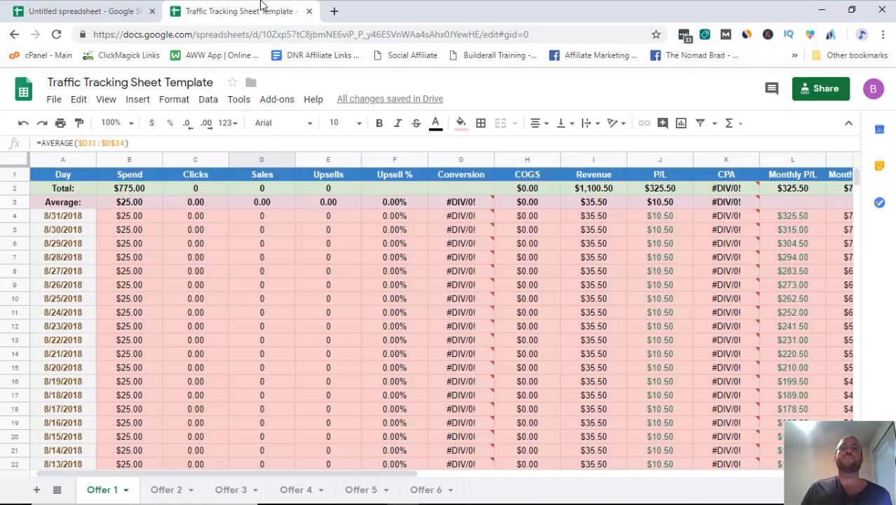
pyautogui.moveTo(241, 11)
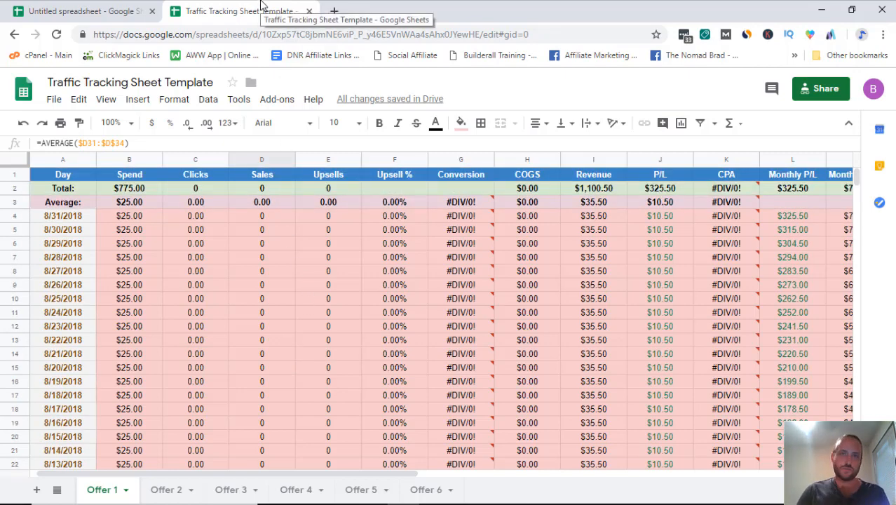
pyautogui.moveTo(580, 5)
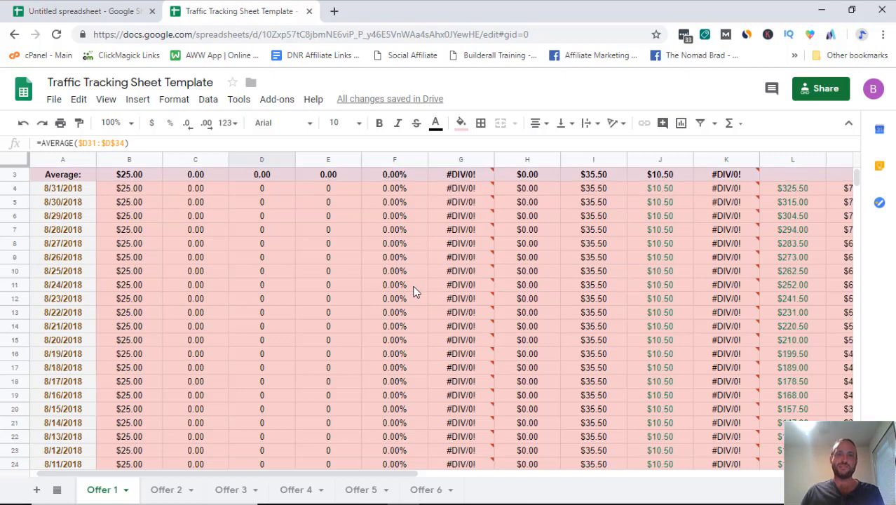
pyautogui.scroll(3)
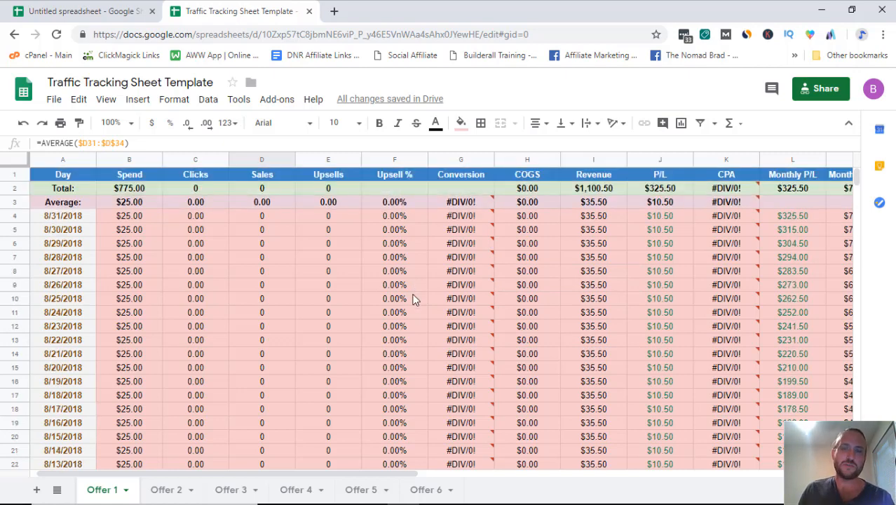